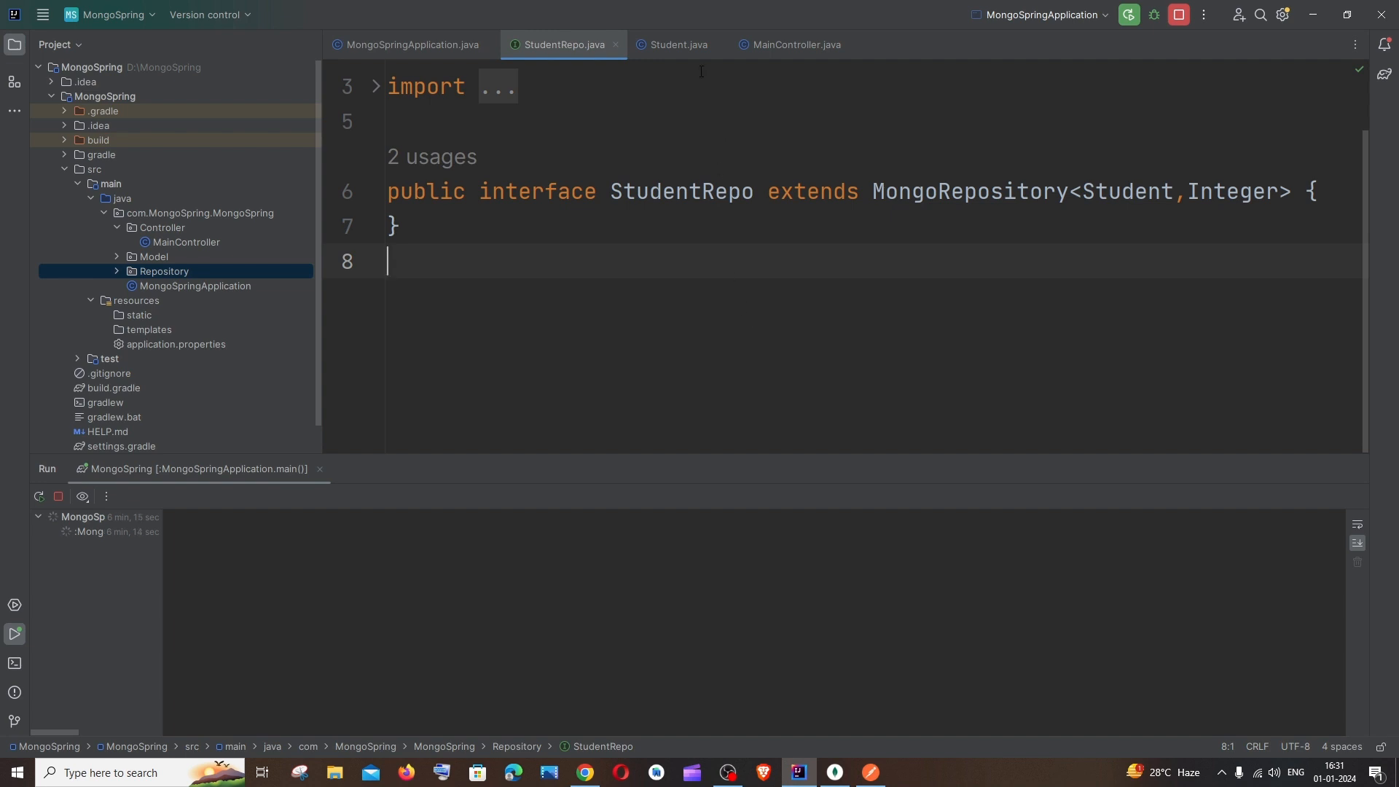
# Step: Review the Student model, then close MongoSpringApplication and the remaining editor tabs
pyautogui.click(678, 45)
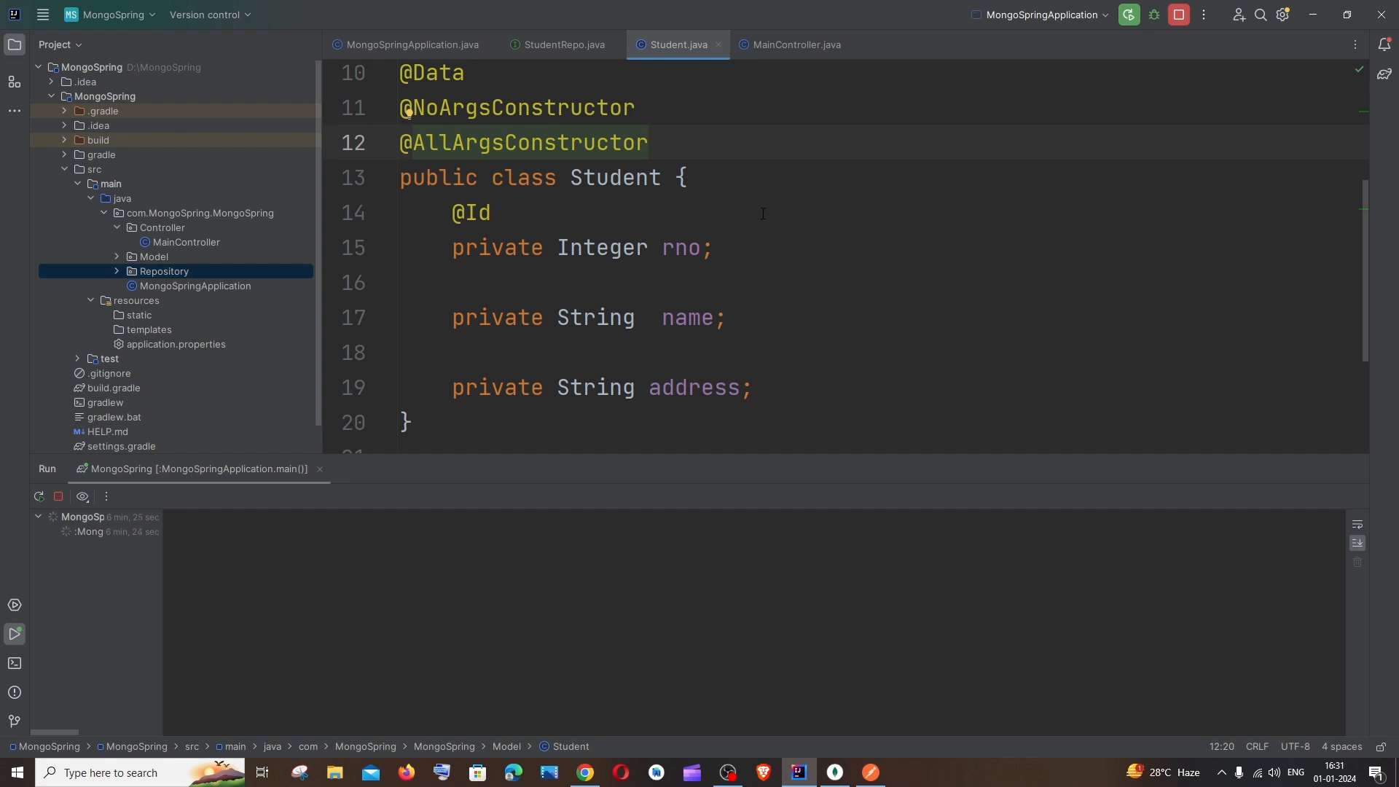
pyautogui.moveTo(489, 45)
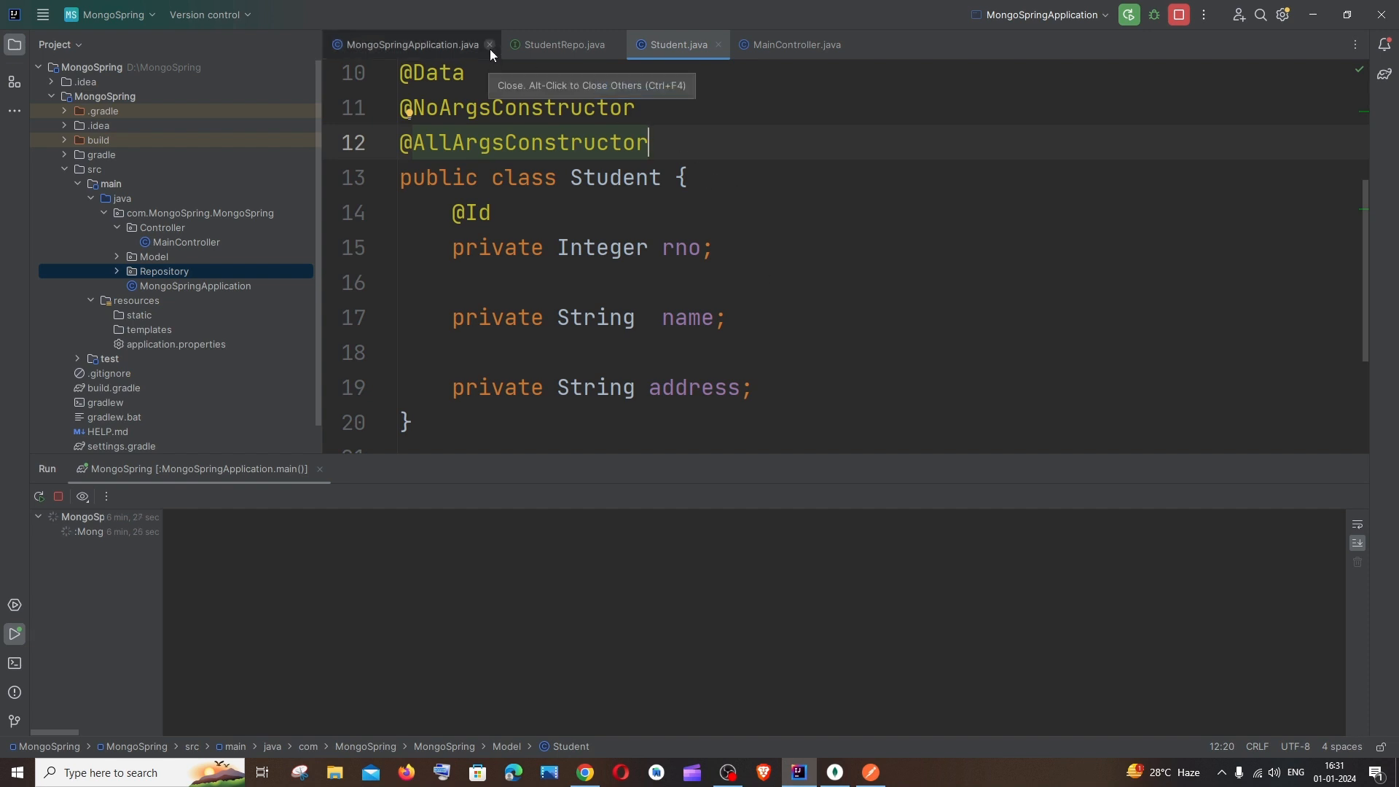
pyautogui.click(489, 44)
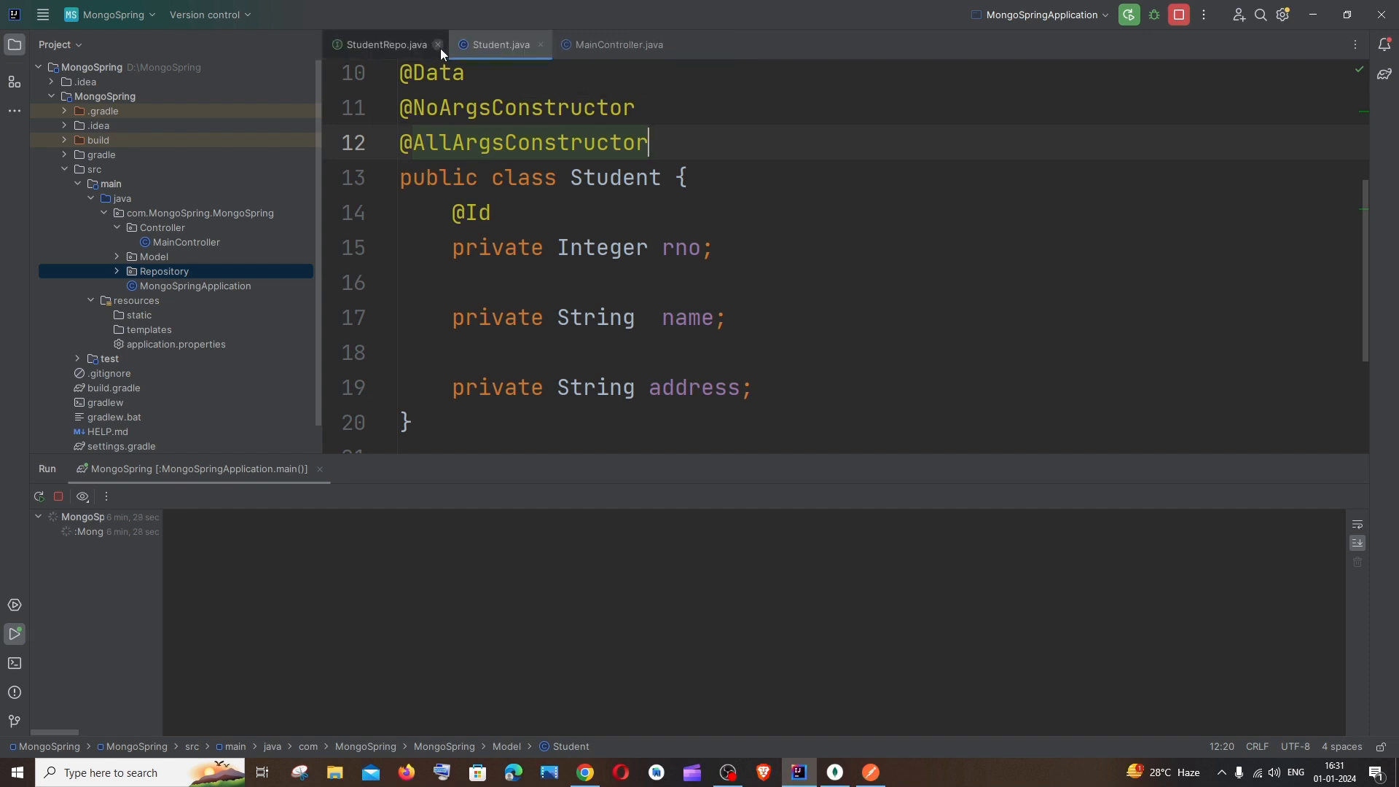
pyautogui.click(439, 44)
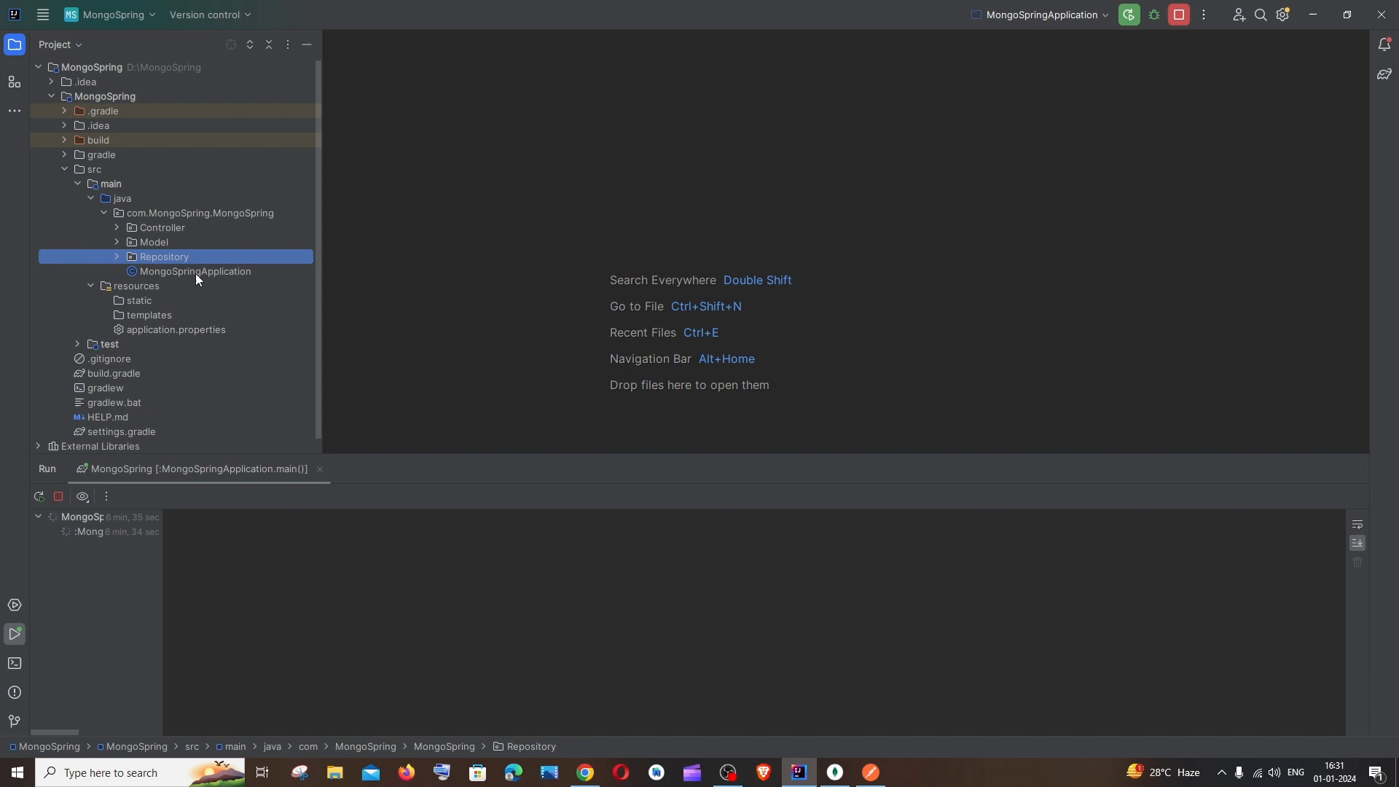
# Step: Reopen MongoSpringApplication, Student, StudentRepo and MainController from the Project tree, landing on addStudent
pyautogui.doubleClick(194, 271)
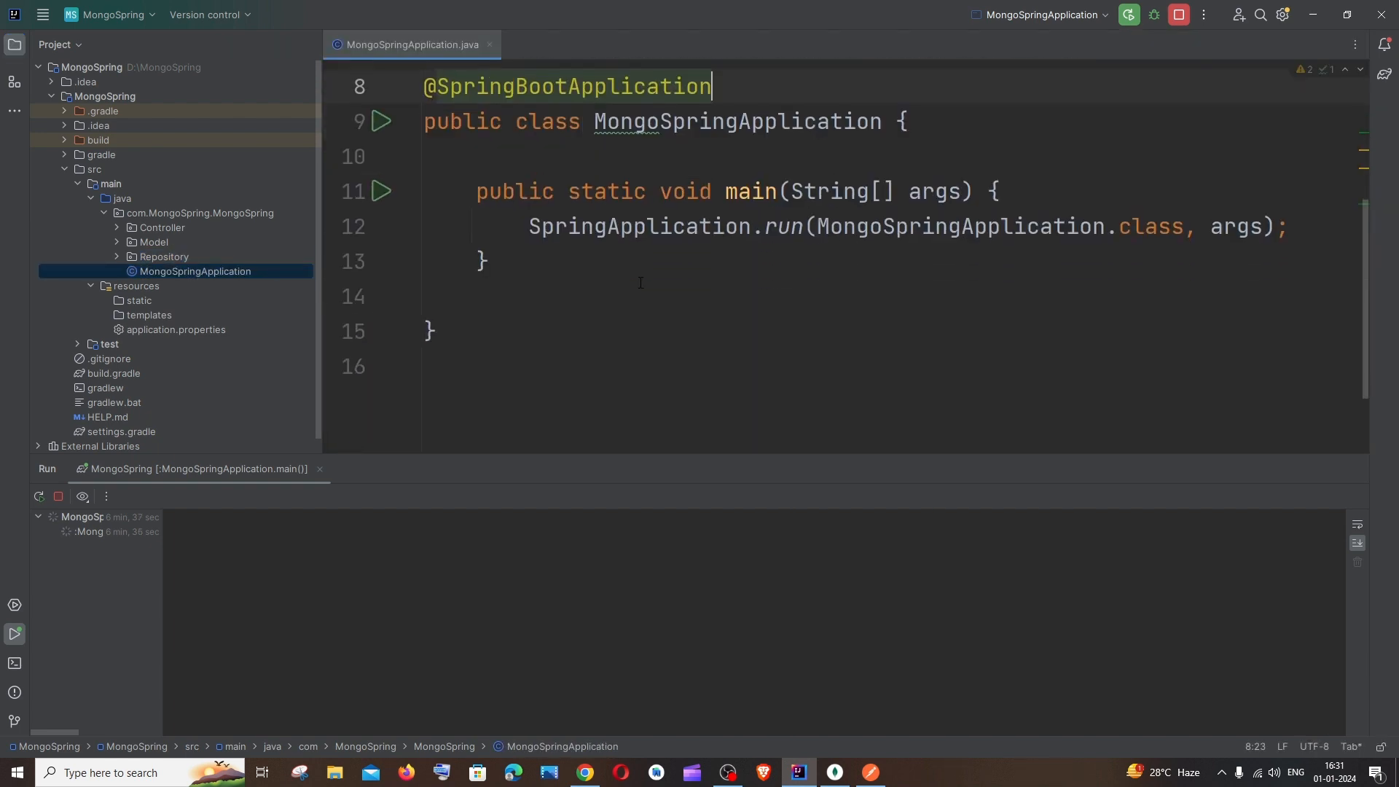
pyautogui.scroll(3)
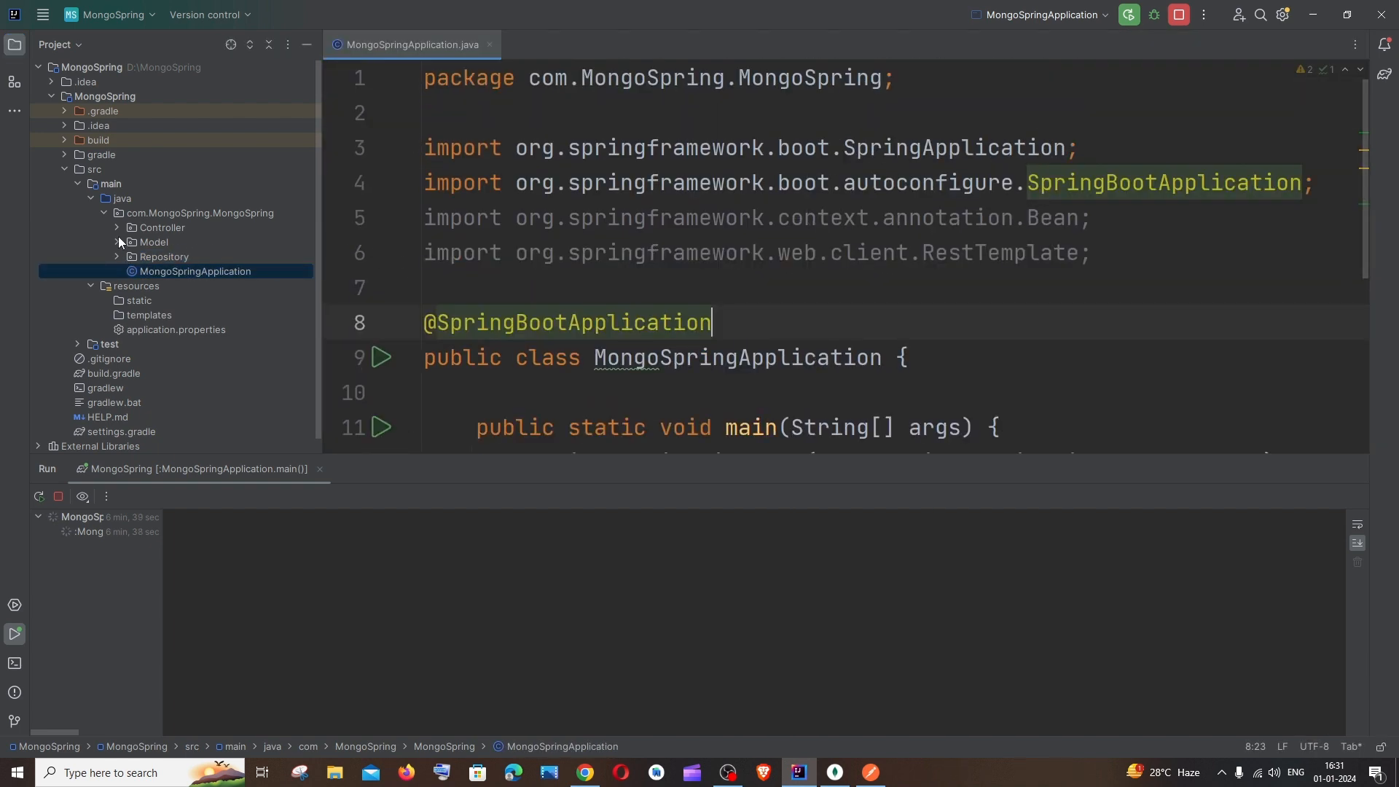
pyautogui.click(169, 256)
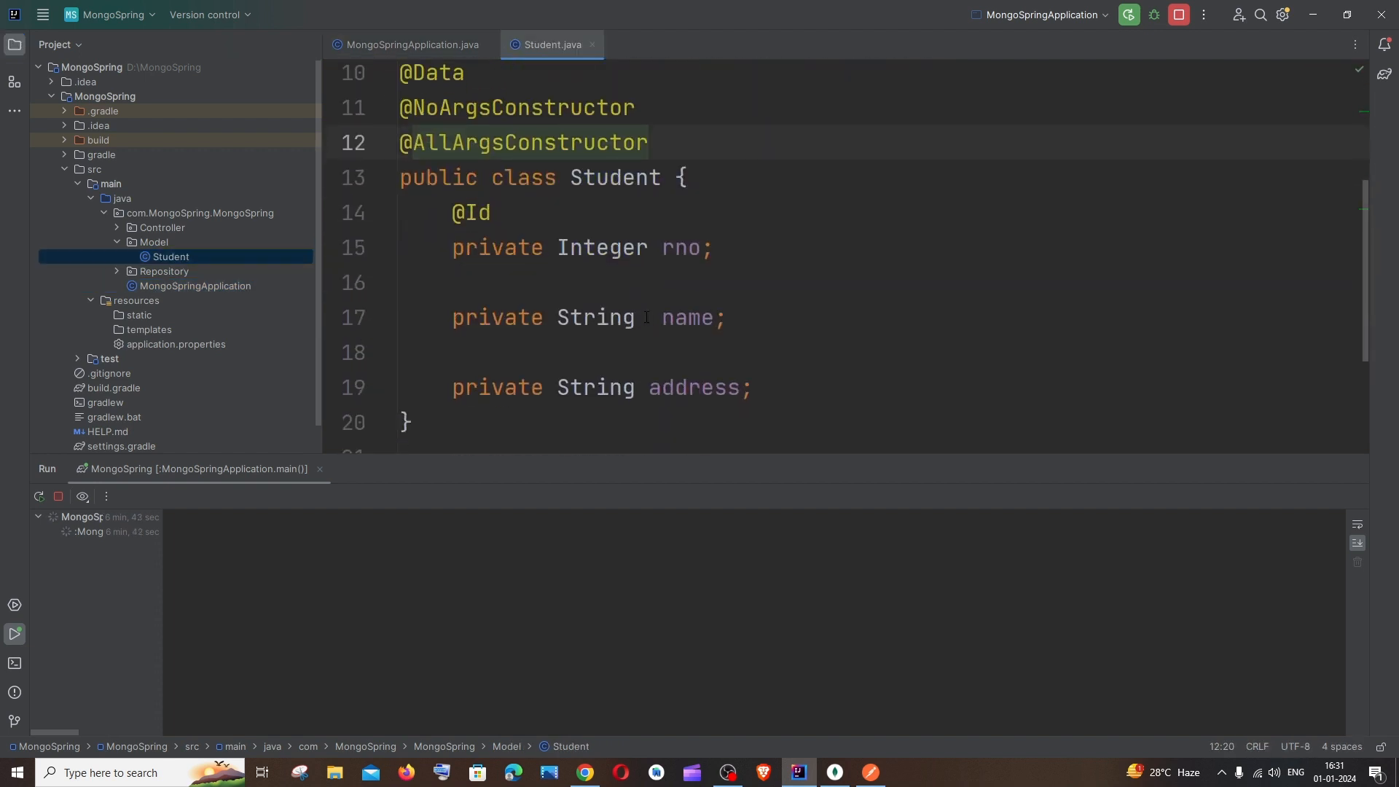
pyautogui.moveTo(450, 248); pyautogui.dragTo(752, 387)
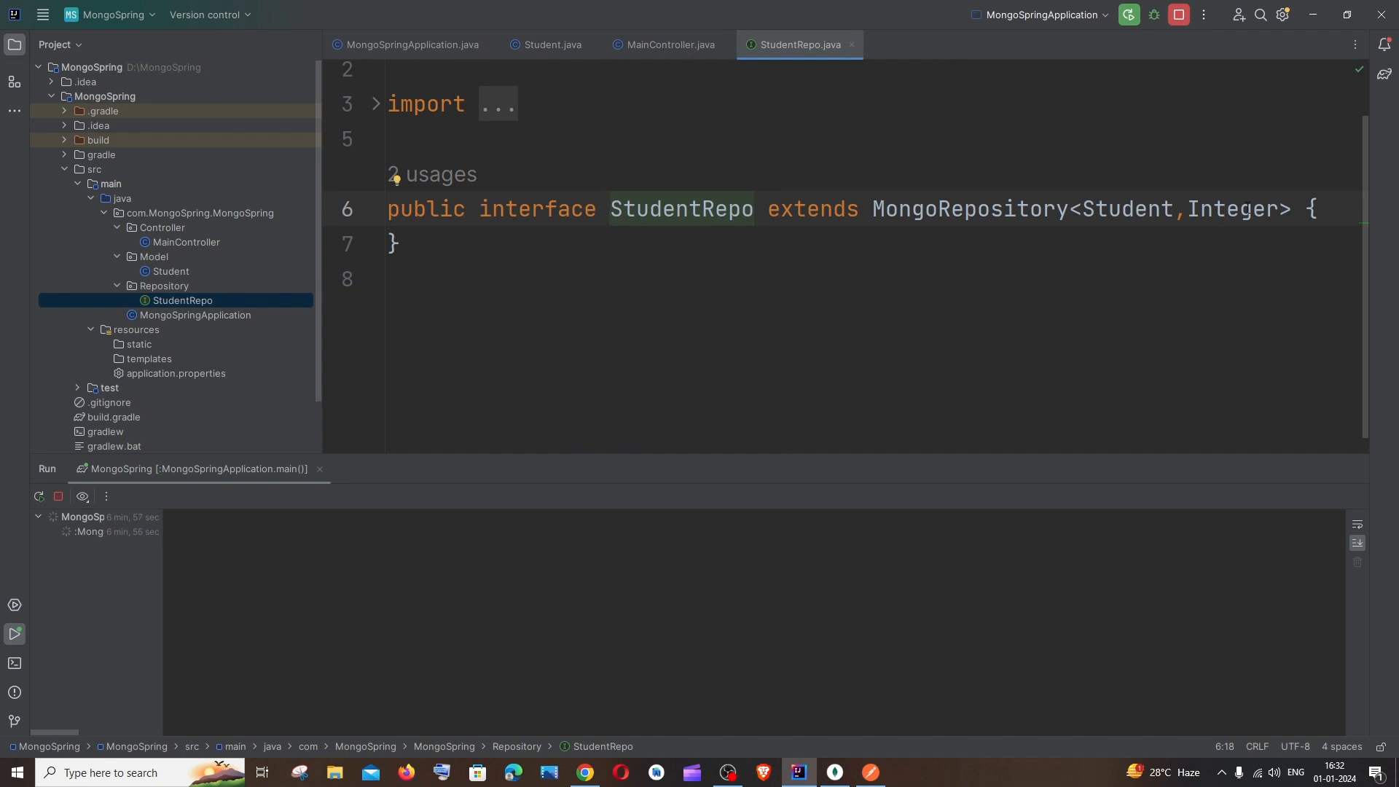
pyautogui.moveTo(609, 100)
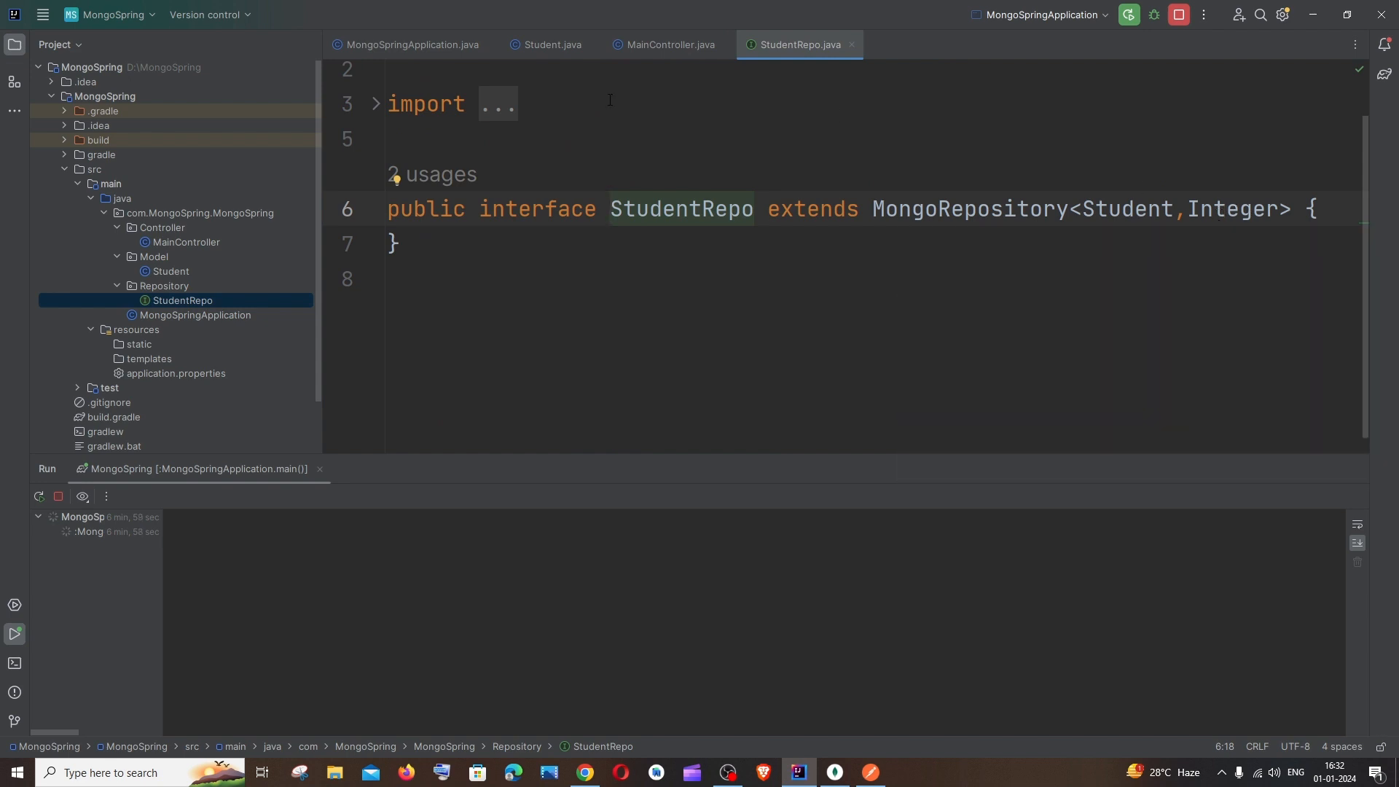
pyautogui.click(548, 45)
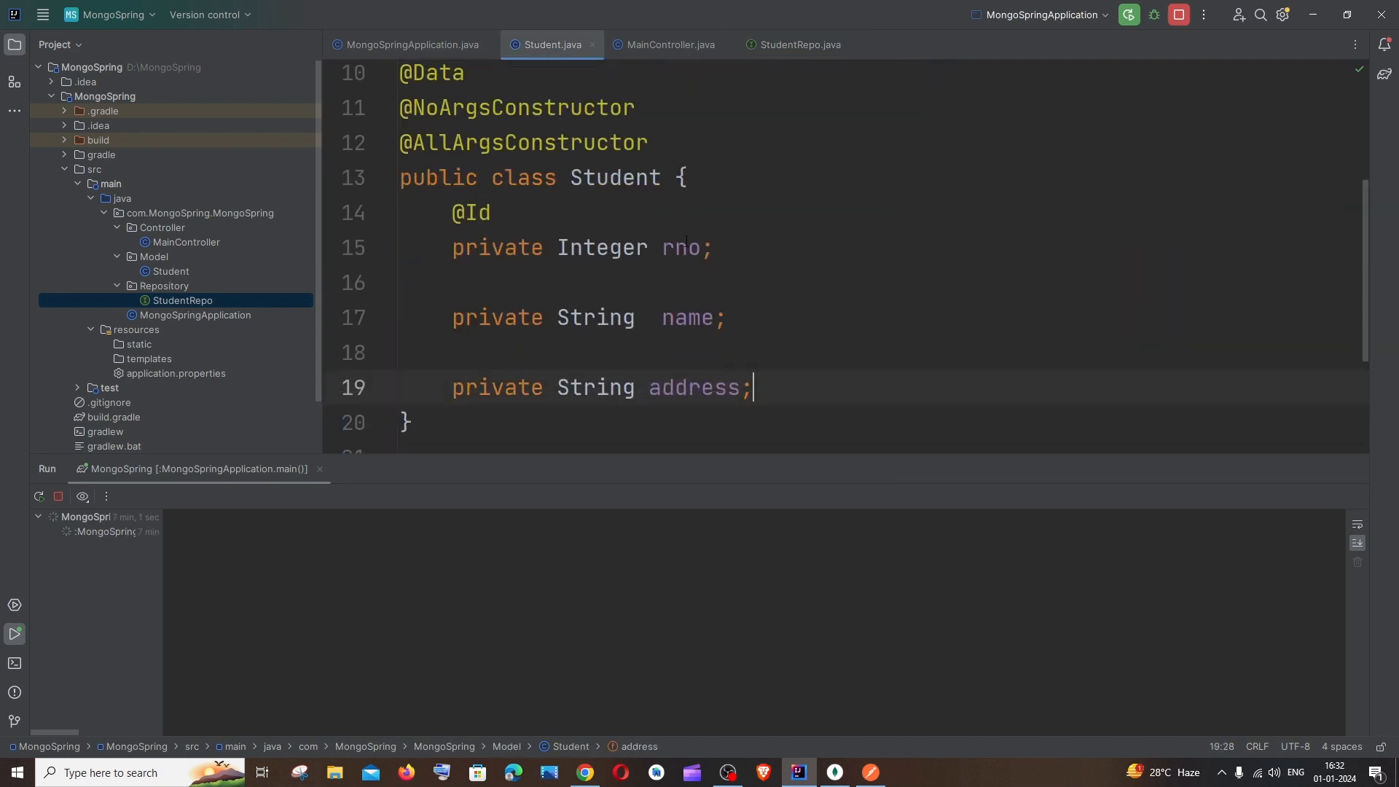
pyautogui.moveTo(603, 248)
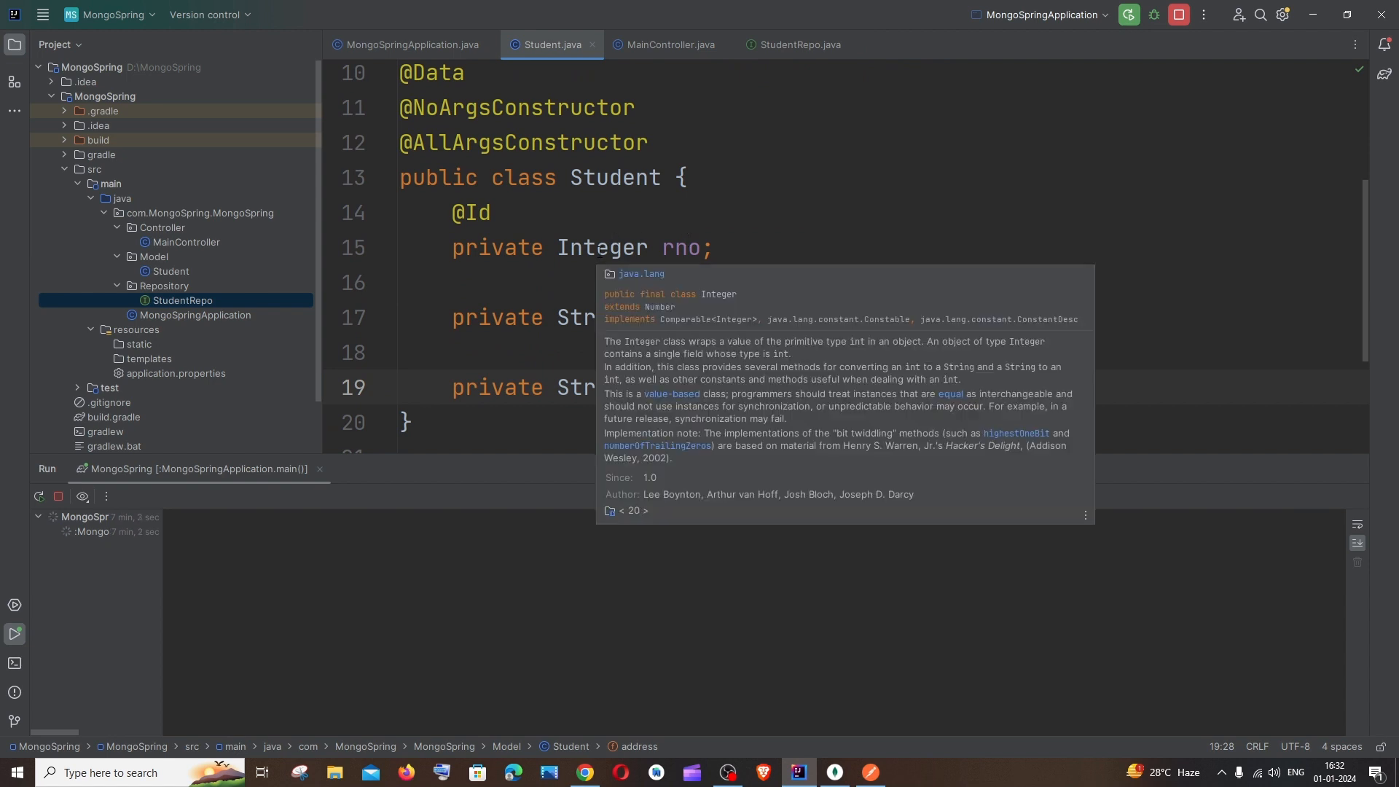
pyautogui.click(665, 45)
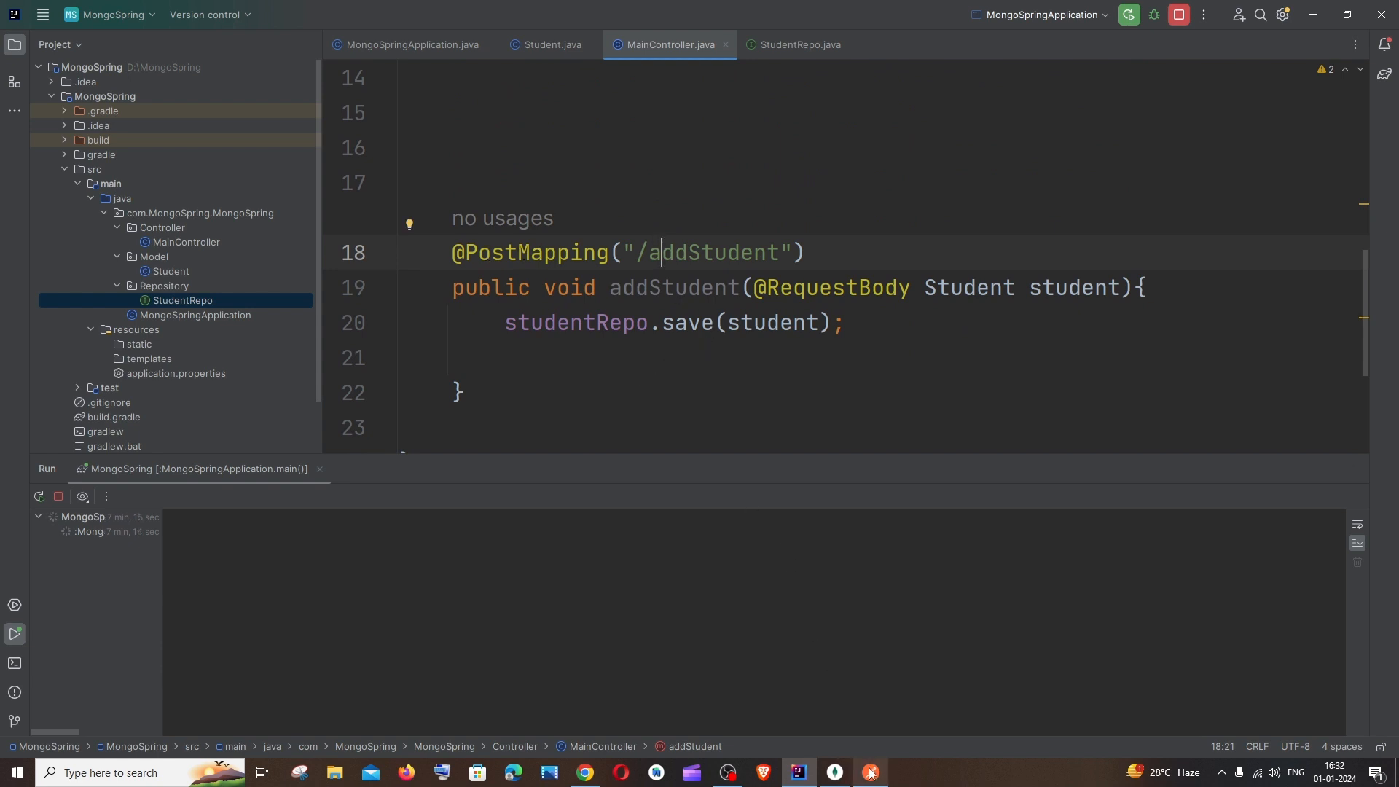
# Step: Send the POST addStudent request adding student 3 with rno 103 and address Tom
pyautogui.click(869, 773)
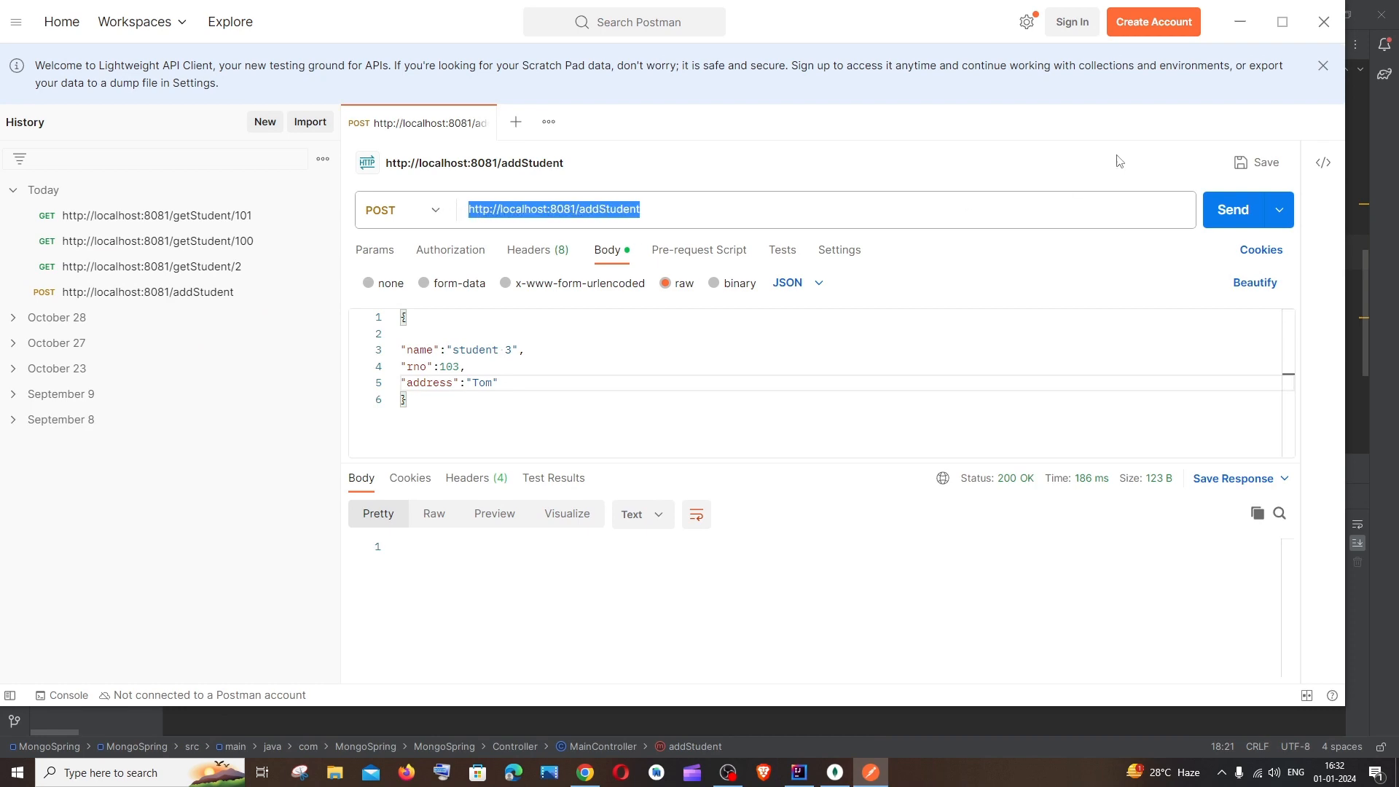
pyautogui.click(797, 773)
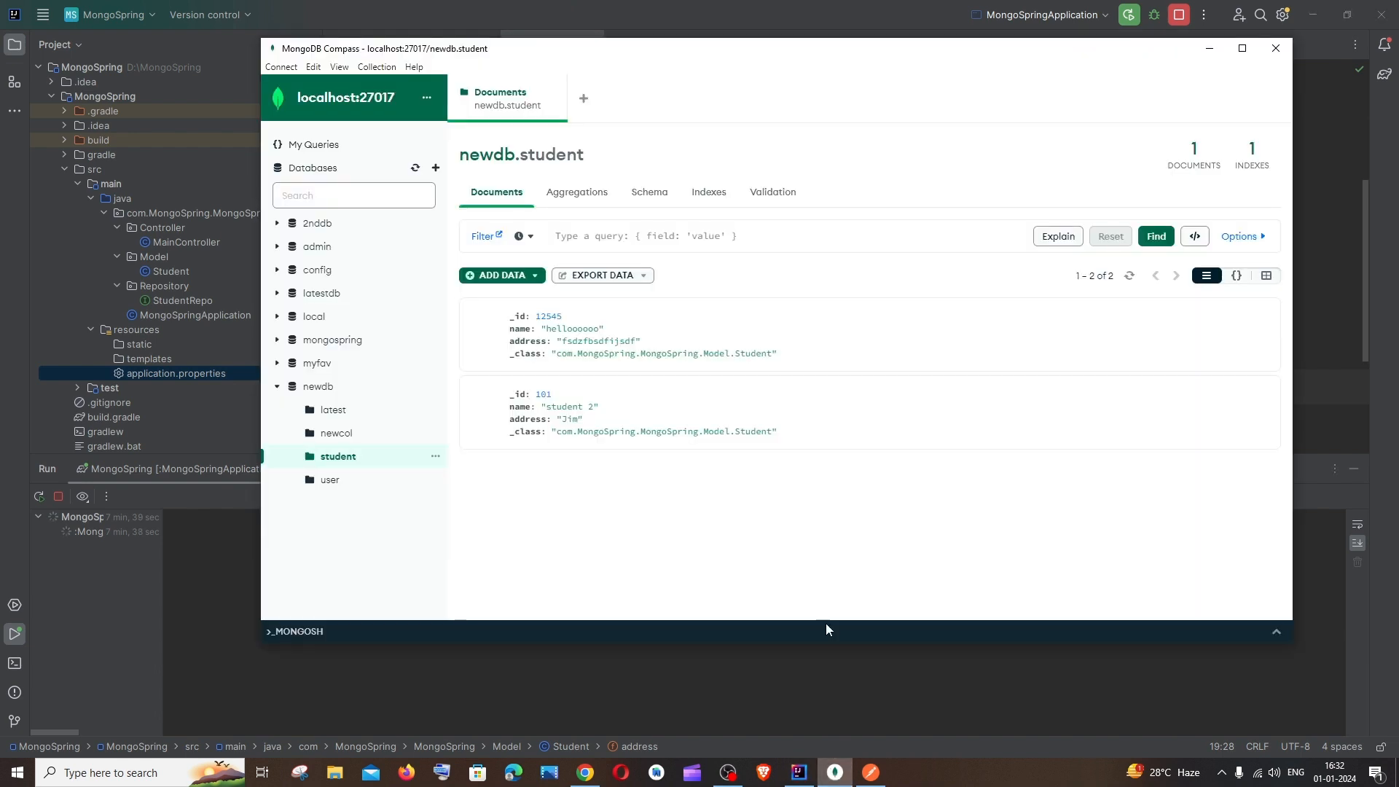
# Step: Refresh newdb.student to show the new _id 103 document, then return to IntelliJ
pyautogui.click(1128, 275)
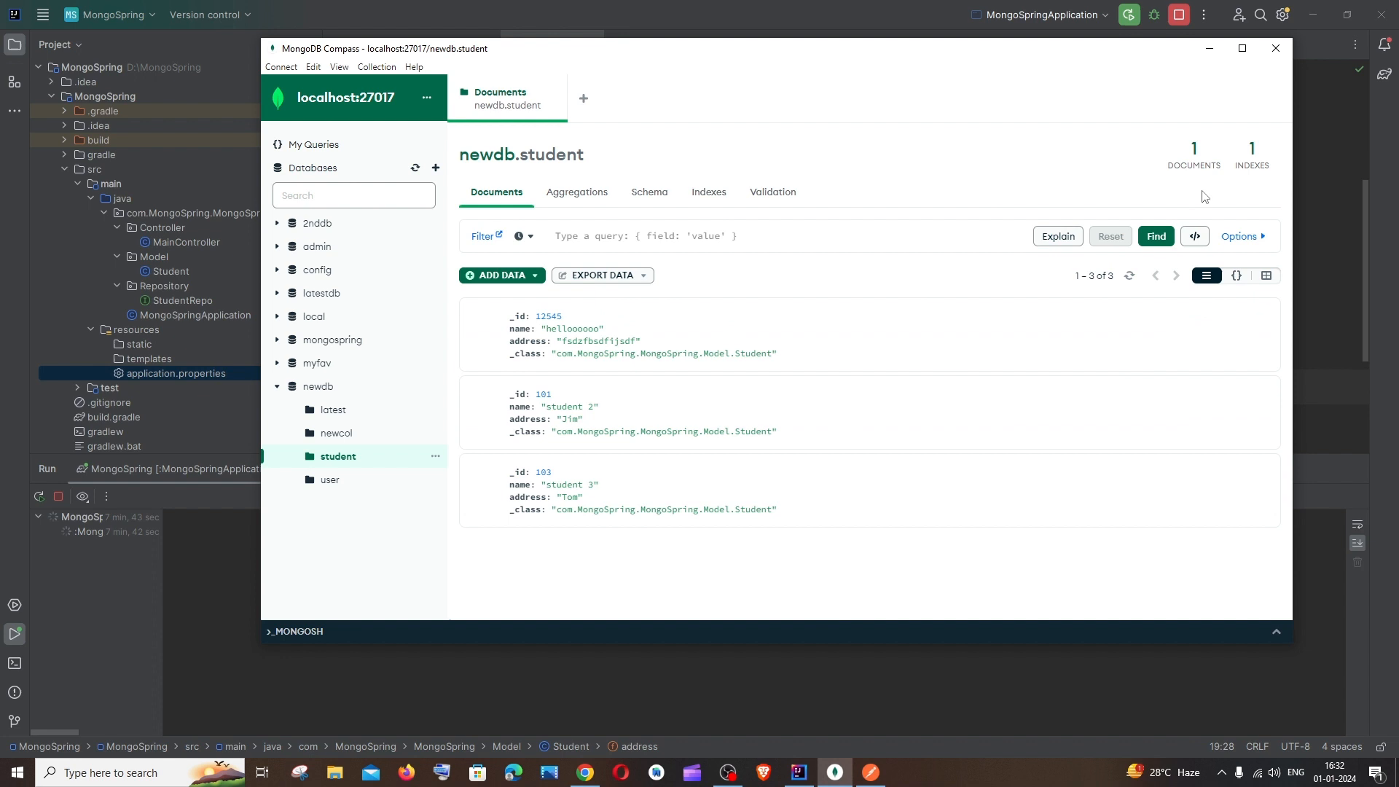
pyautogui.click(797, 772)
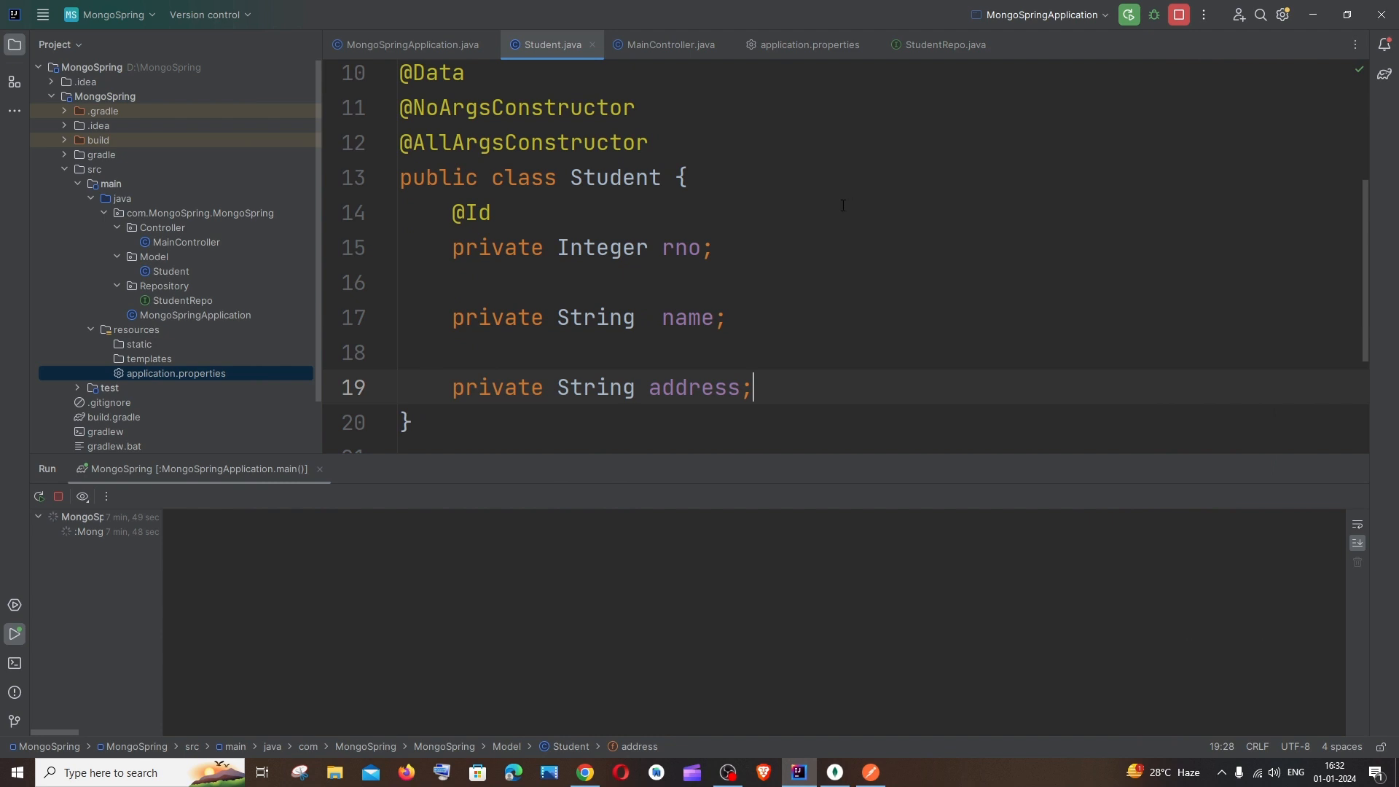
pyautogui.moveTo(726, 137)
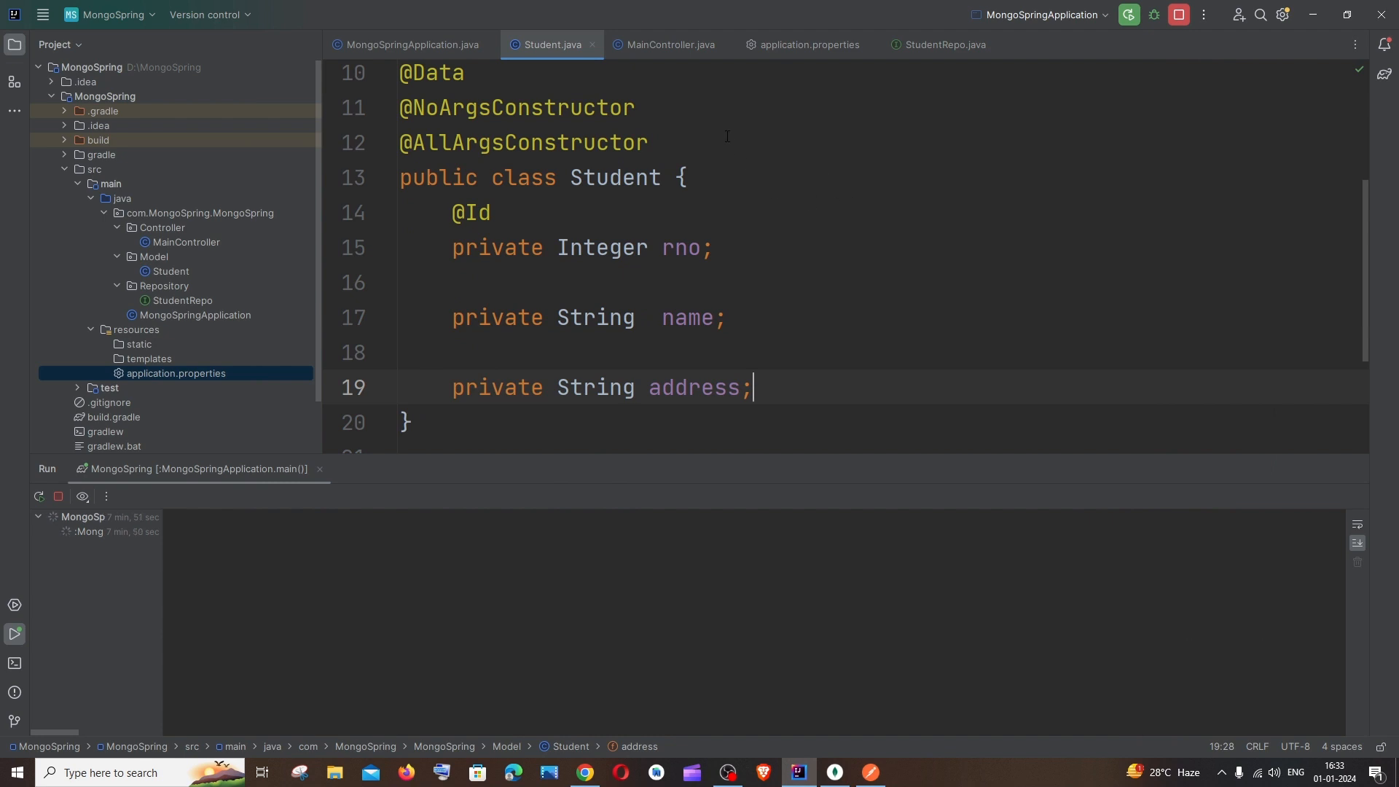
pyautogui.moveTo(491, 61)
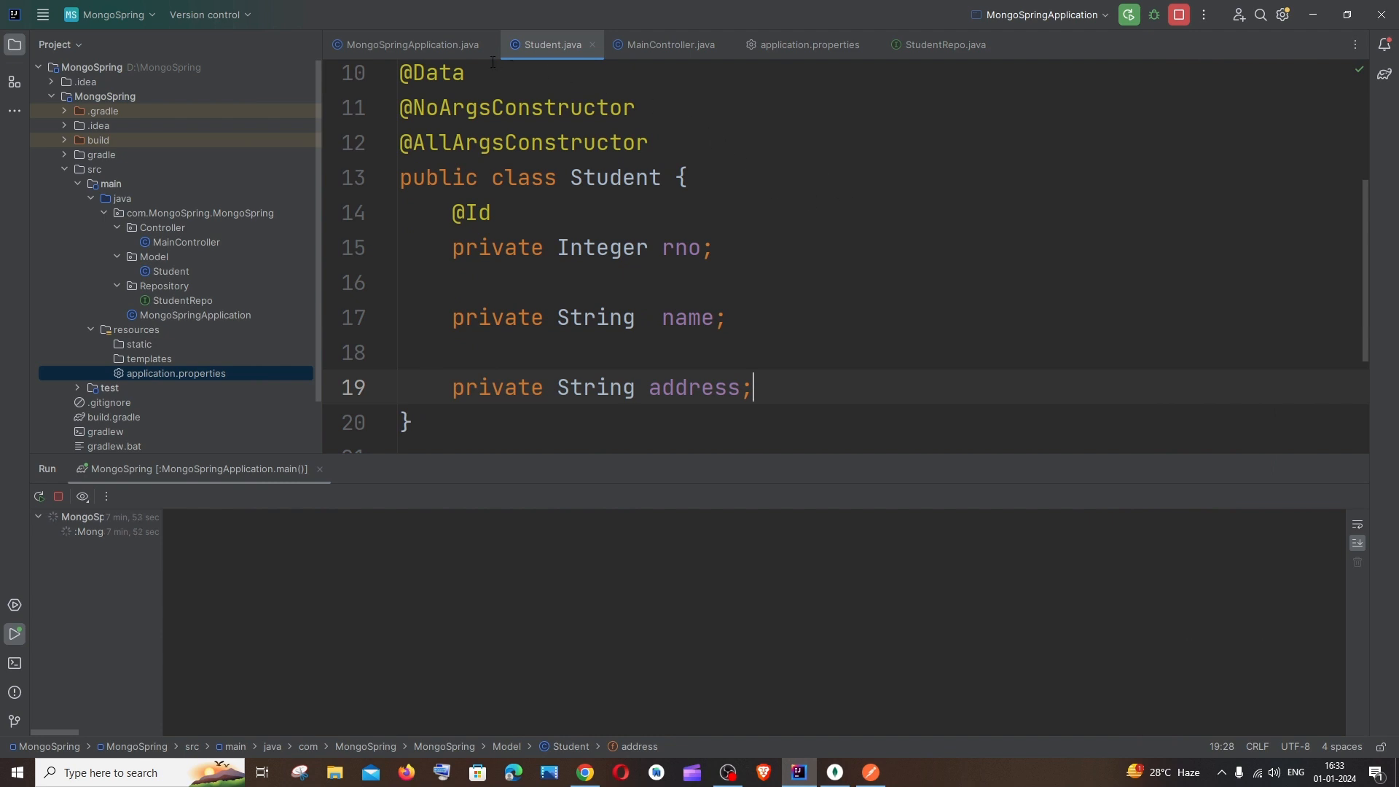
pyautogui.moveTo(607, 61)
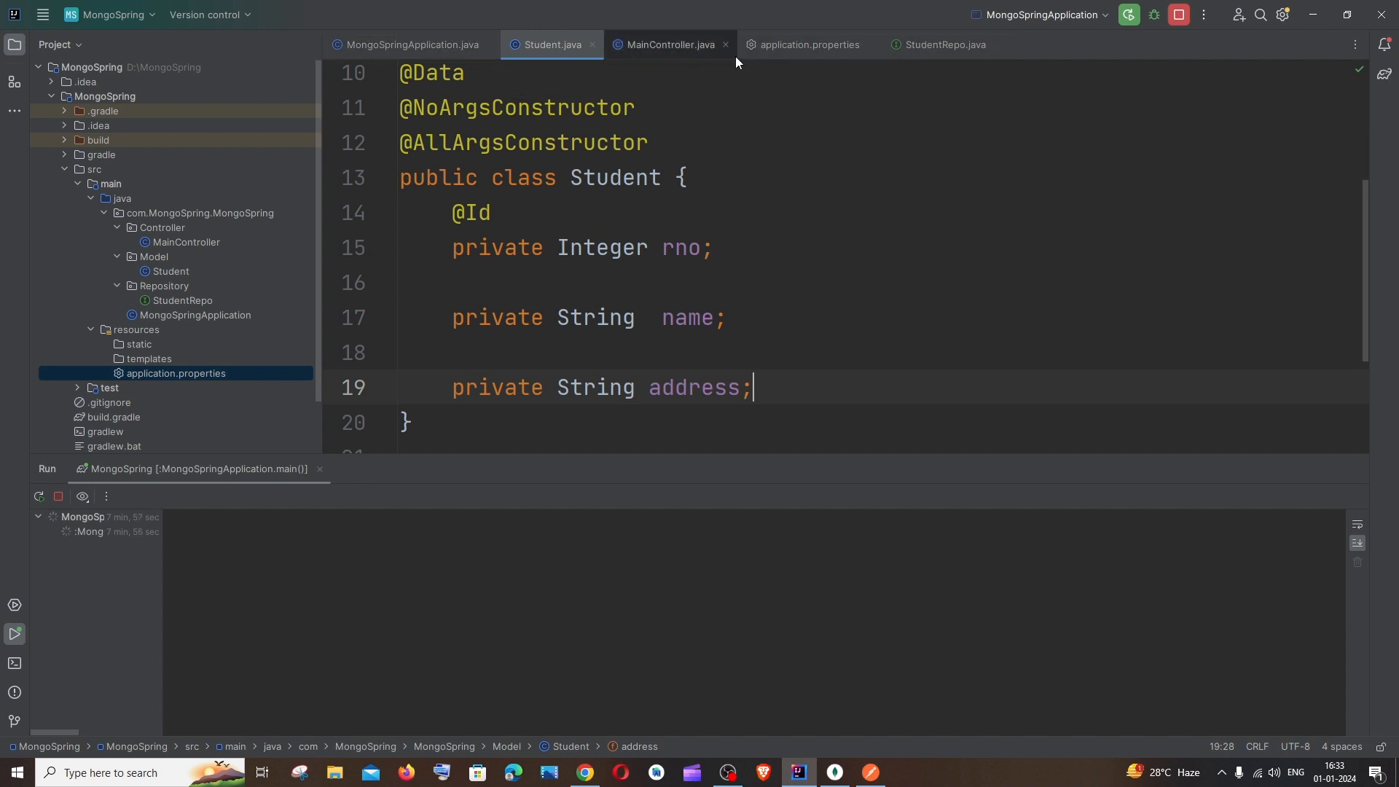
pyautogui.click(666, 45)
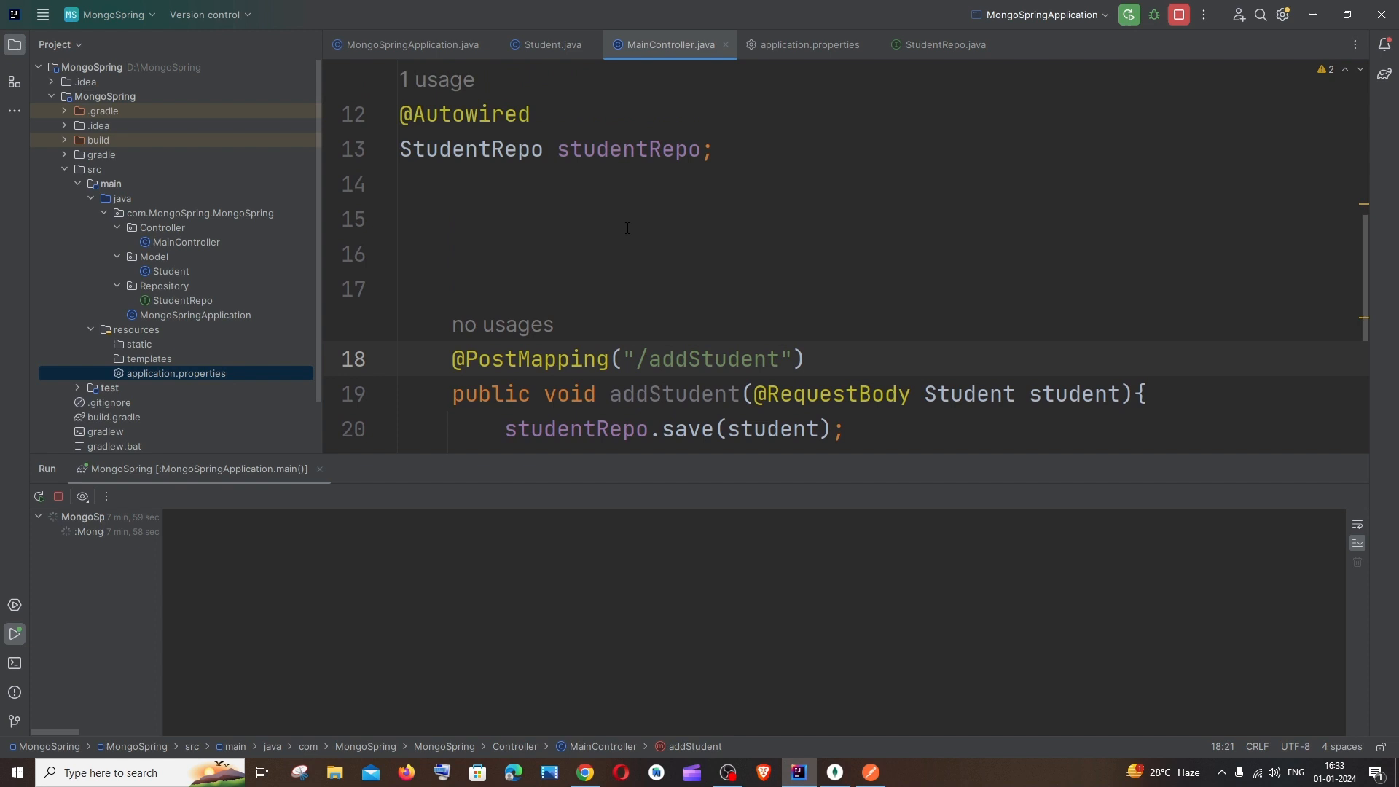
pyautogui.scroll(-3)
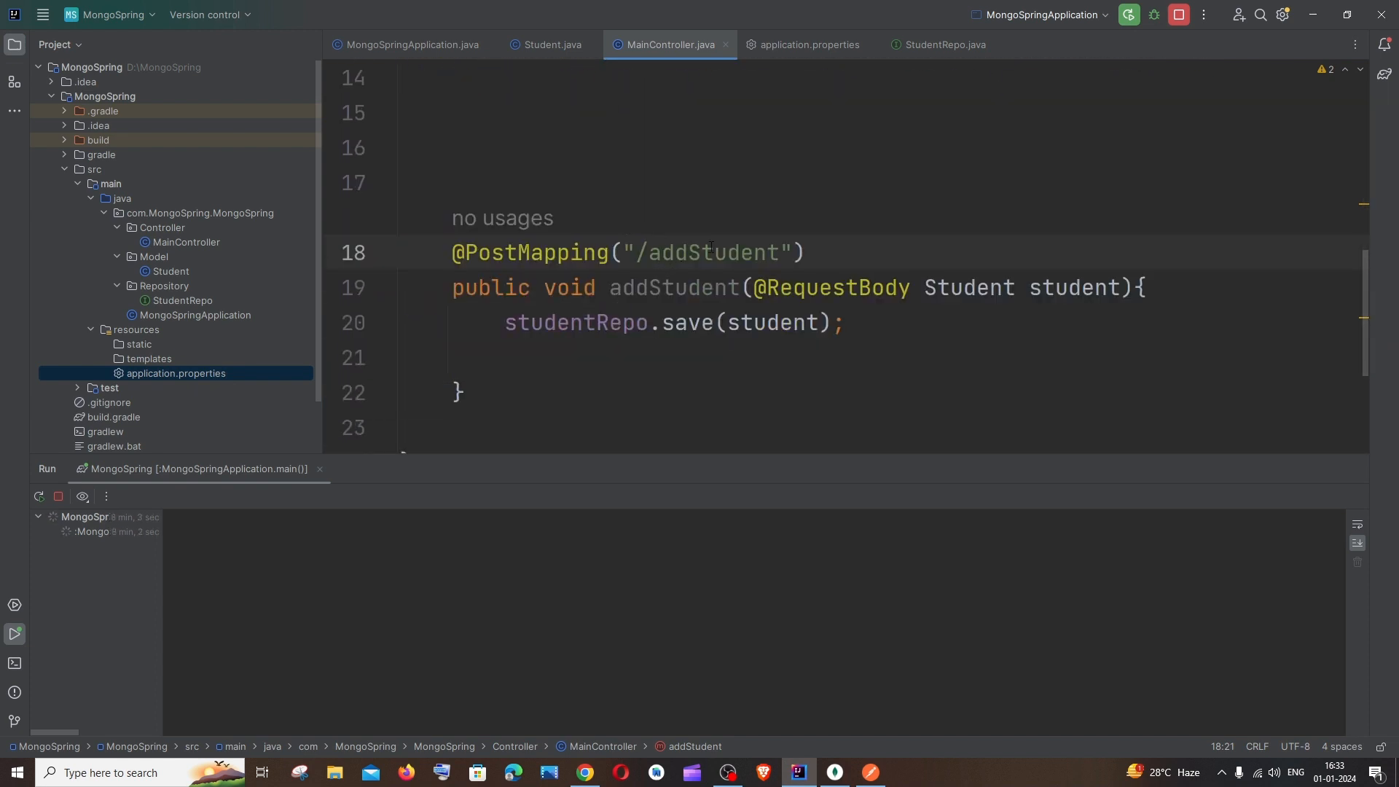
pyautogui.moveTo(455, 252); pyautogui.dragTo(462, 391)
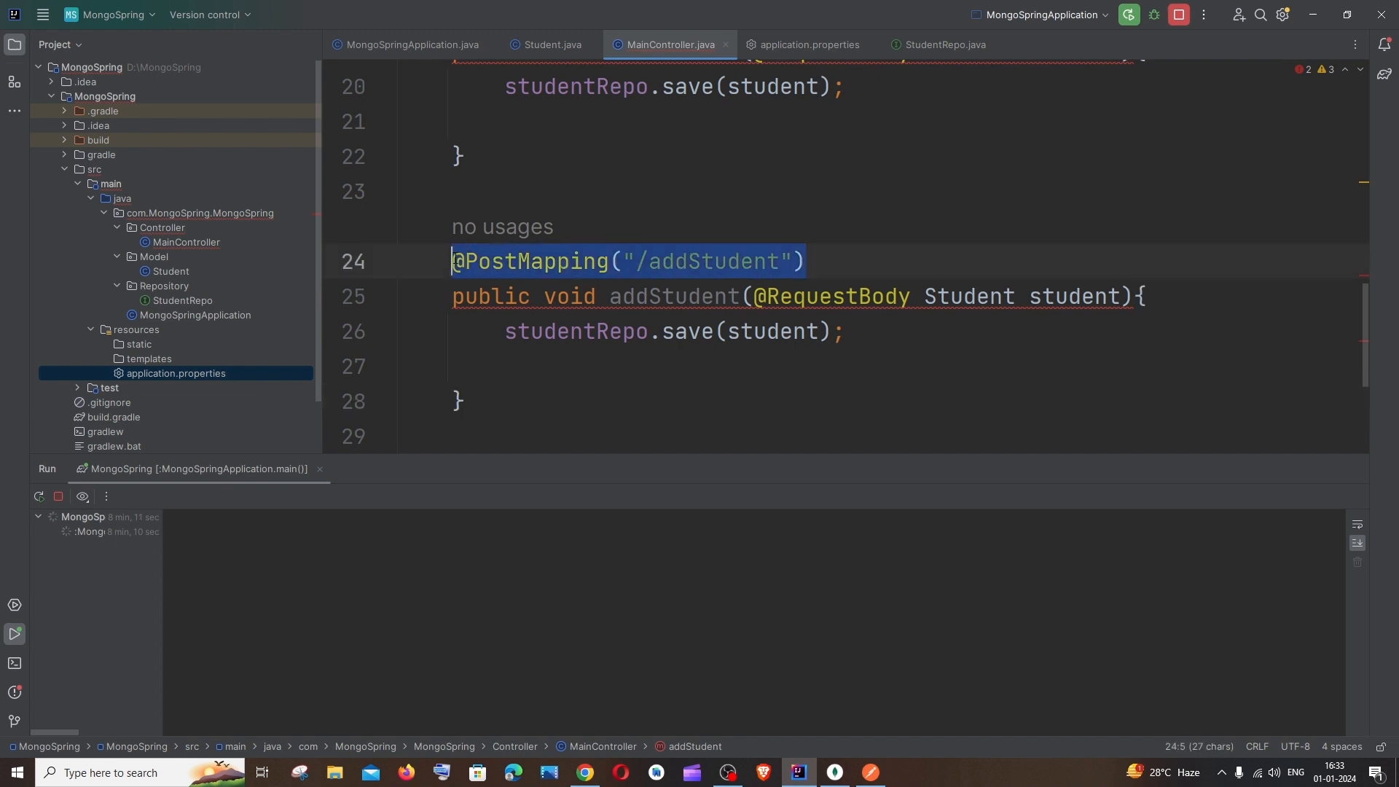
pyautogui.write('@GetMapping("')
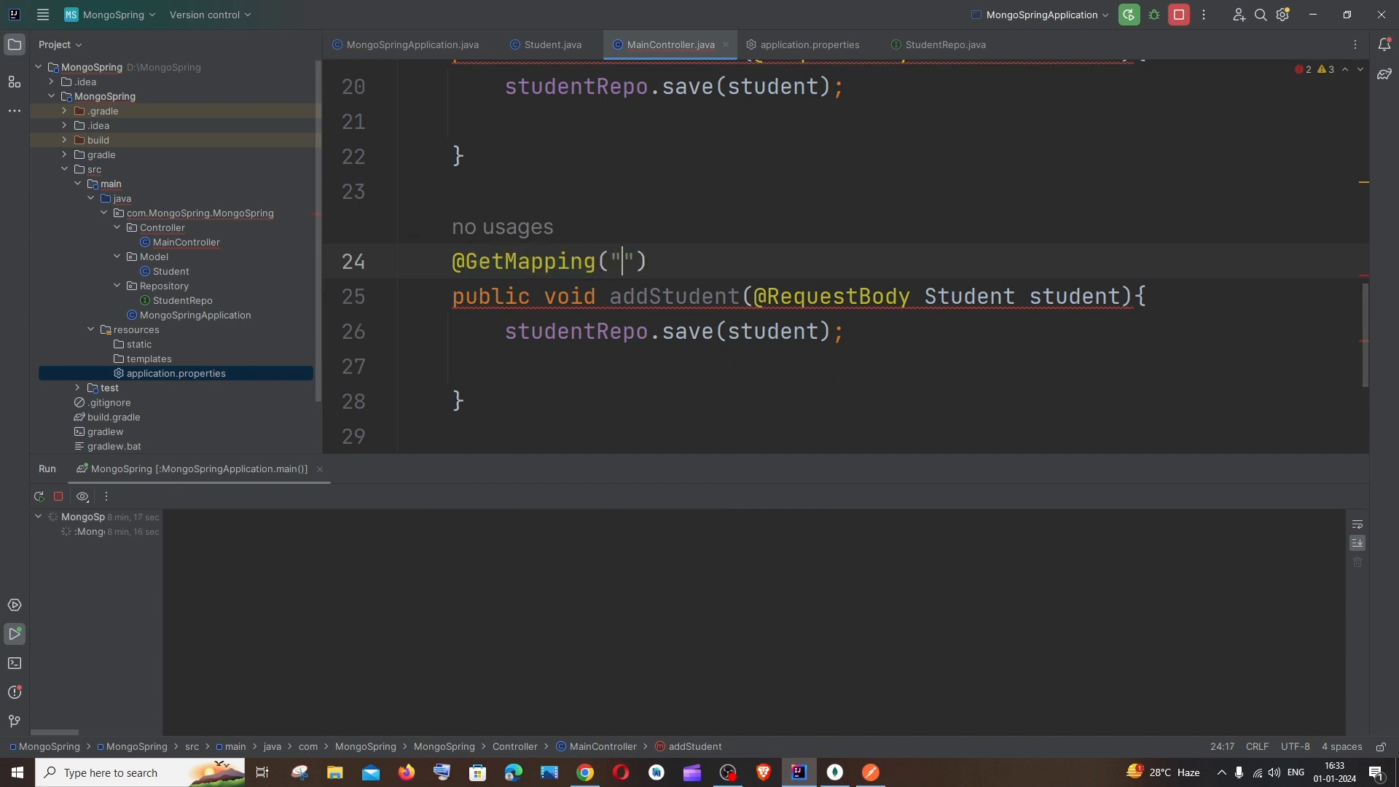
pyautogui.write('get')
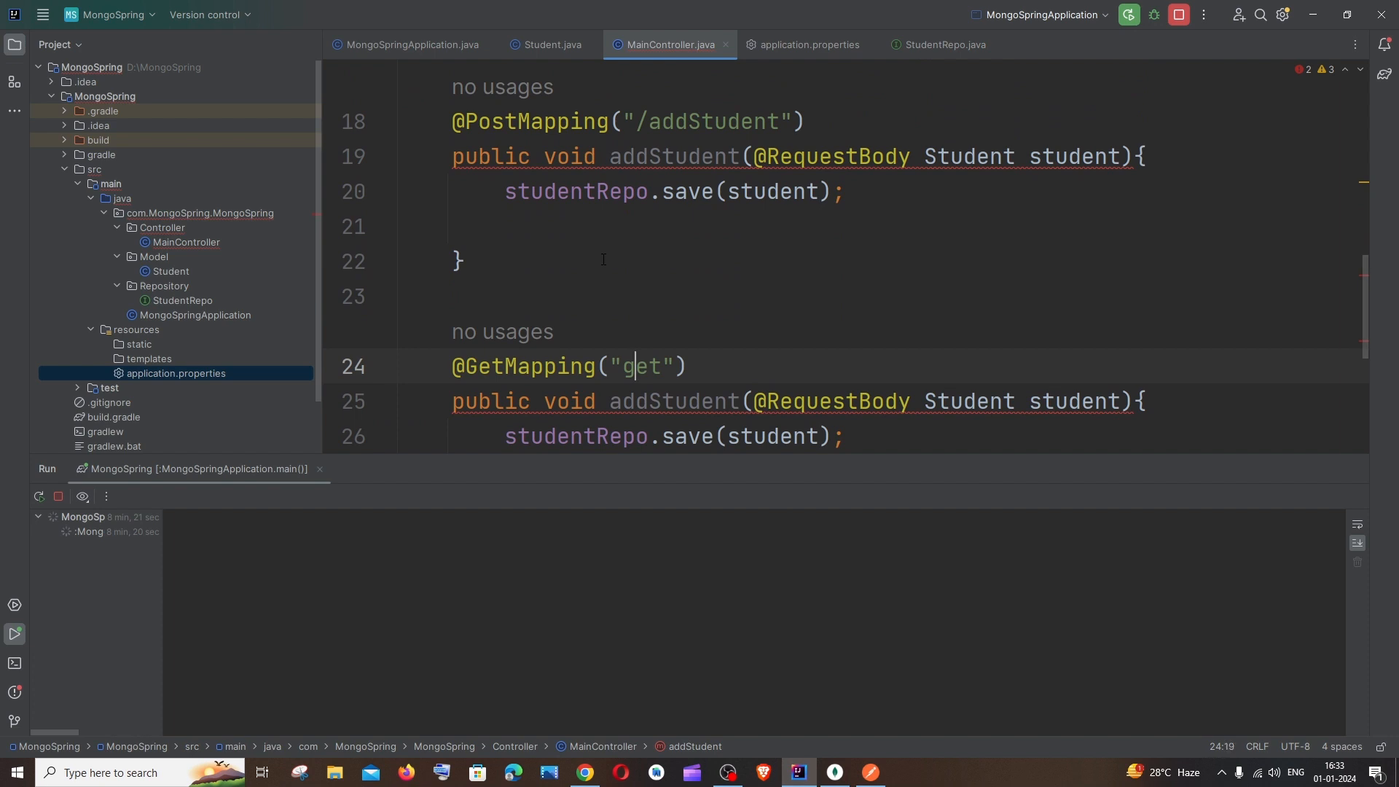
pyautogui.write('/getSt')
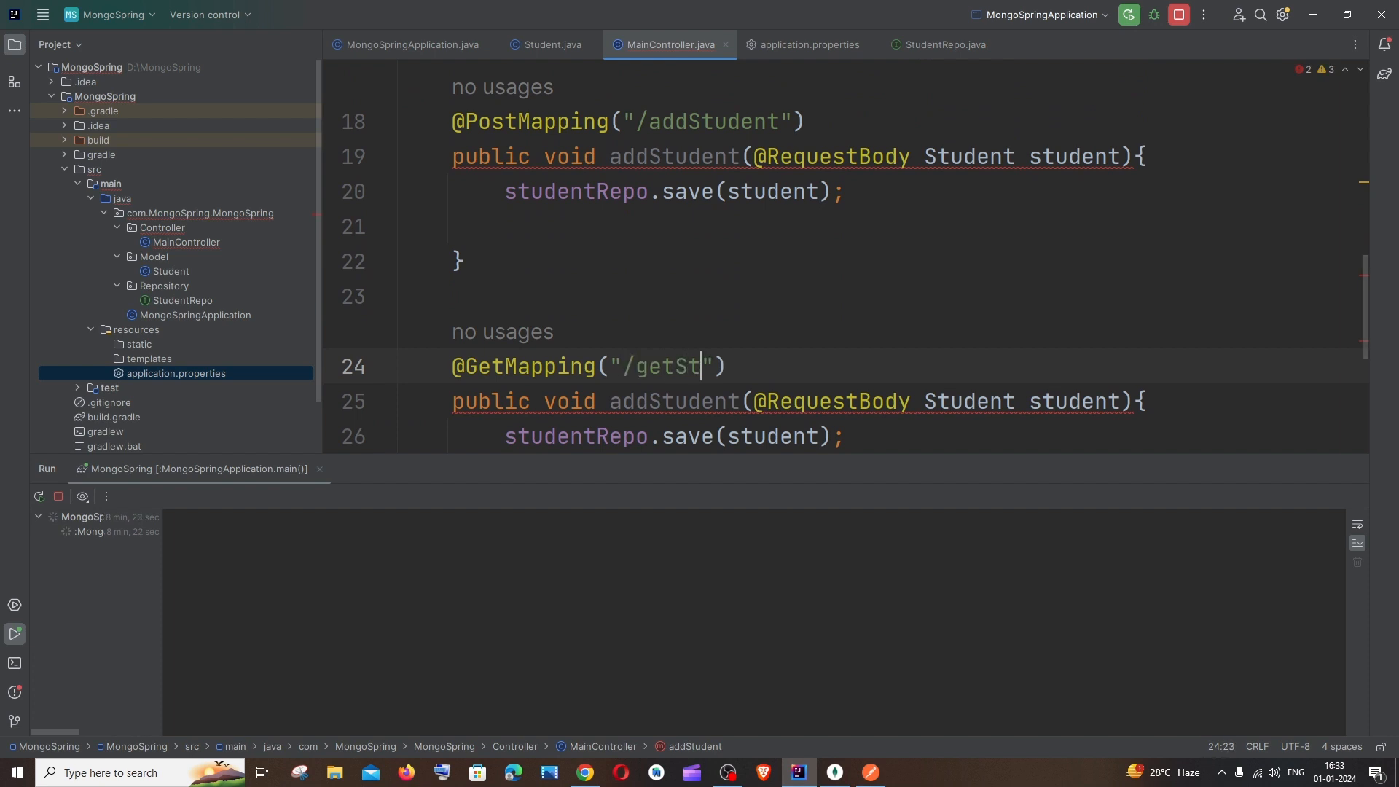
pyautogui.write('udent/')
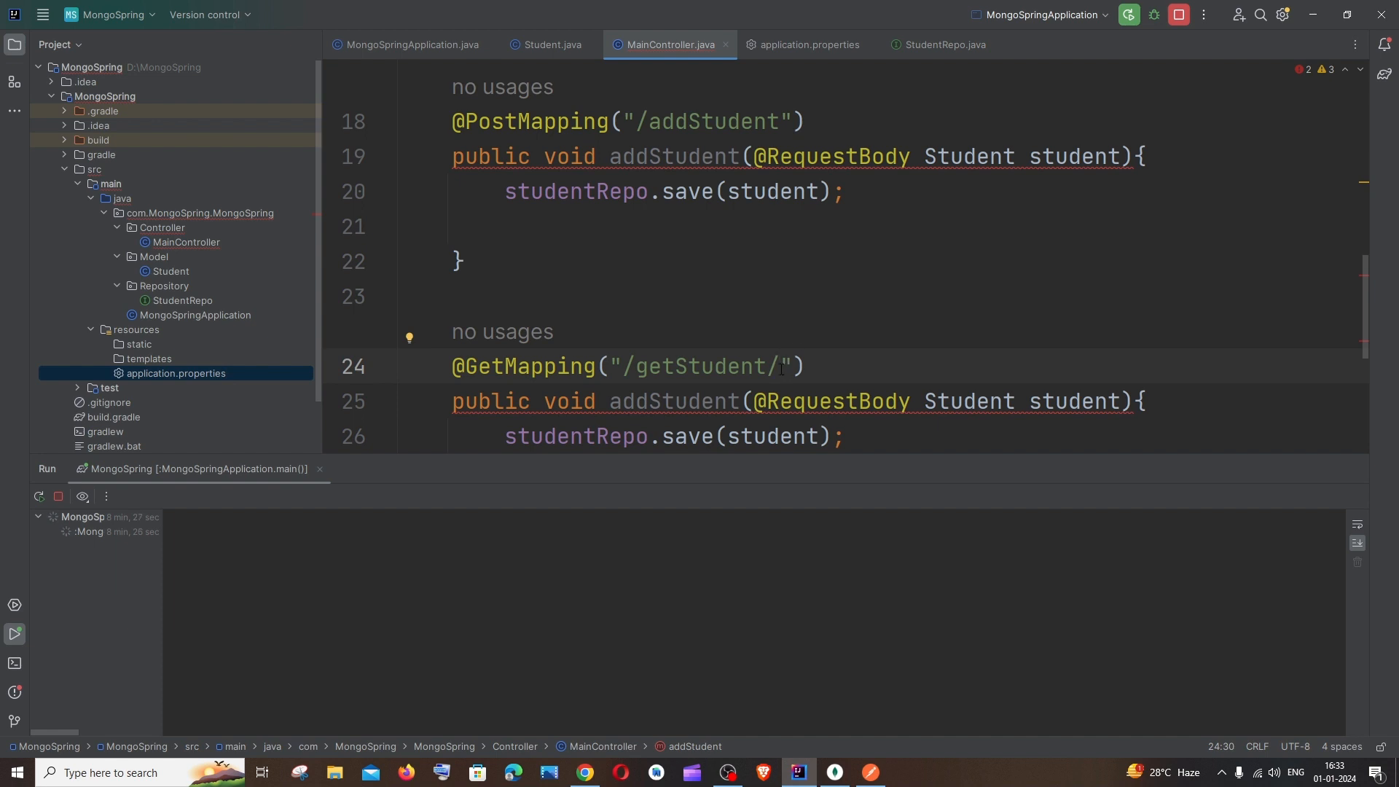
pyautogui.write('{')
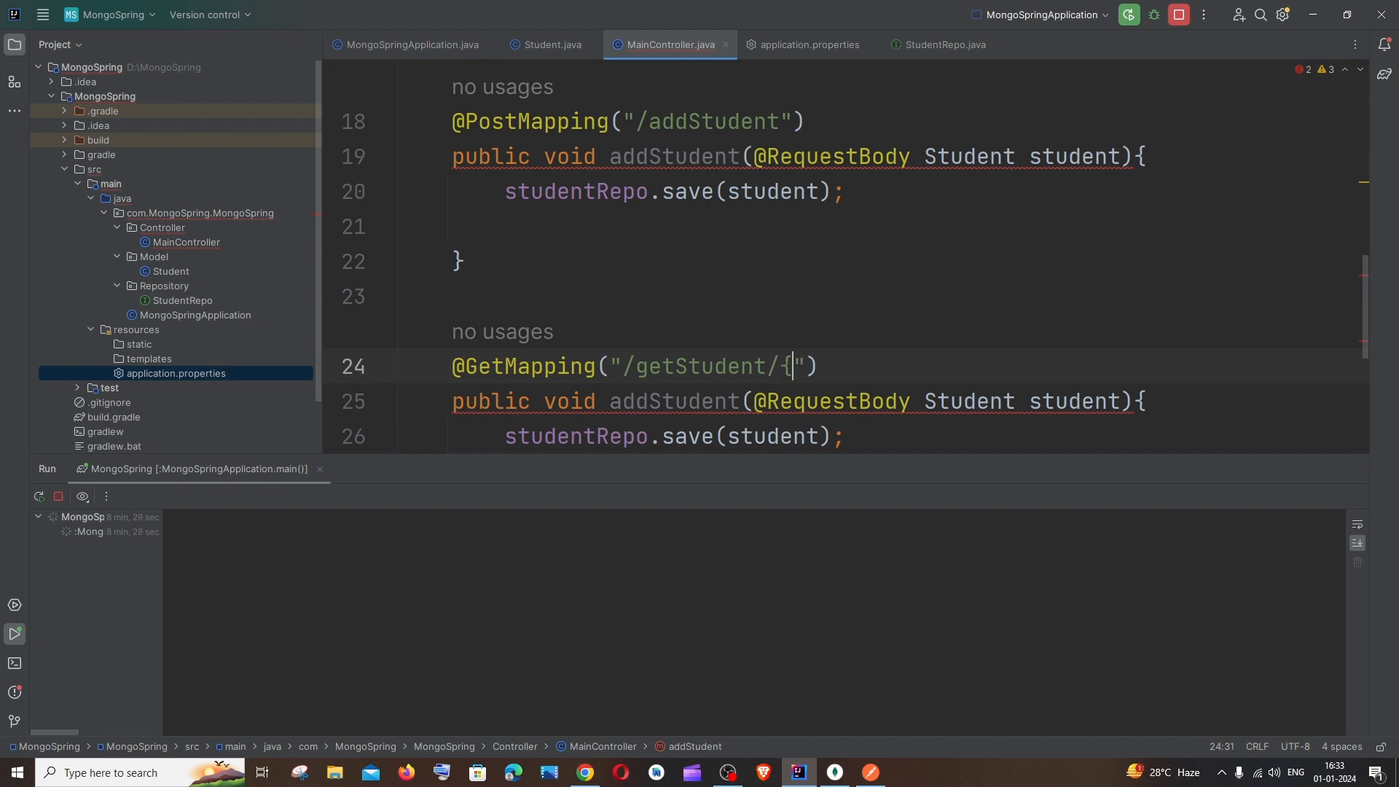
pyautogui.write('id')
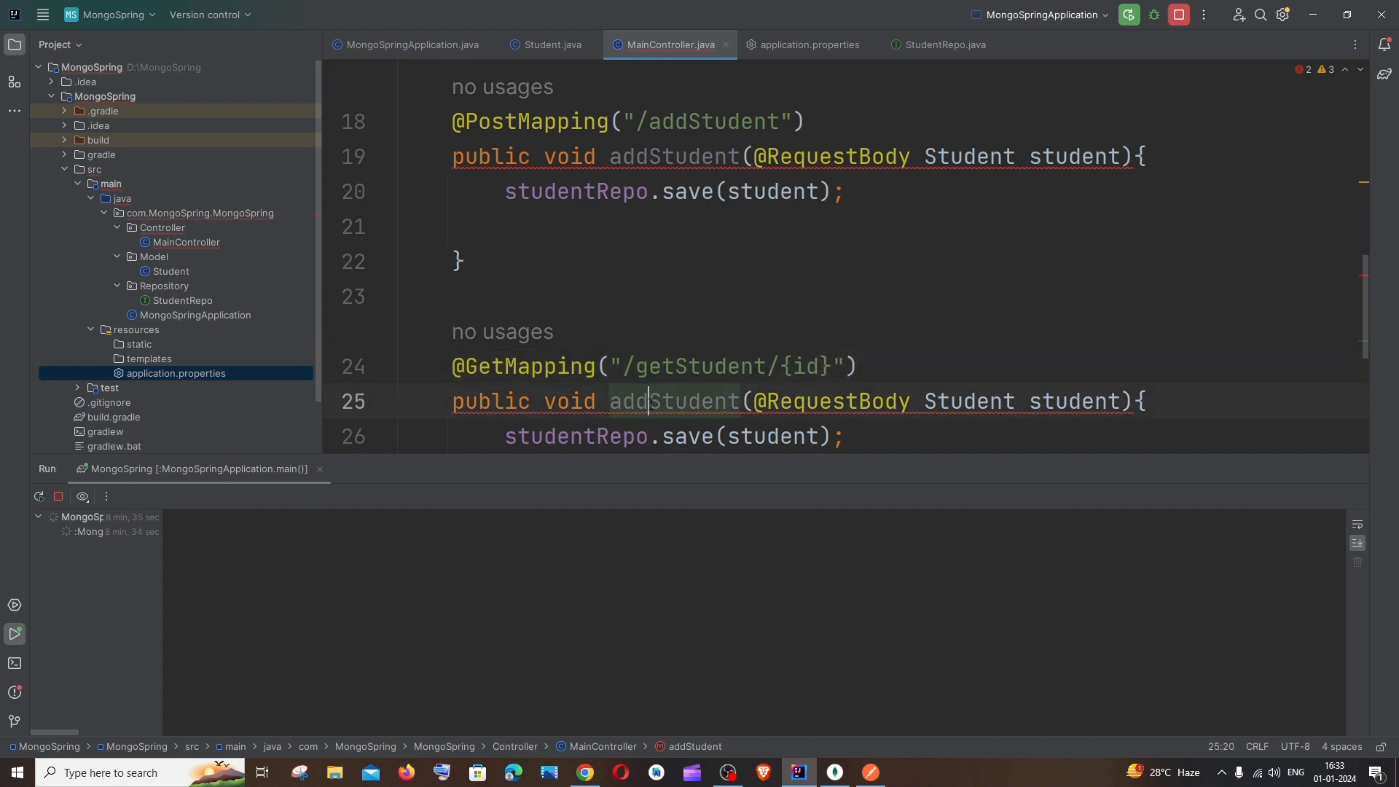
pyautogui.write('ge')
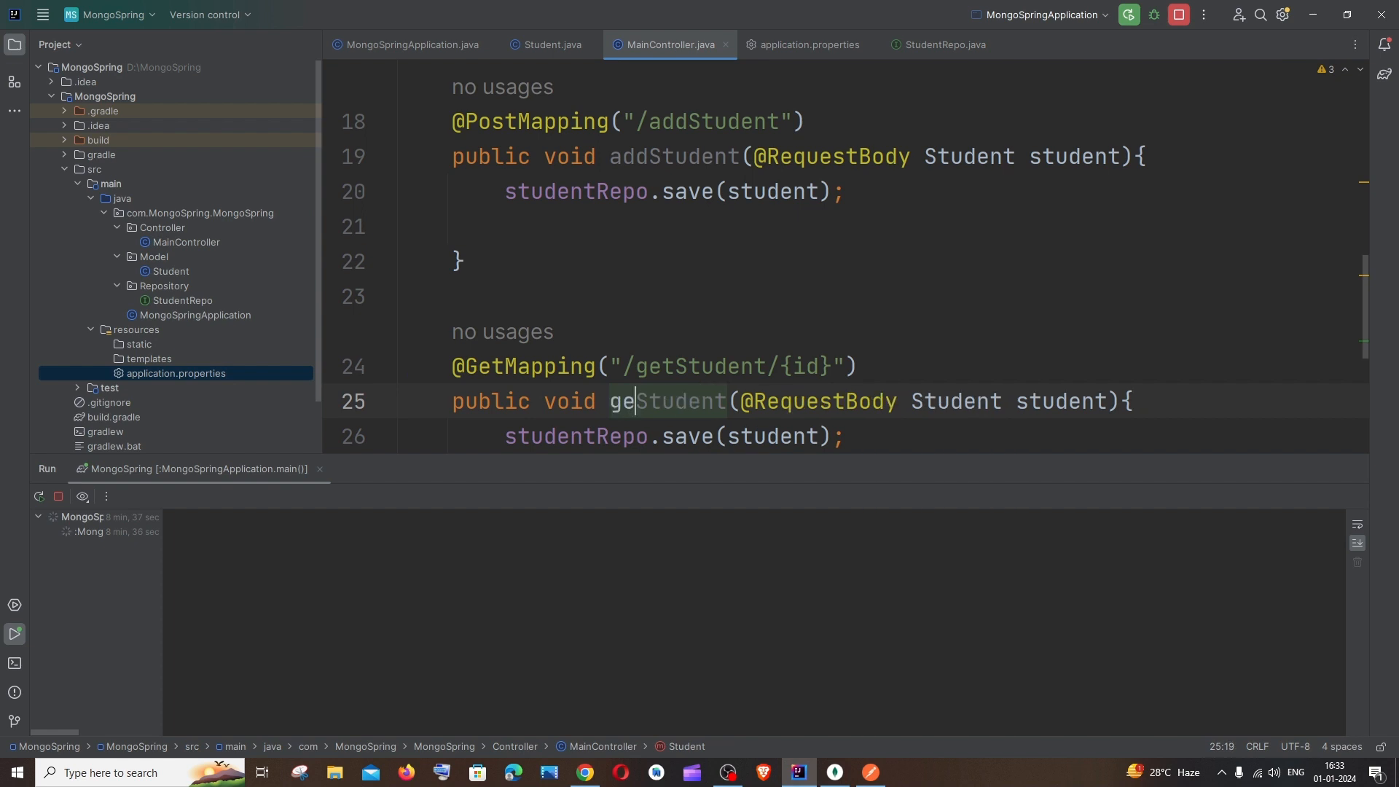
pyautogui.write('t')
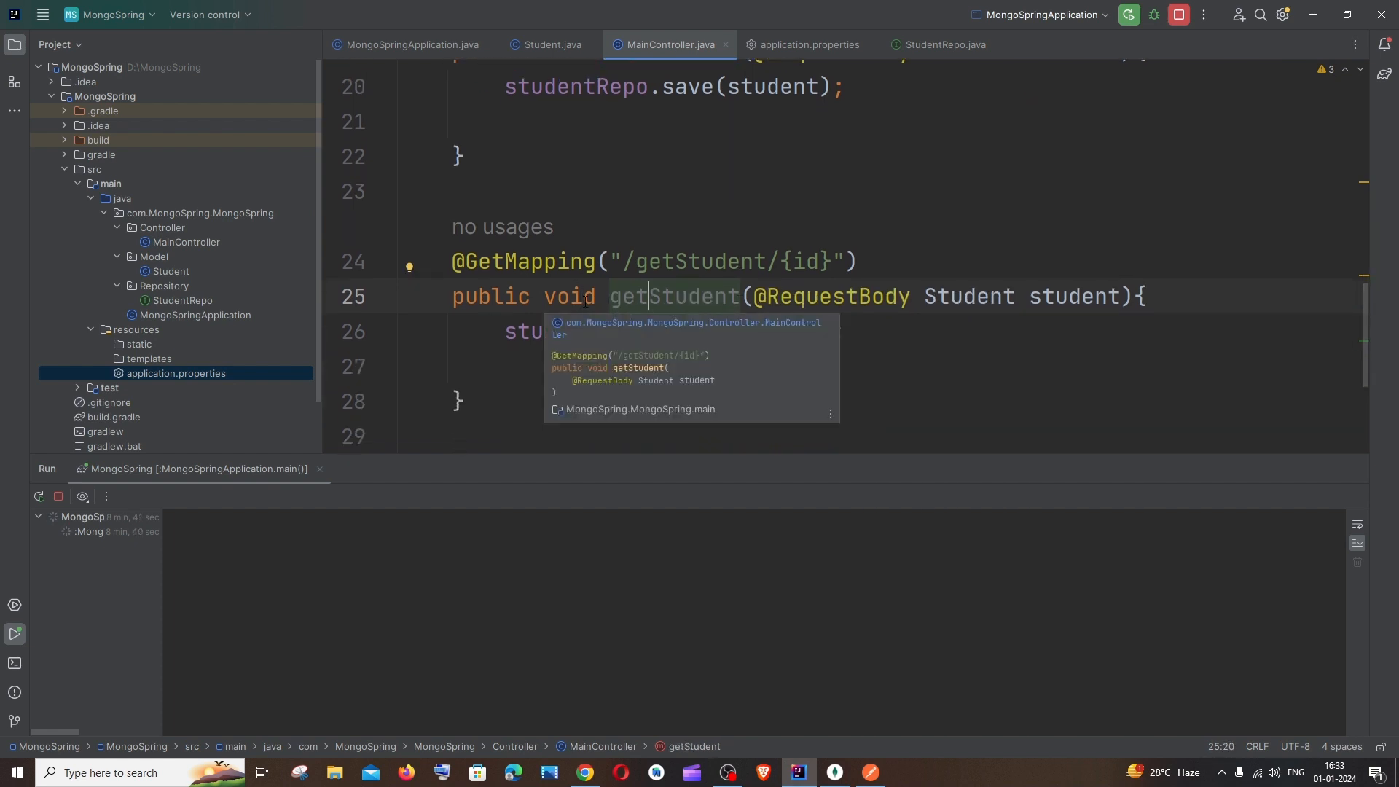
pyautogui.click(834, 772)
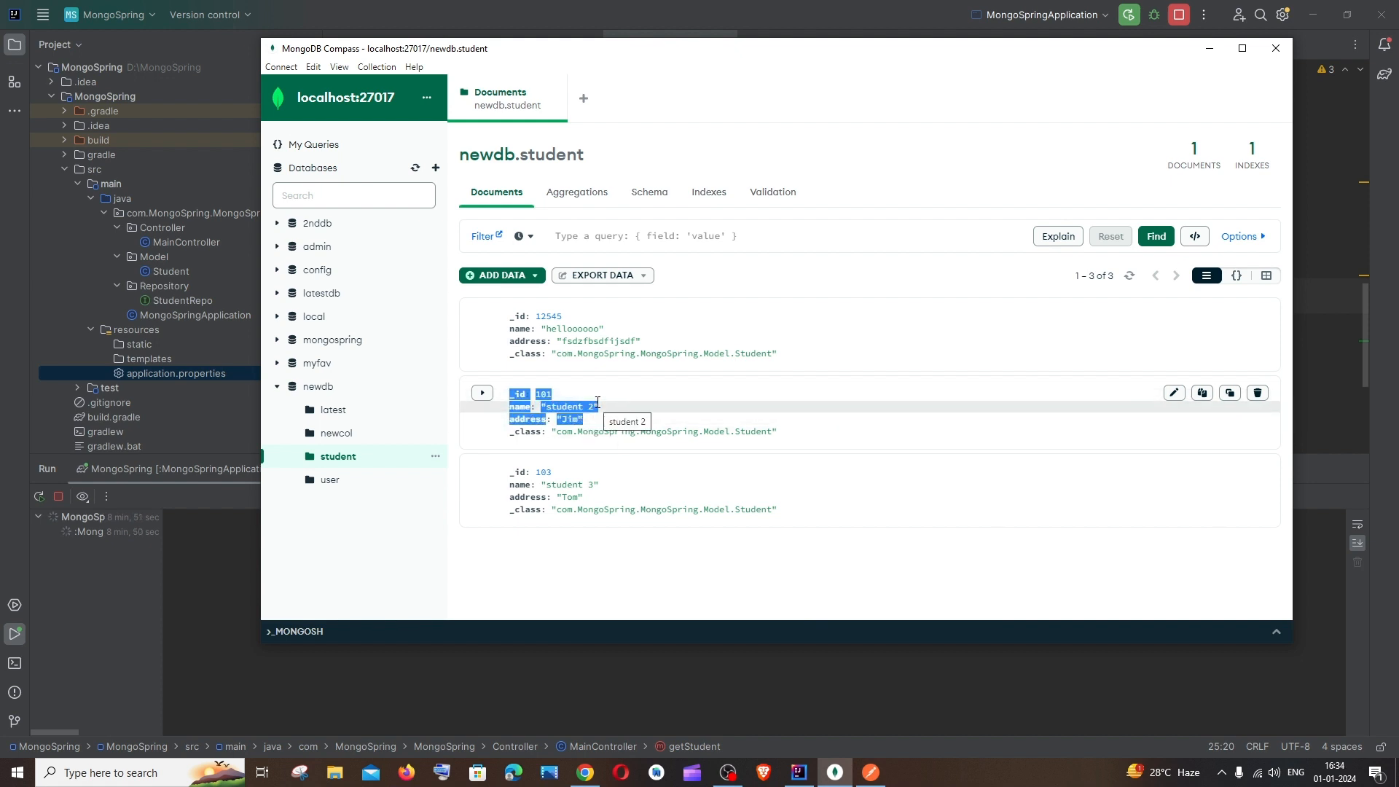
# Step: Check the three stored student documents in Compass and return to MainController
pyautogui.click(798, 772)
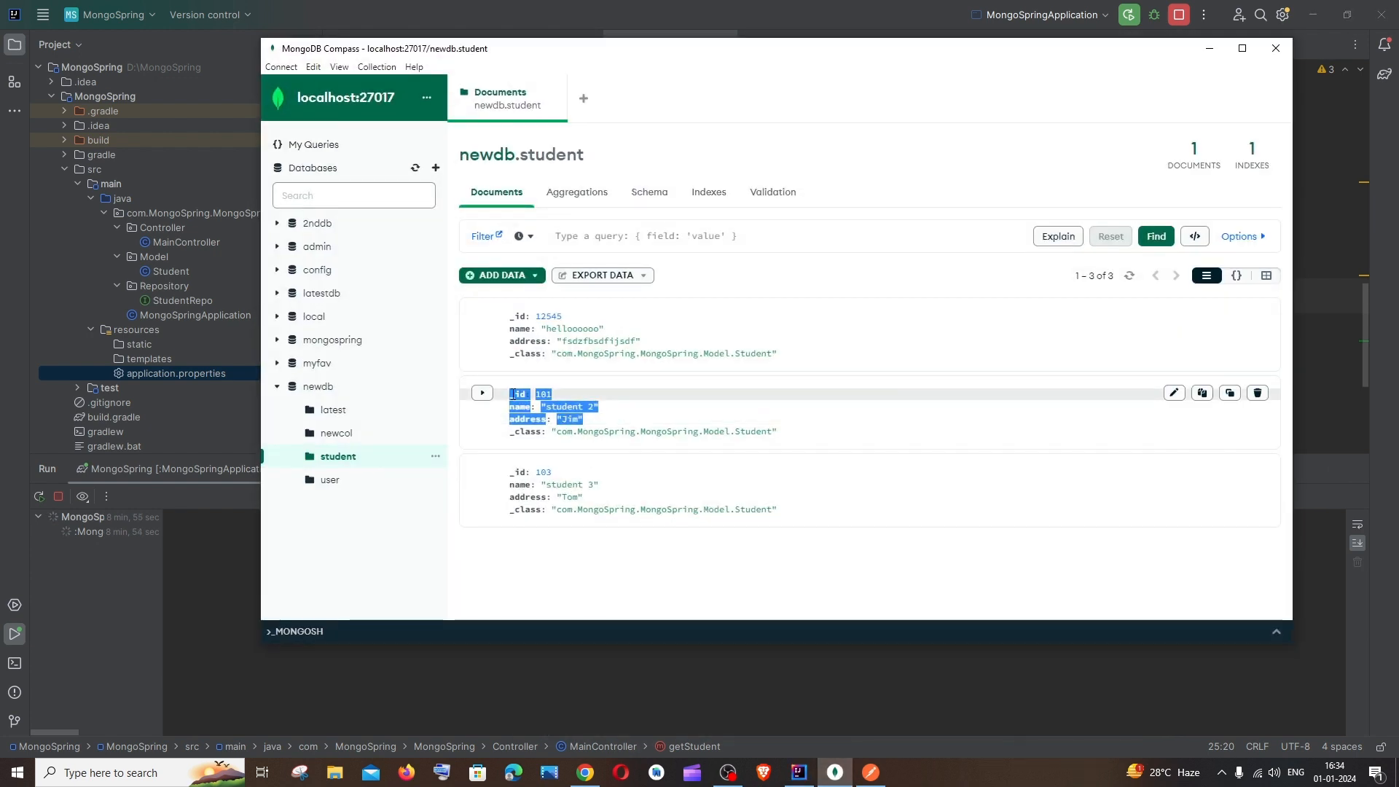
pyautogui.moveTo(695, 445)
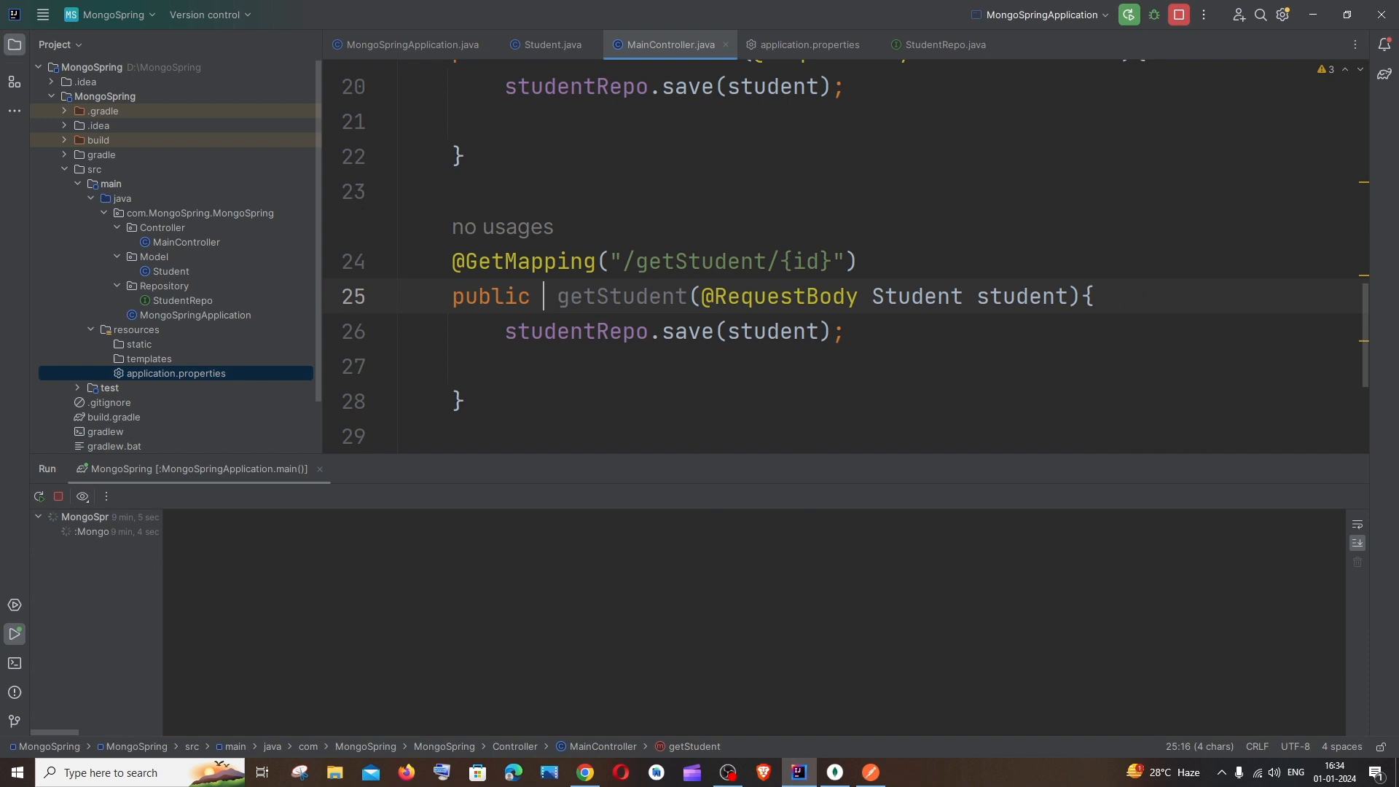
pyautogui.write('Student')
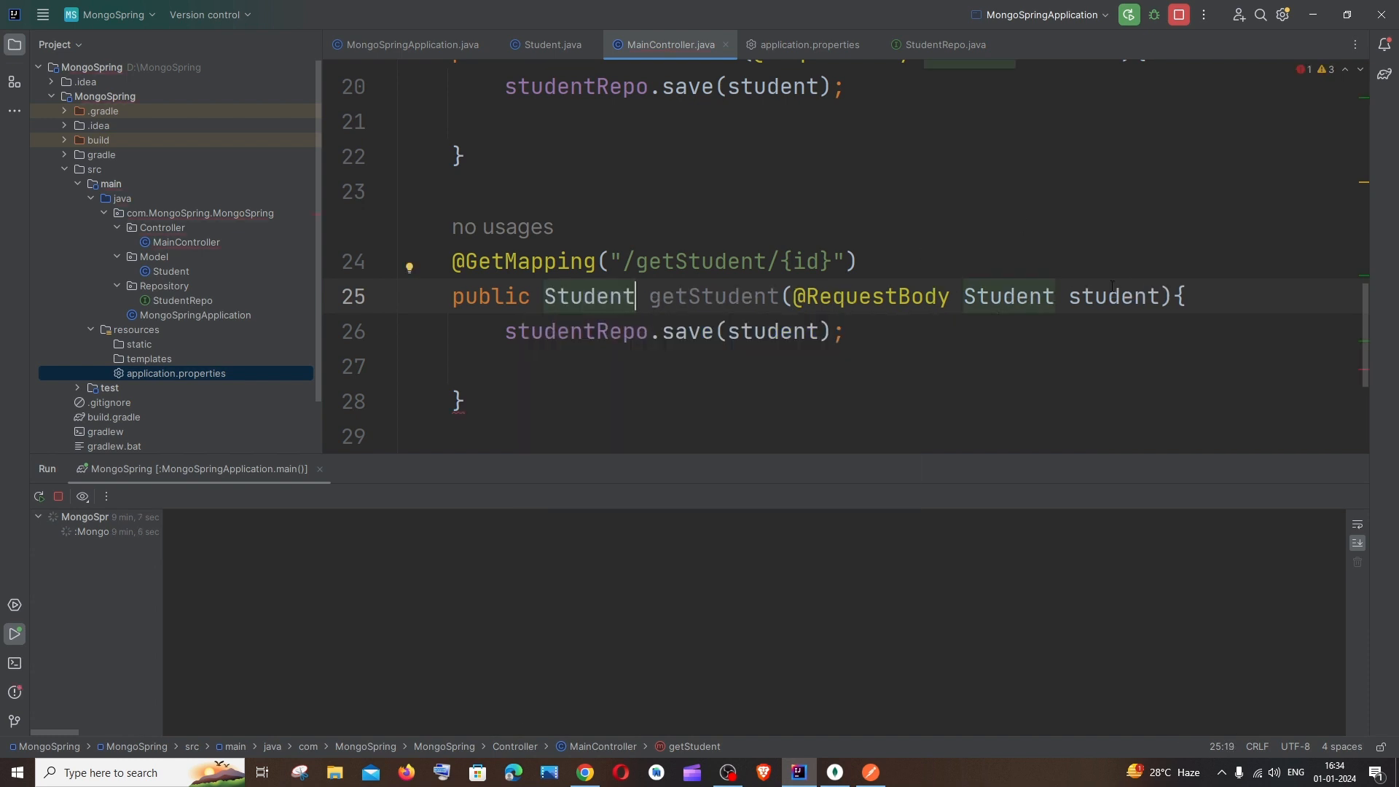
pyautogui.click(549, 45)
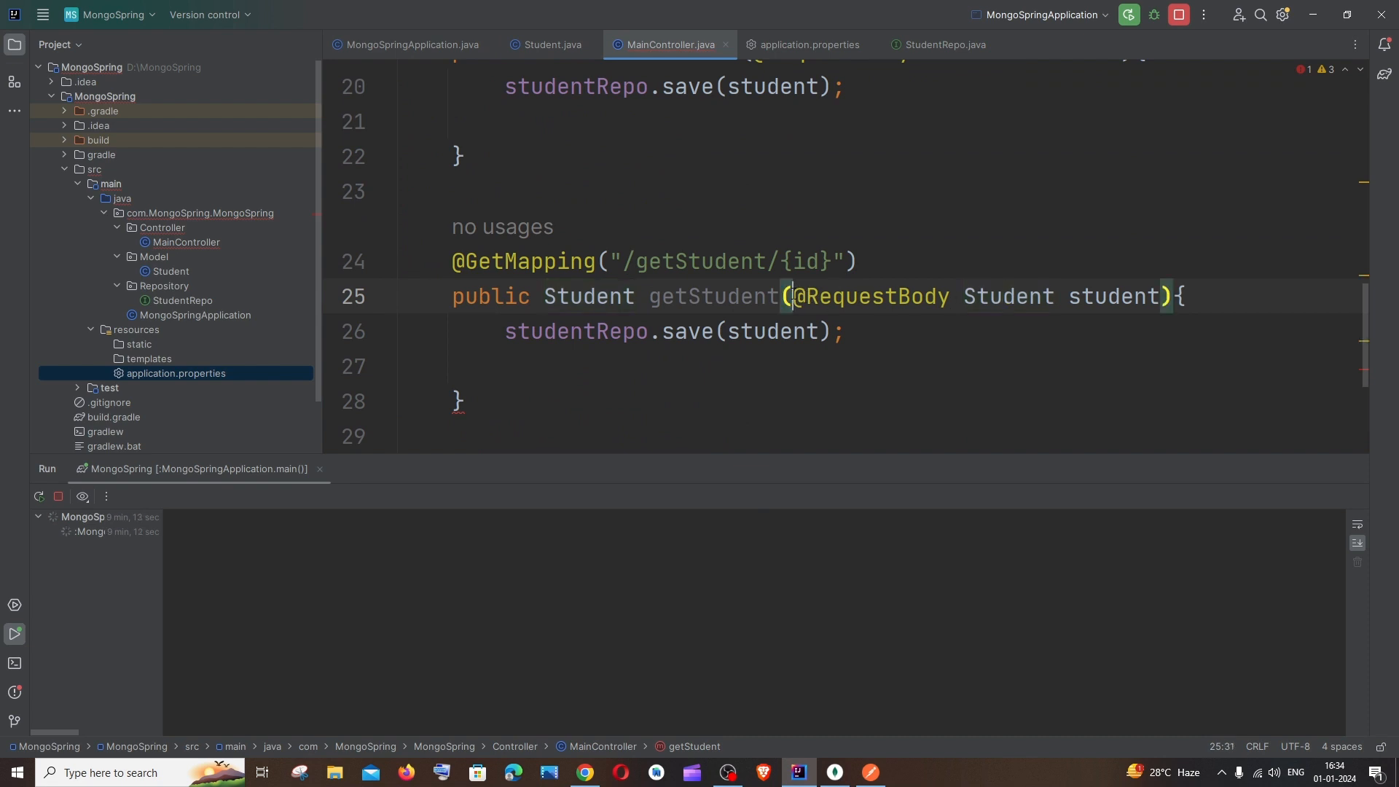
pyautogui.moveTo(792, 296); pyautogui.dragTo(1159, 296)
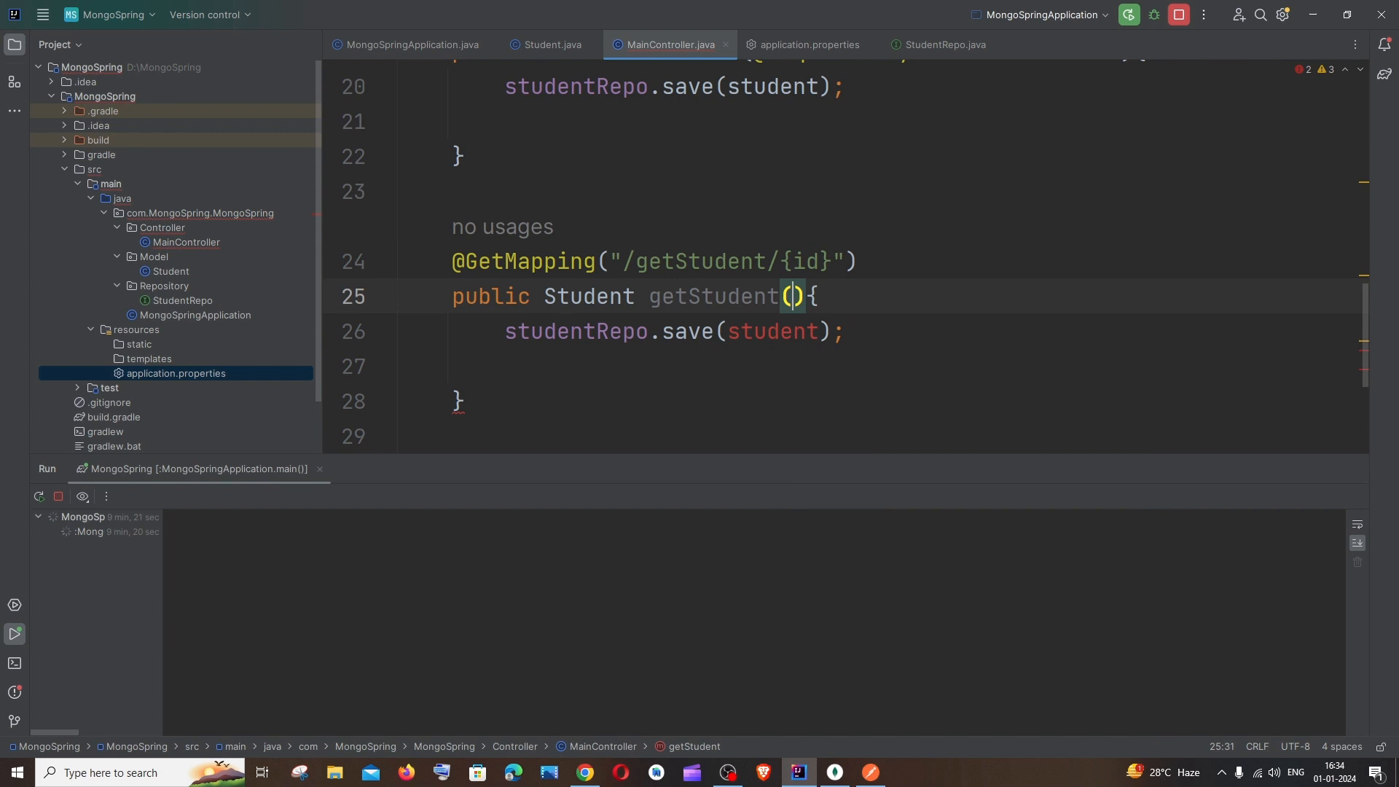
pyautogui.write('@')
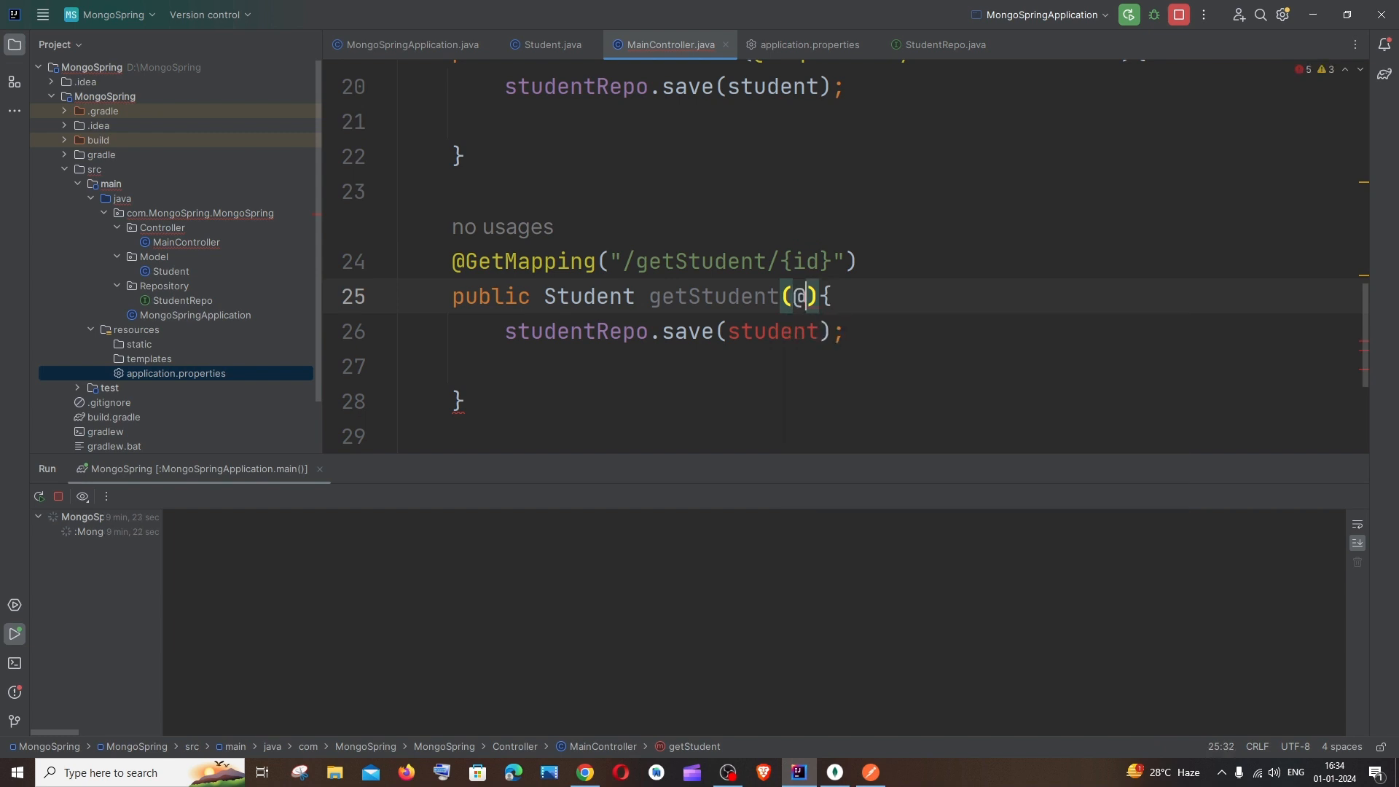
pyautogui.write('PathVariable')
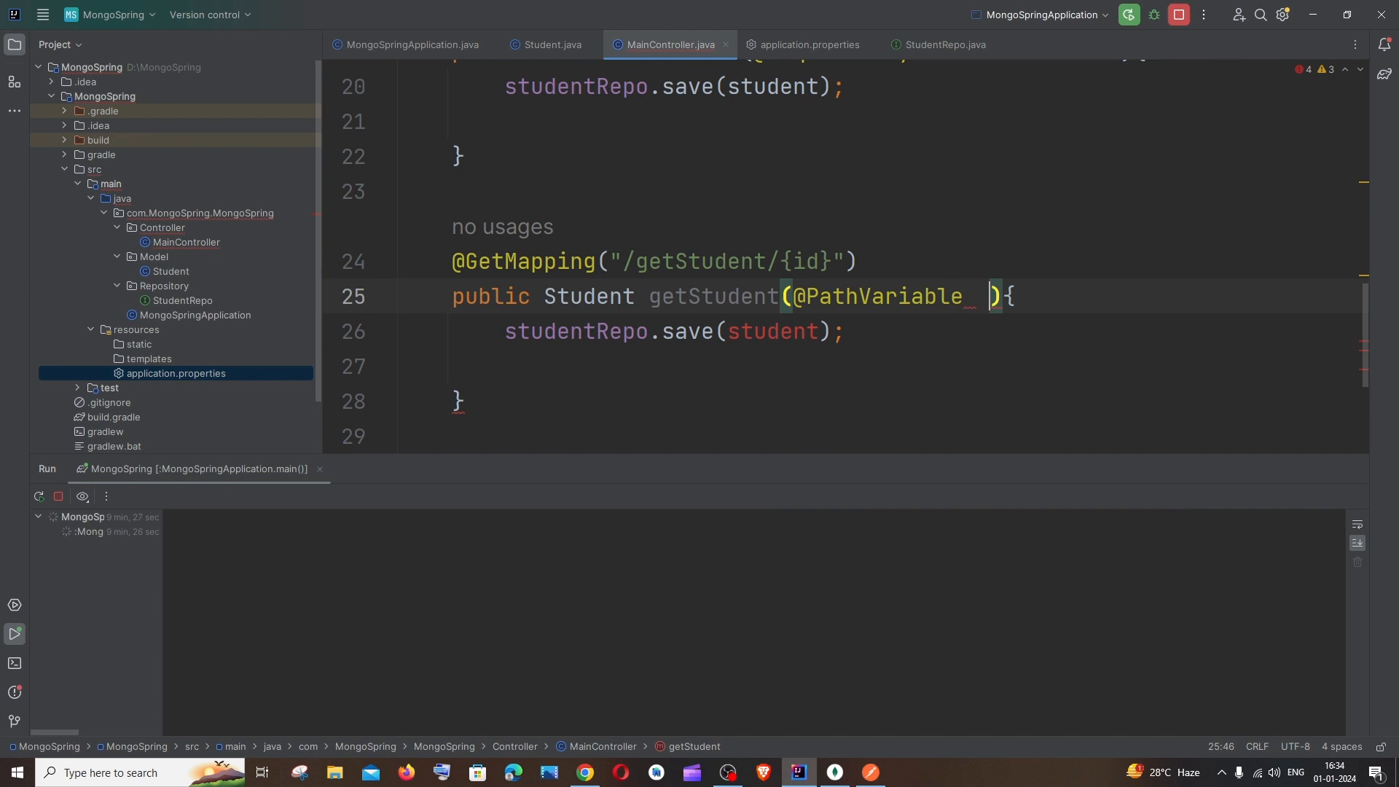
pyautogui.write('Integer')
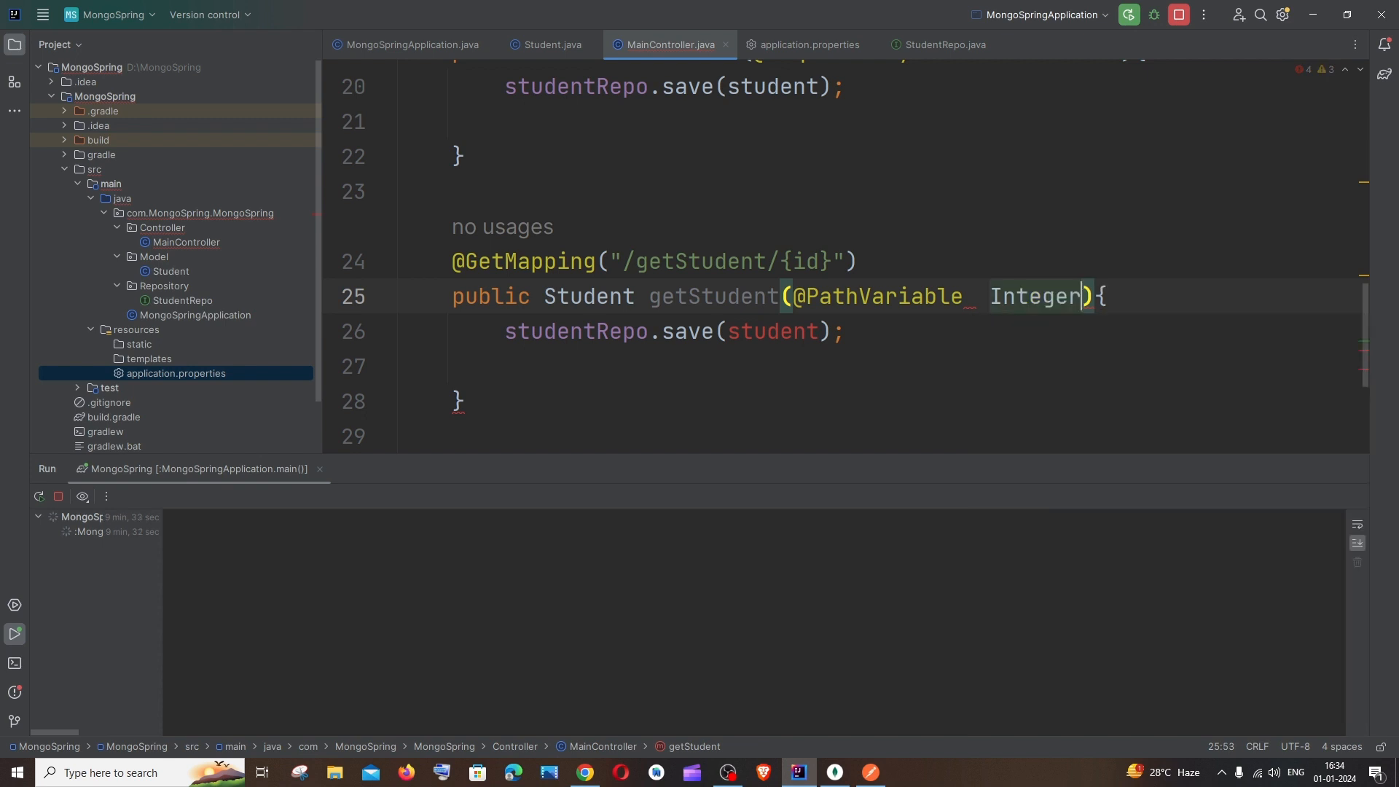
pyautogui.write('id')
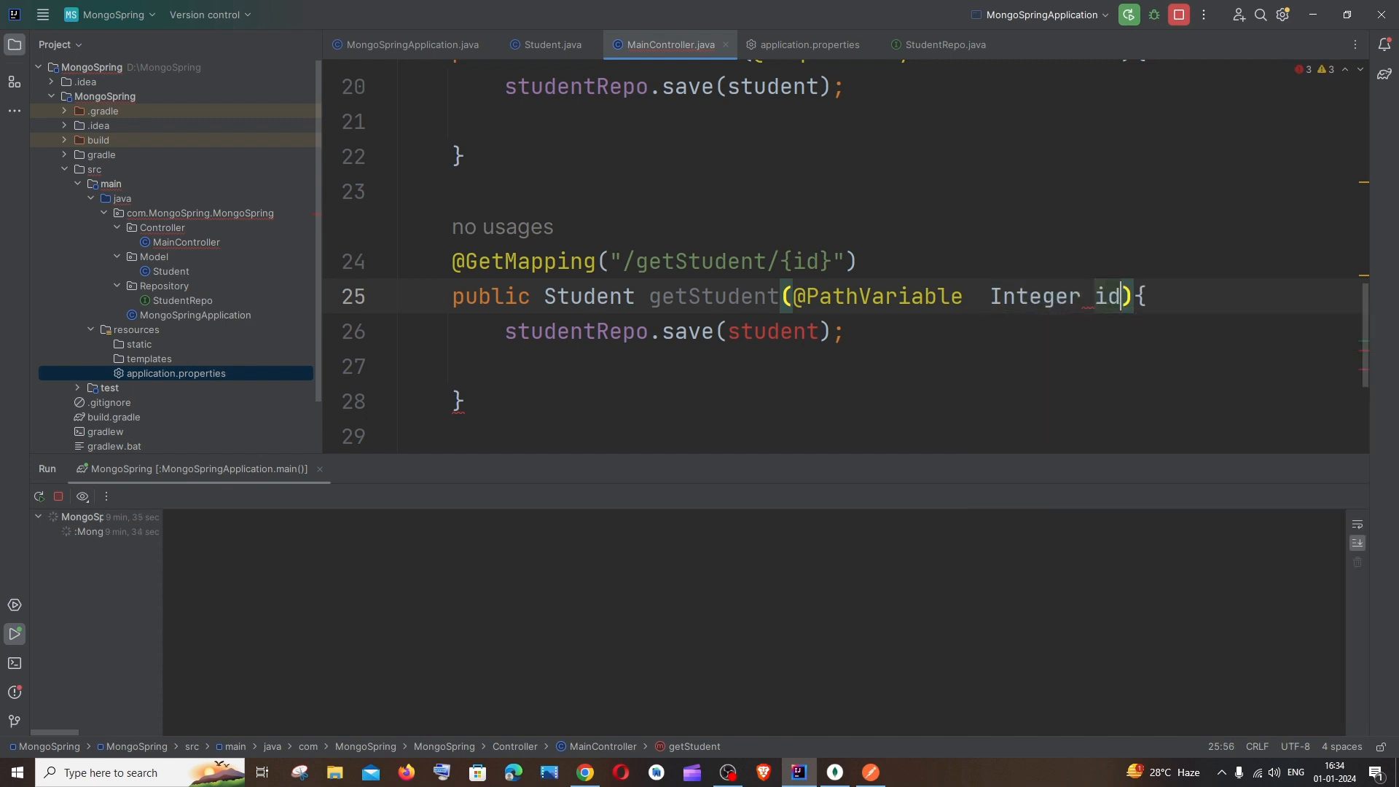
pyautogui.doubleClick(801, 261)
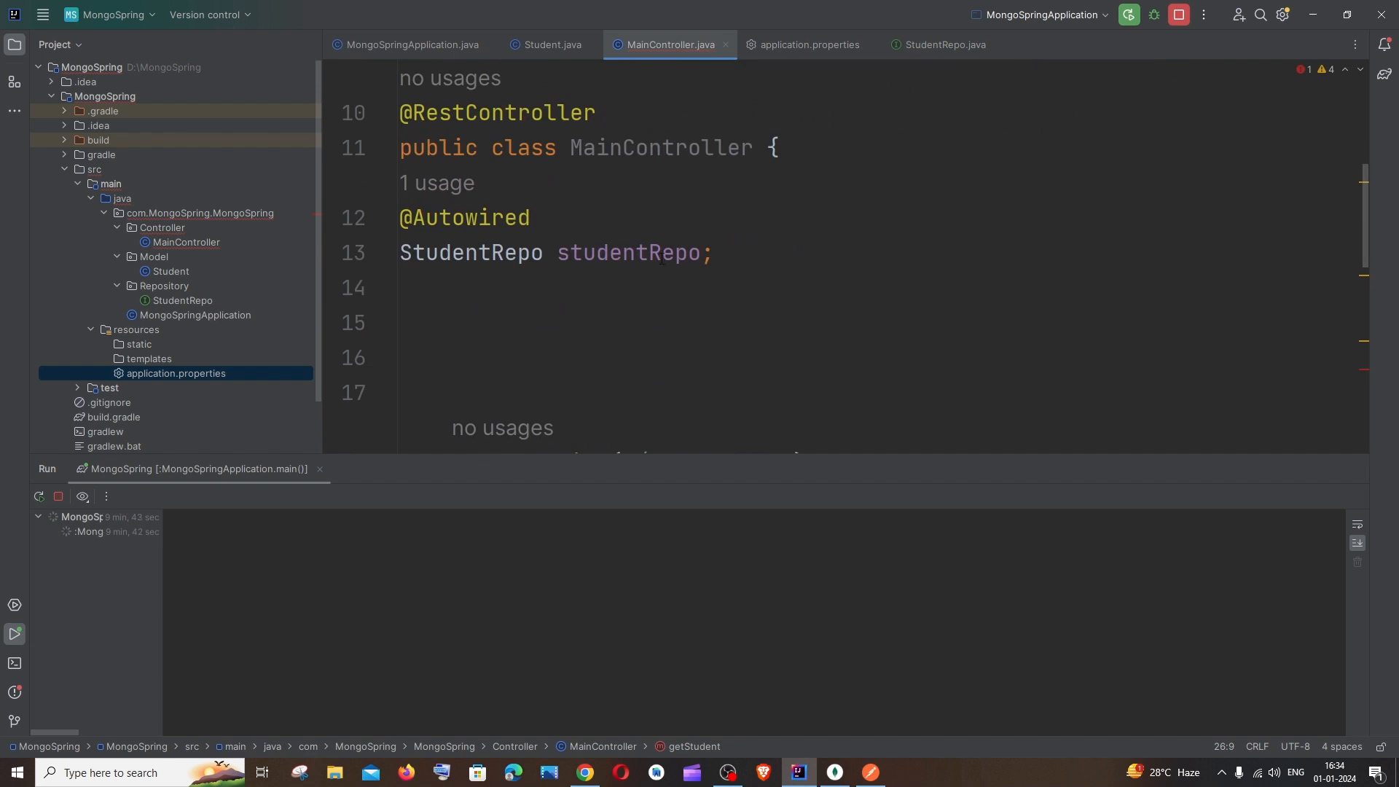
# Step: Delete the leftover studentRepo.save(student) line from the getStudent body
pyautogui.click(715, 252)
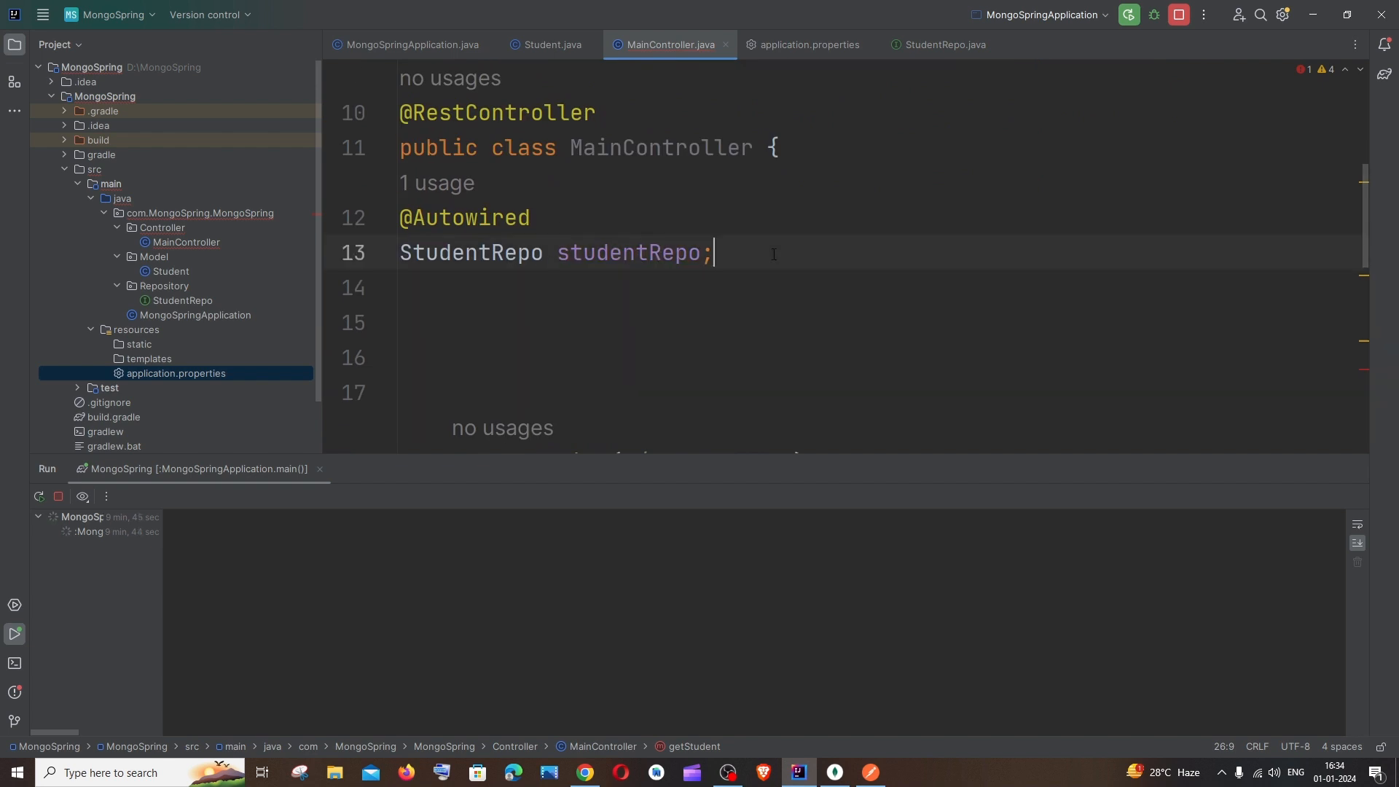
pyautogui.doubleClick(630, 252)
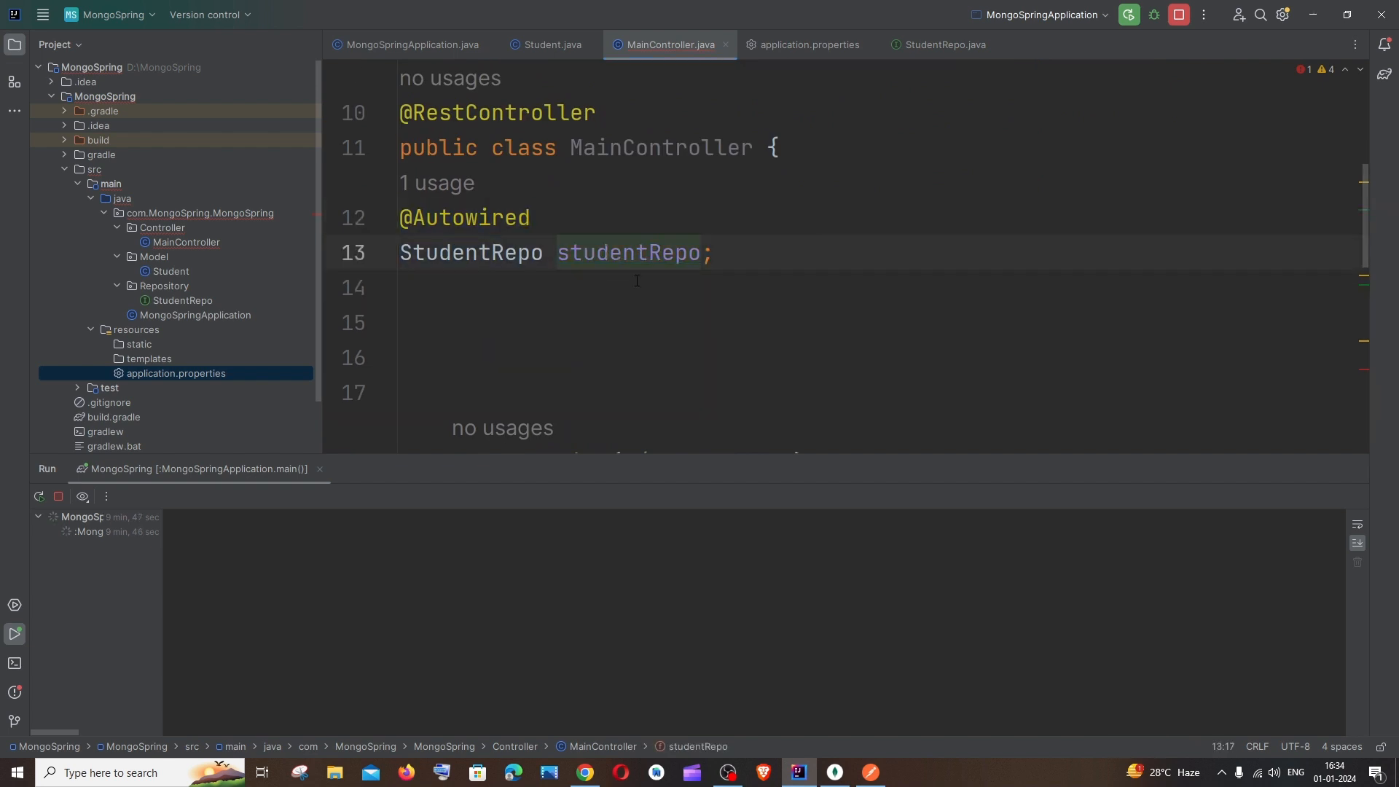
pyautogui.click(943, 46)
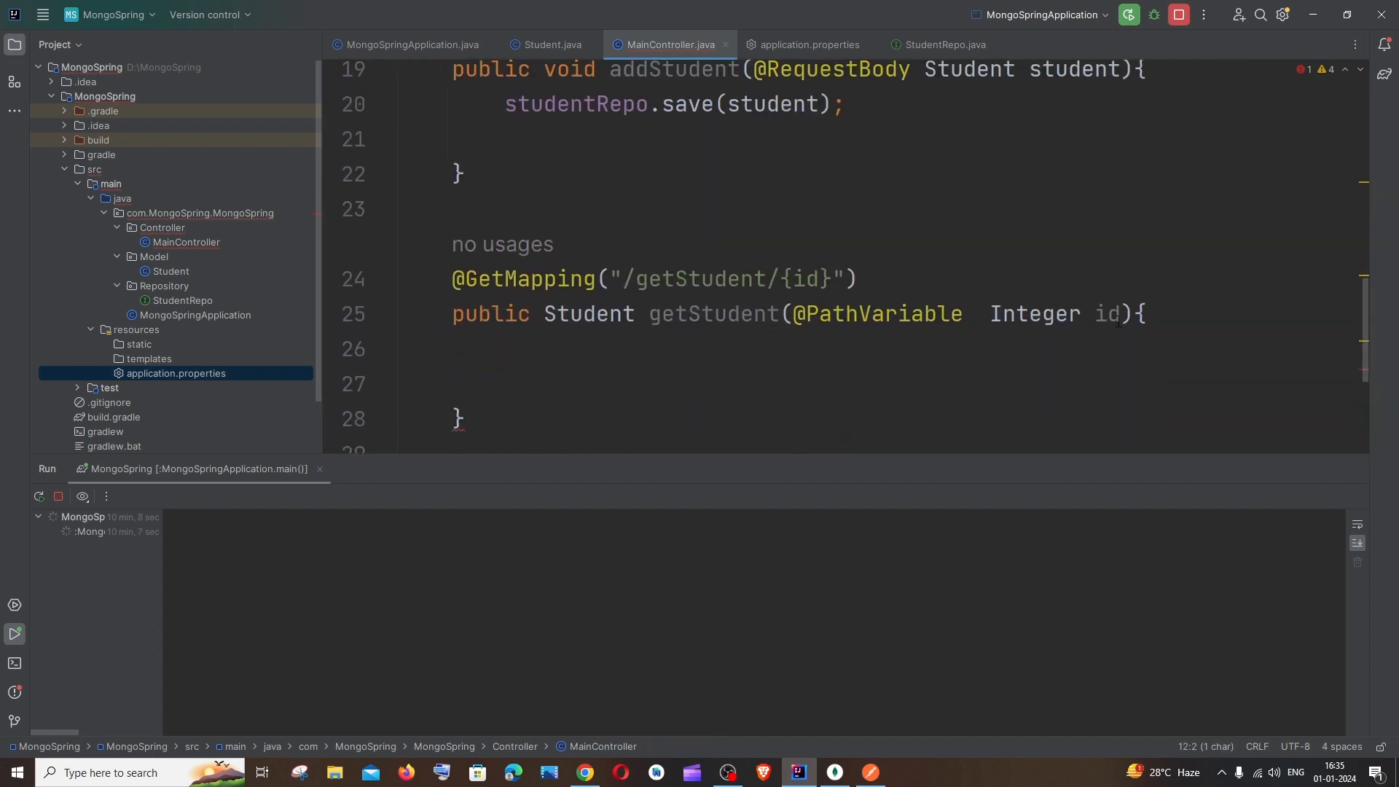
# Step: Write return studentRepo.findById(id).orElse(null) as the getStudent body
pyautogui.write('studentRepo.findById(')
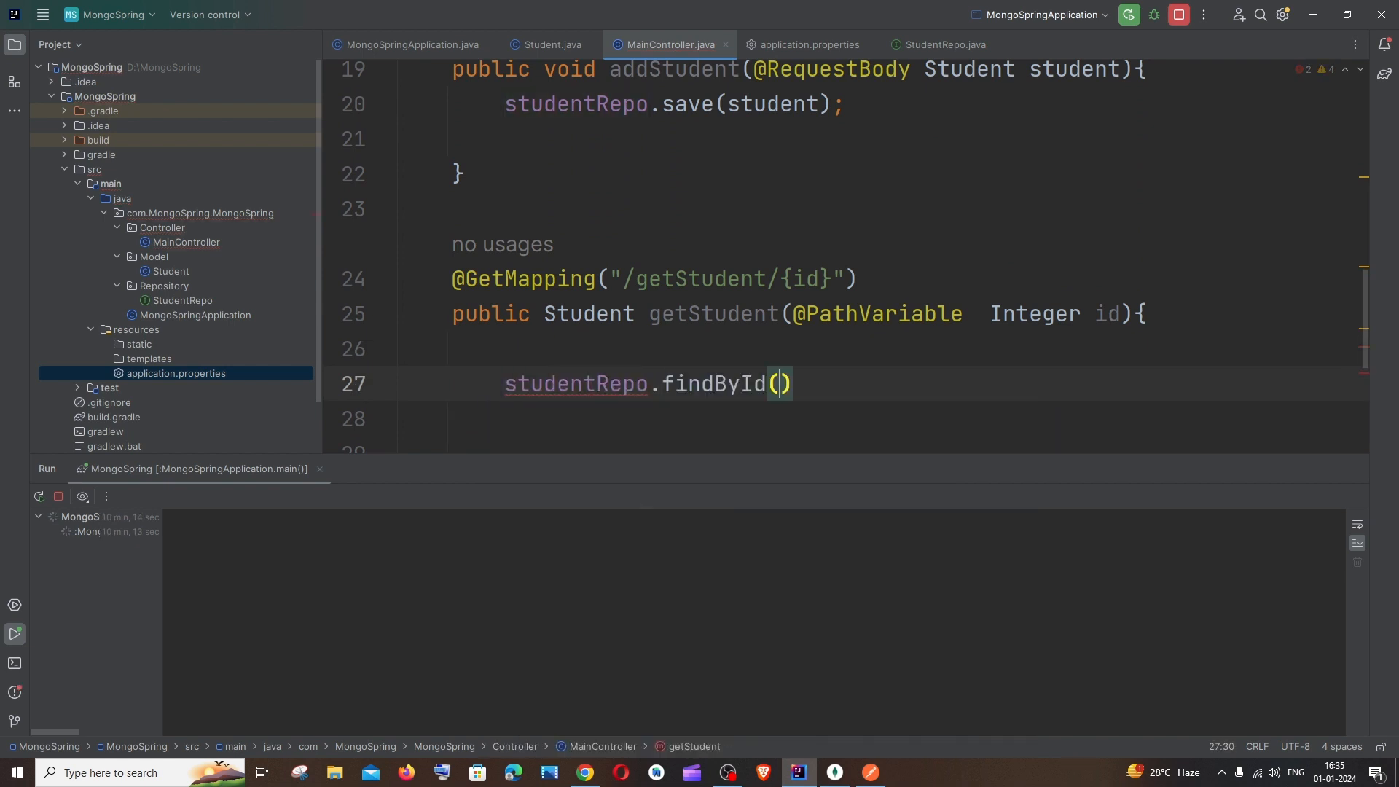
pyautogui.write('id')
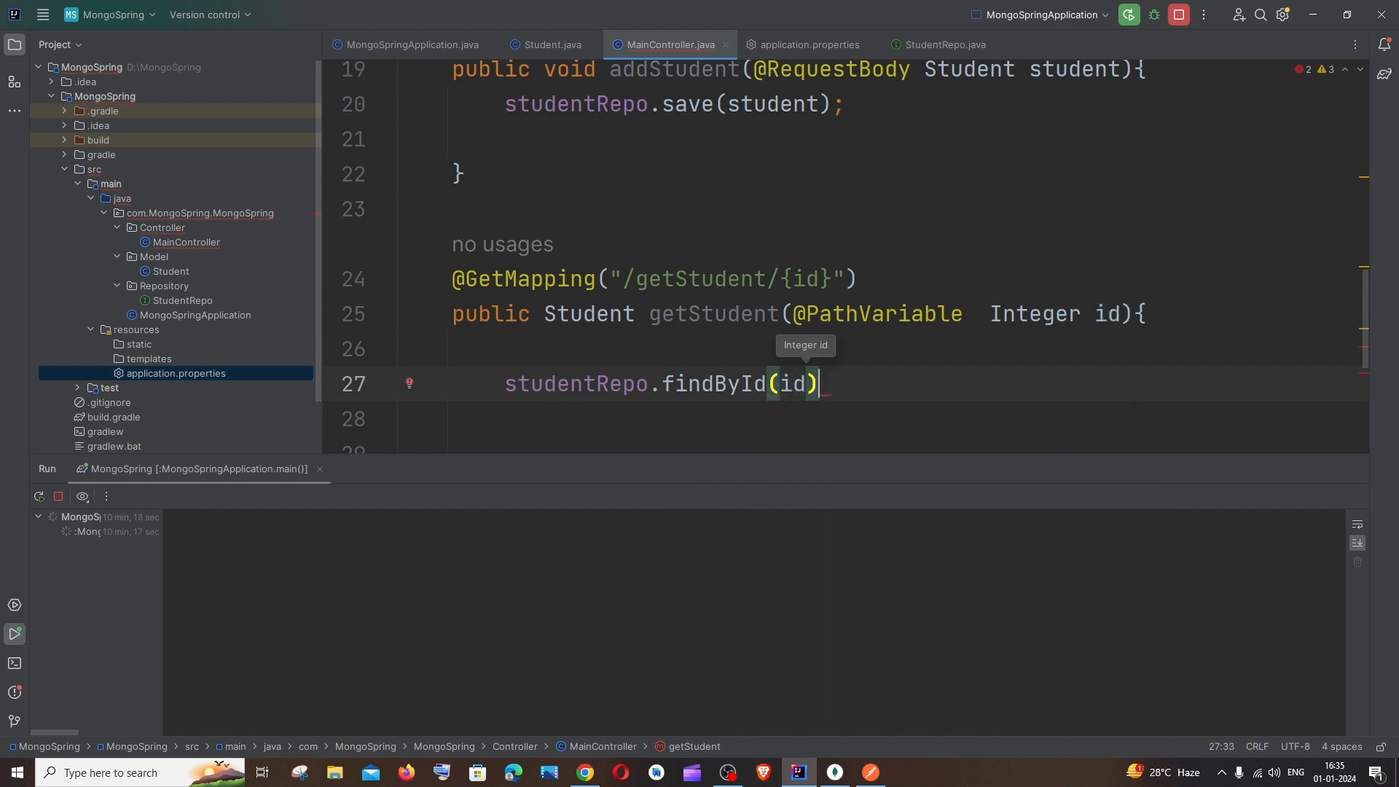
pyautogui.write('.orElse(null);')
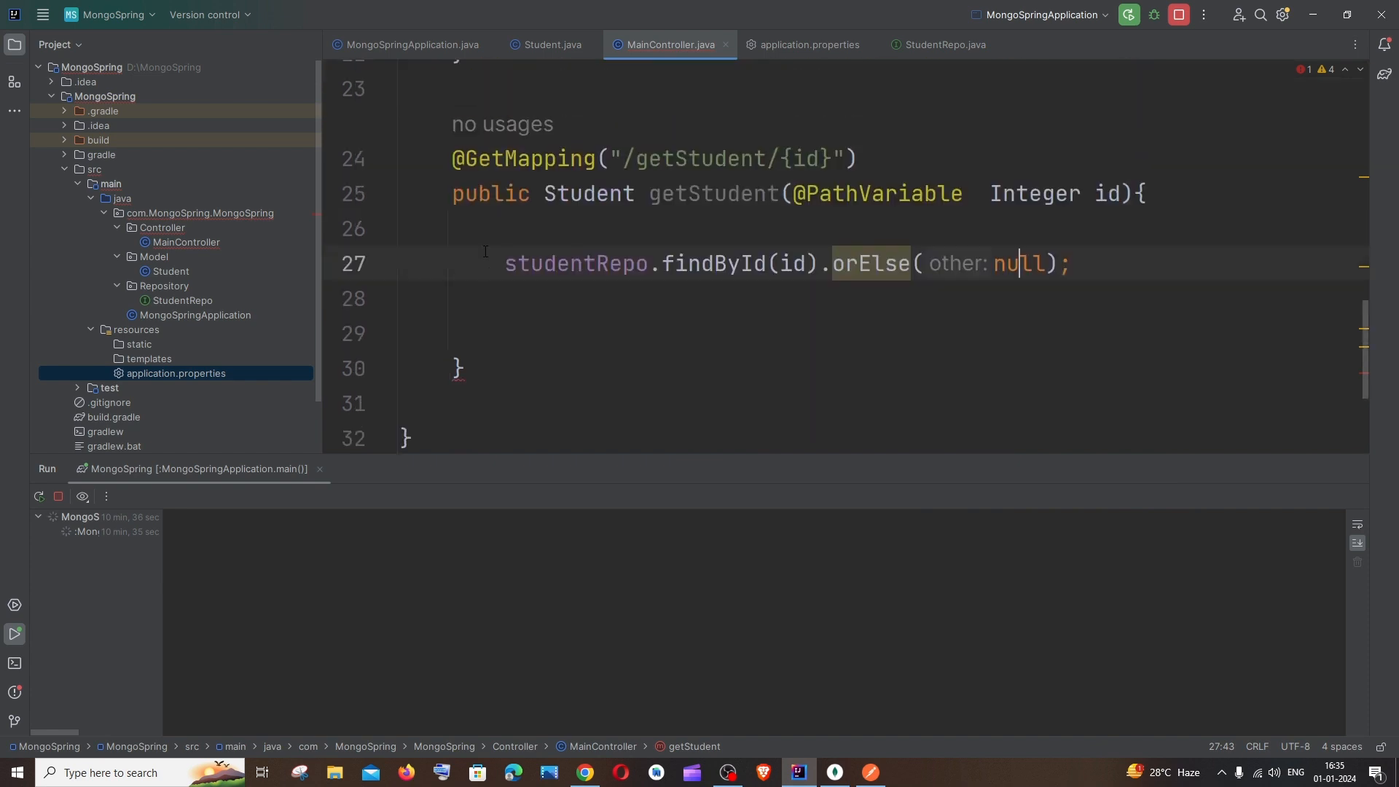
pyautogui.scroll(-3)
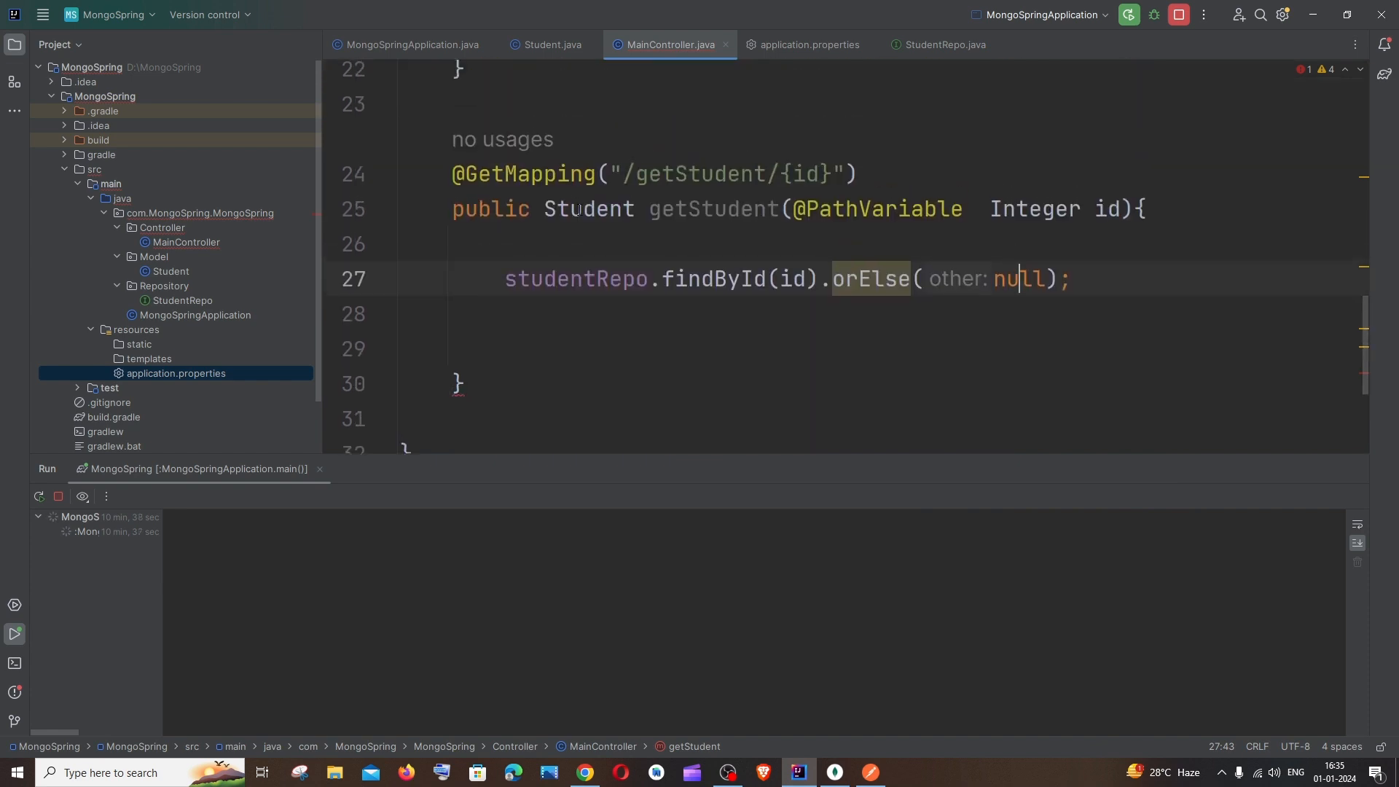
pyautogui.doubleClick(588, 209)
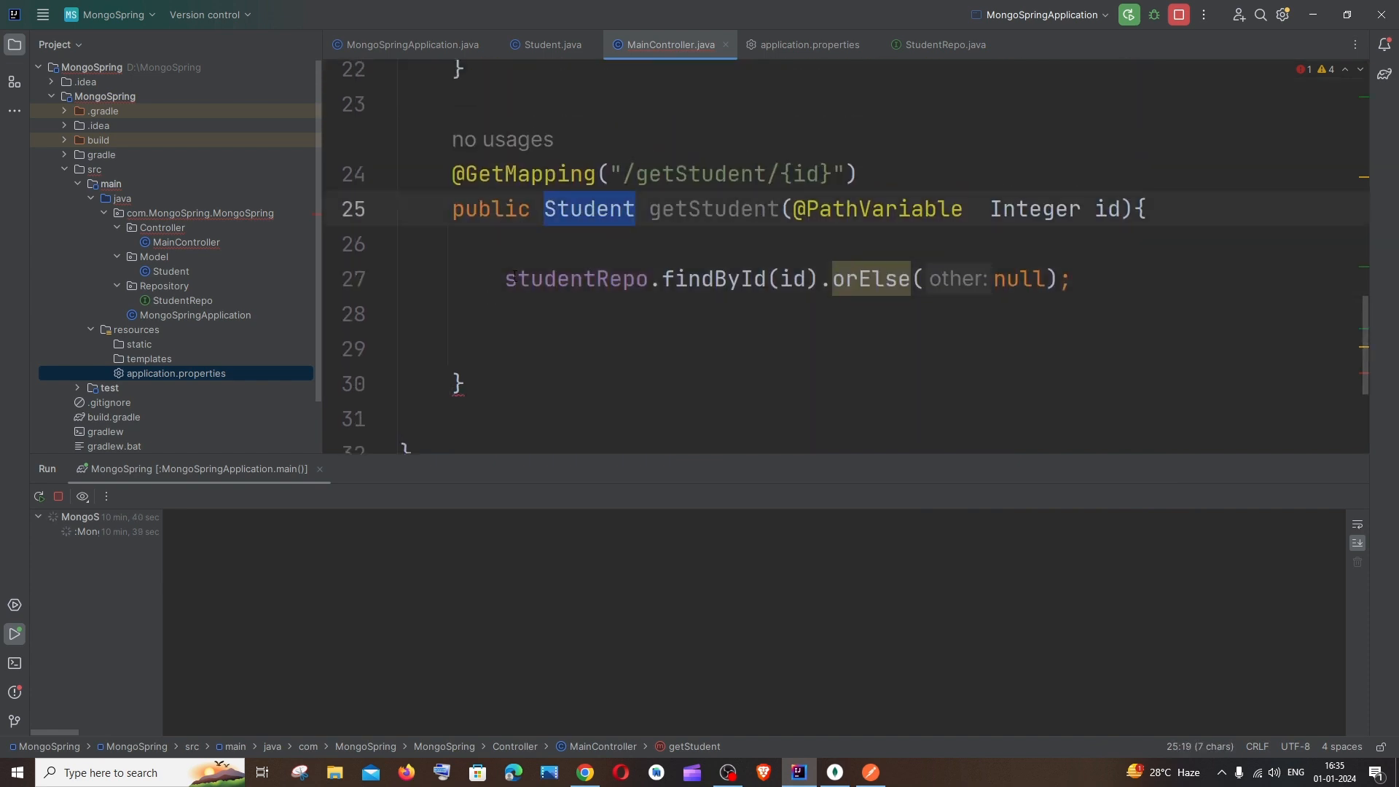
pyautogui.click(515, 279)
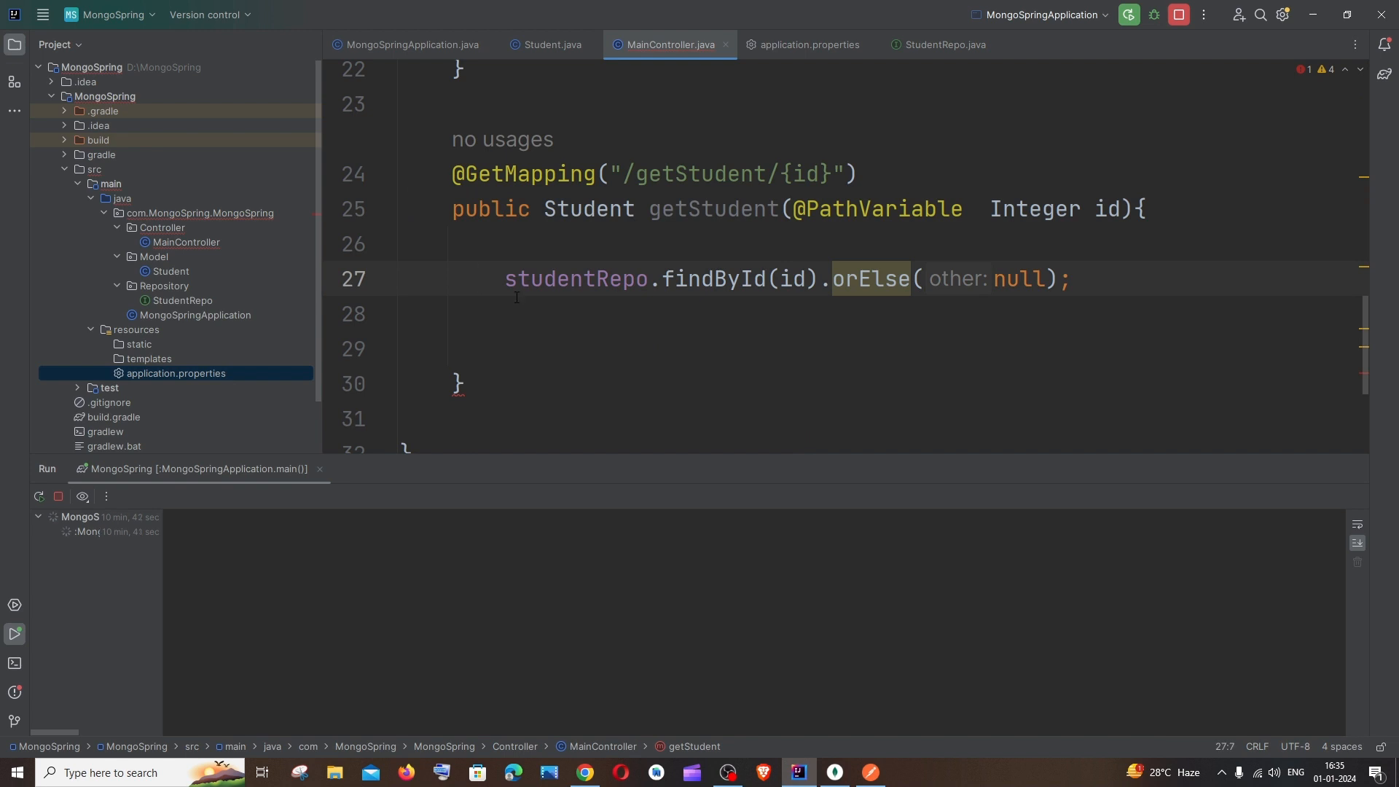
pyautogui.write('return')
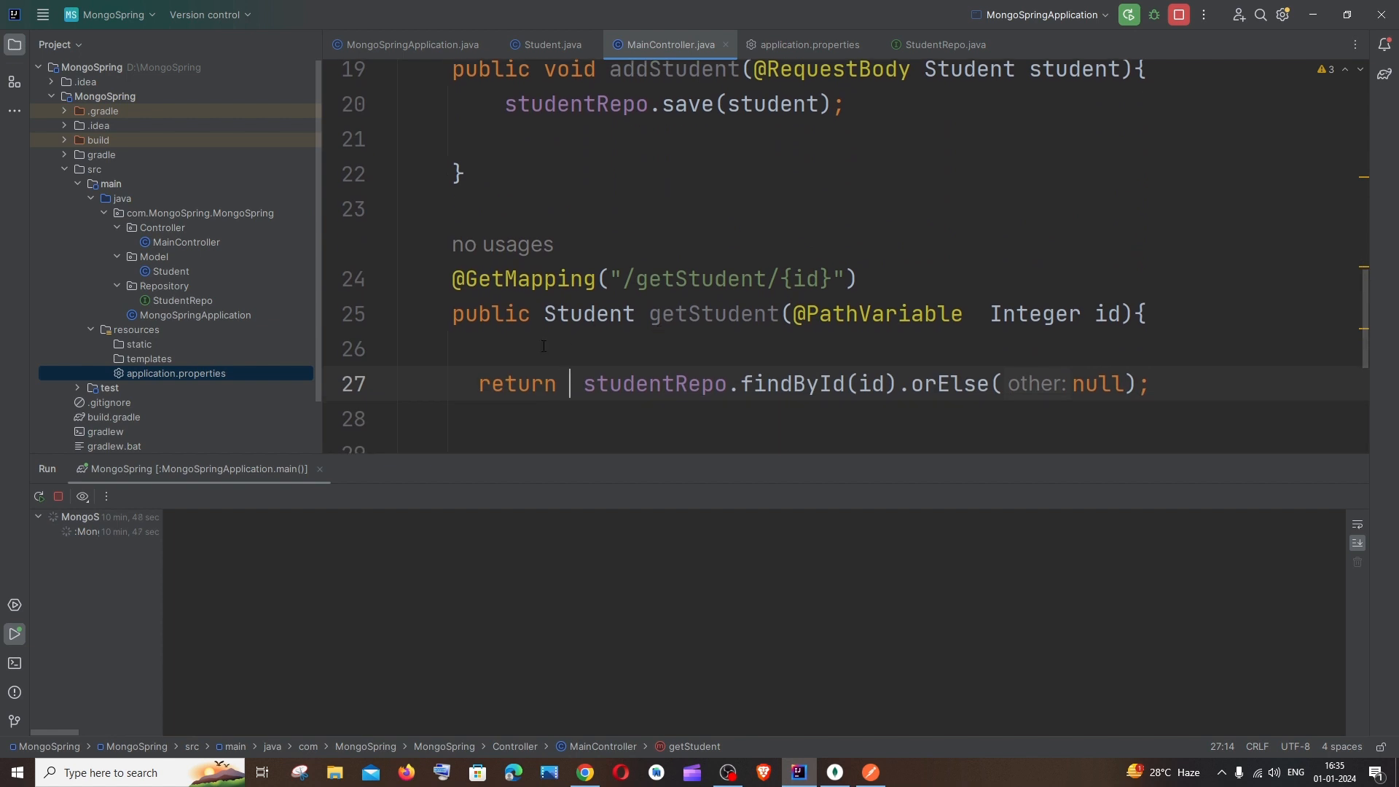
# Step: Rerun the Spring application and review the startup log before switching to Postman
pyautogui.moveTo(595, 383); pyautogui.dragTo(1148, 384)
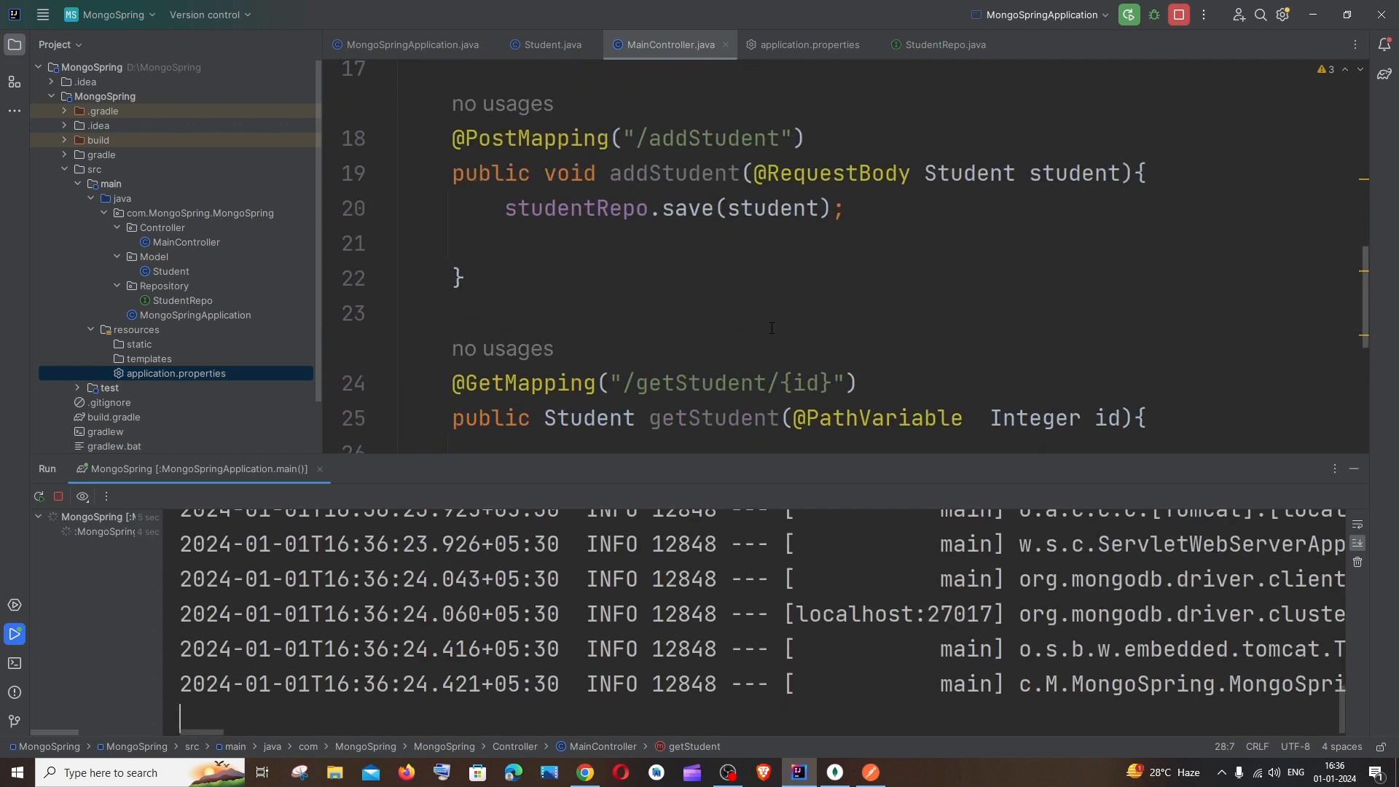
pyautogui.moveTo(621, 383); pyautogui.dragTo(686, 383)
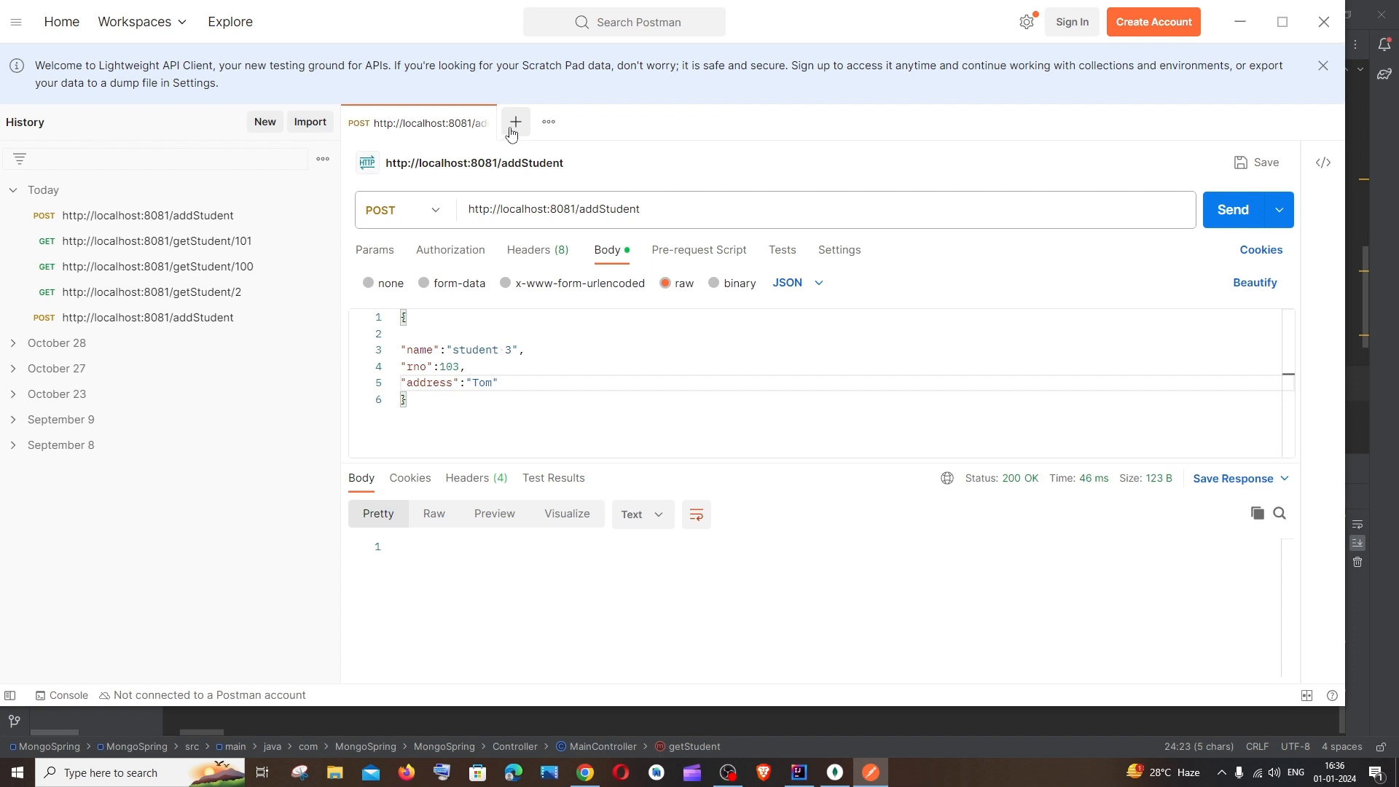
pyautogui.click(515, 122)
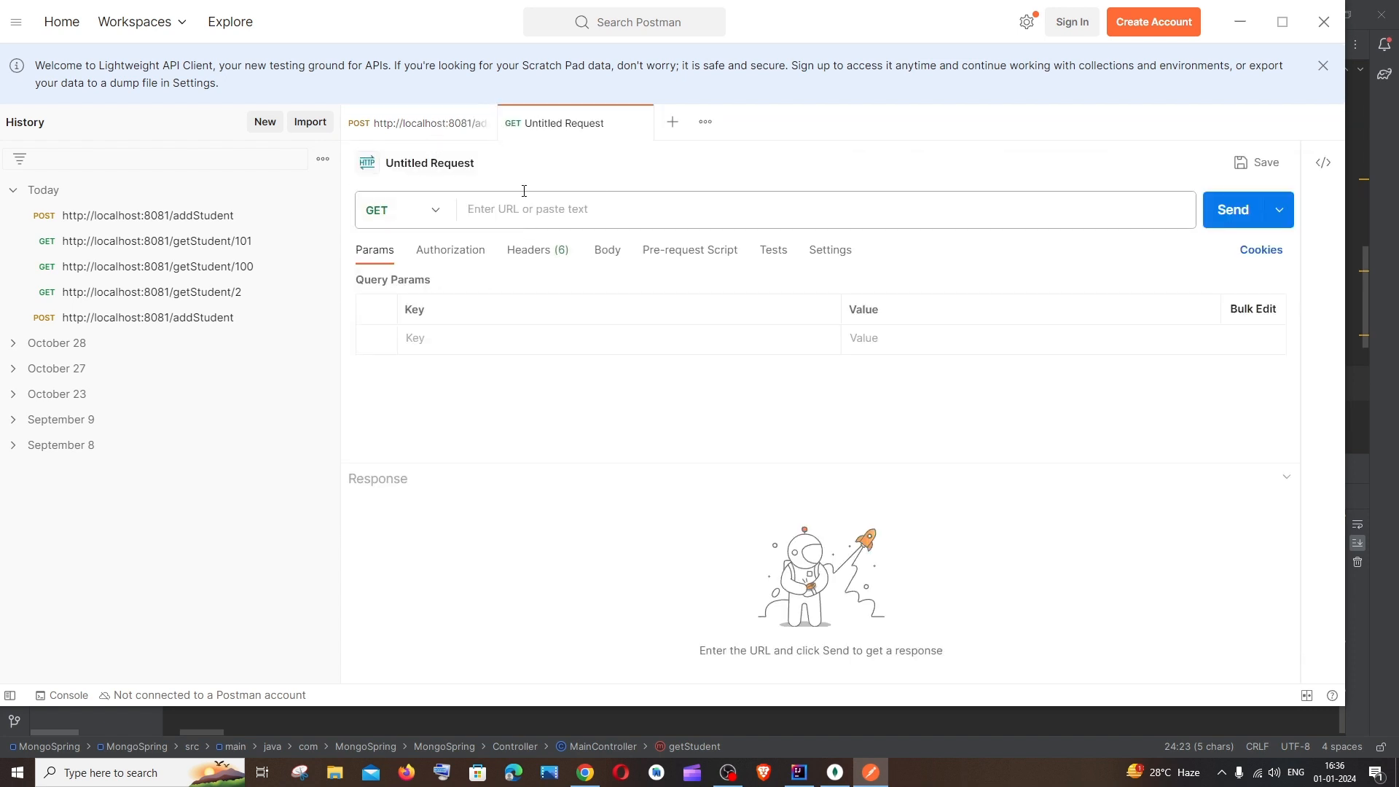
pyautogui.click(417, 123)
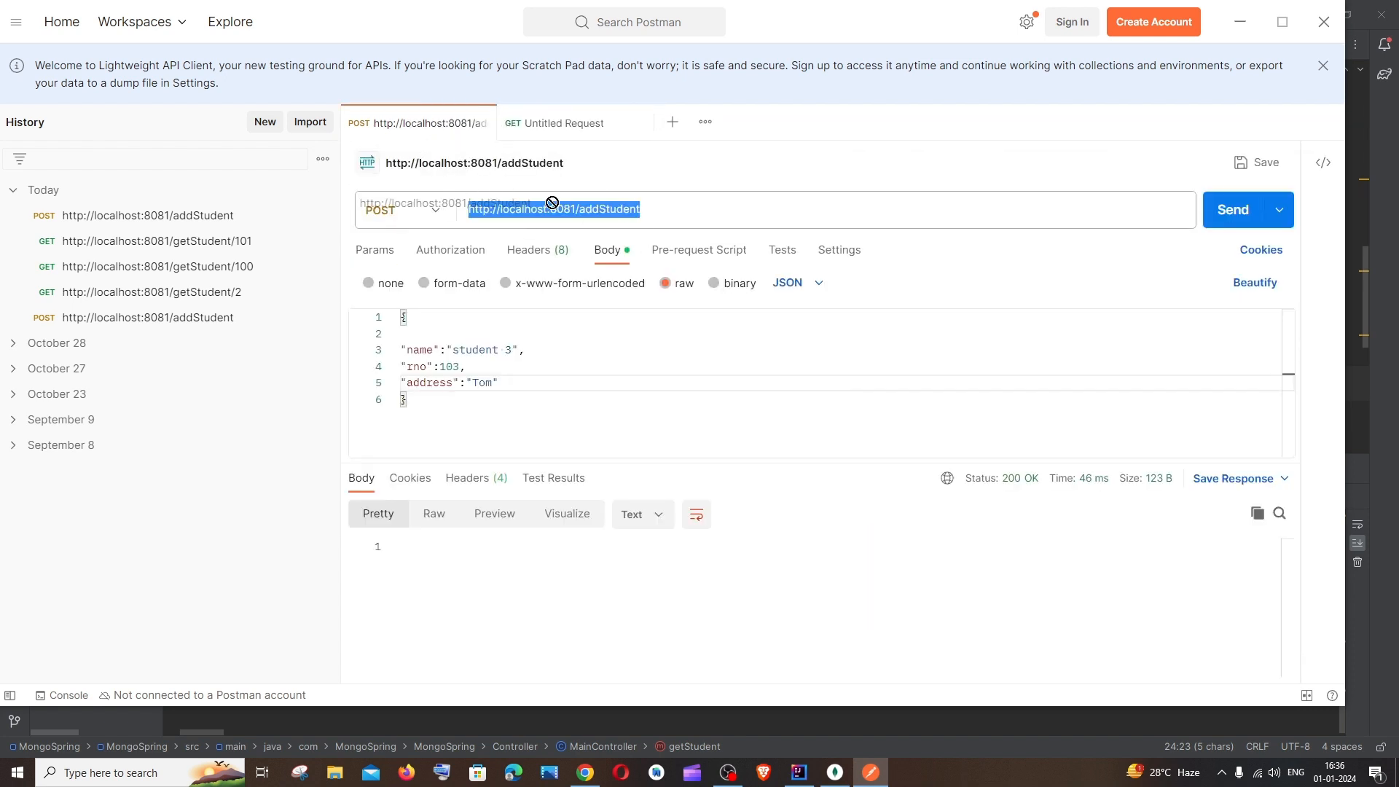
pyautogui.click(560, 123)
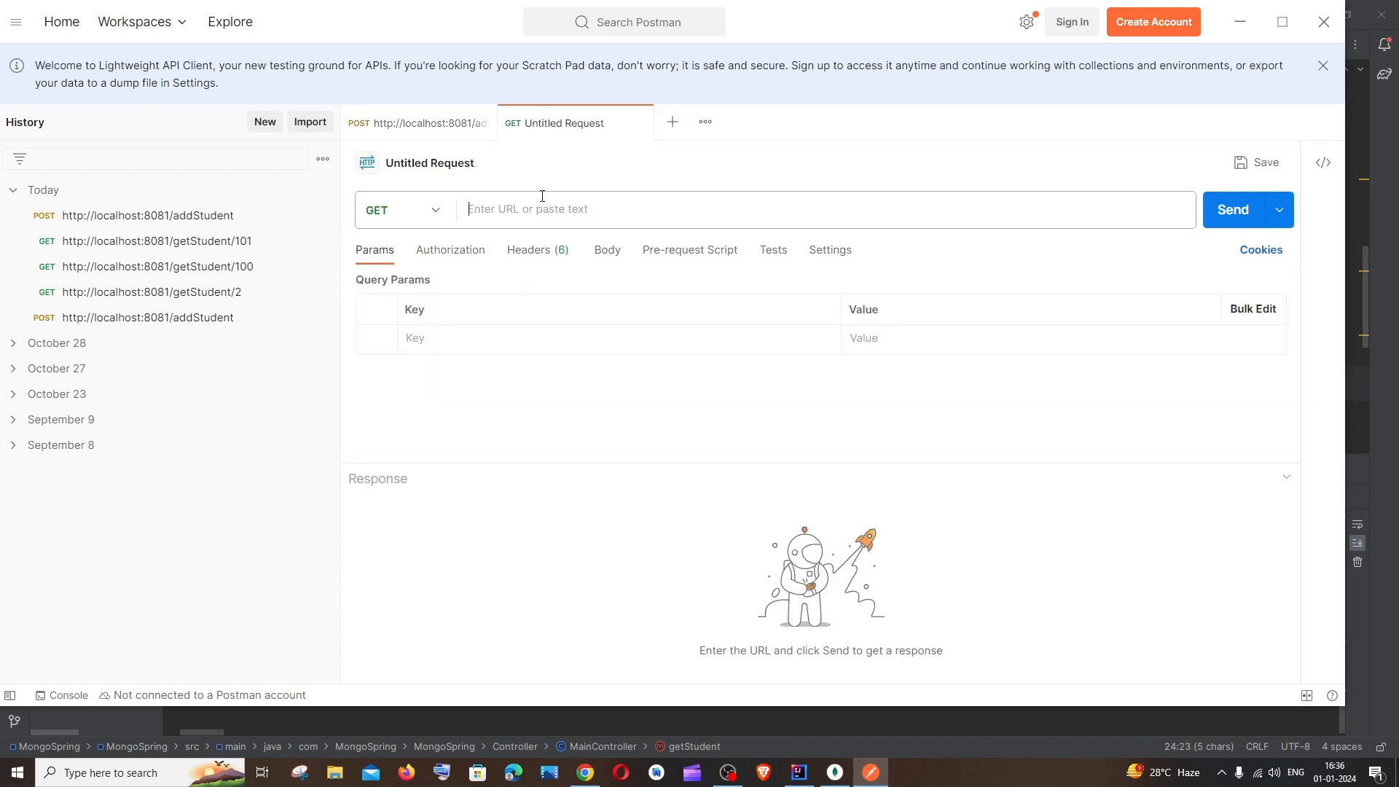
pyautogui.write('http://localhost:8081/addStudent')
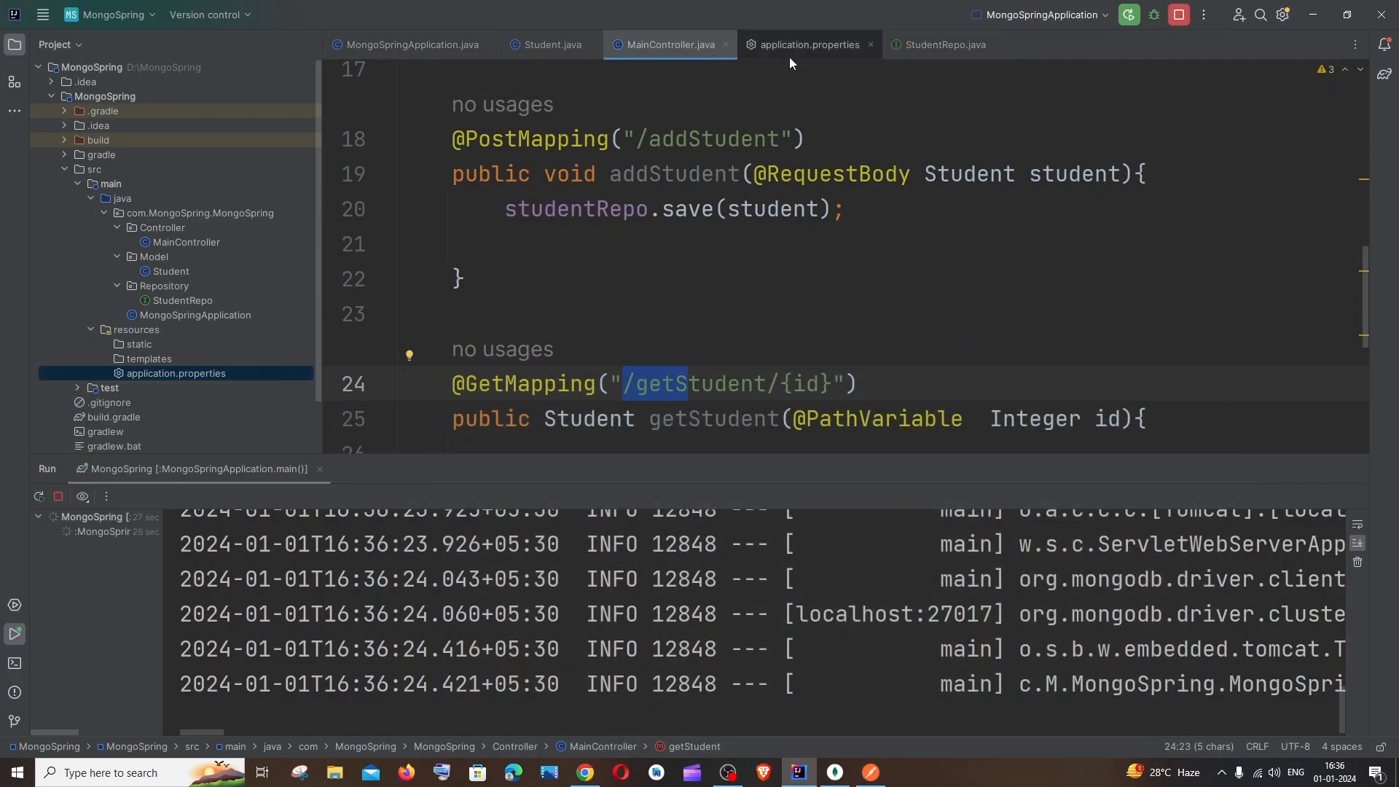
# Step: Confirm server.port is 8081 in application.properties and return to MainController.java
pyautogui.click(807, 45)
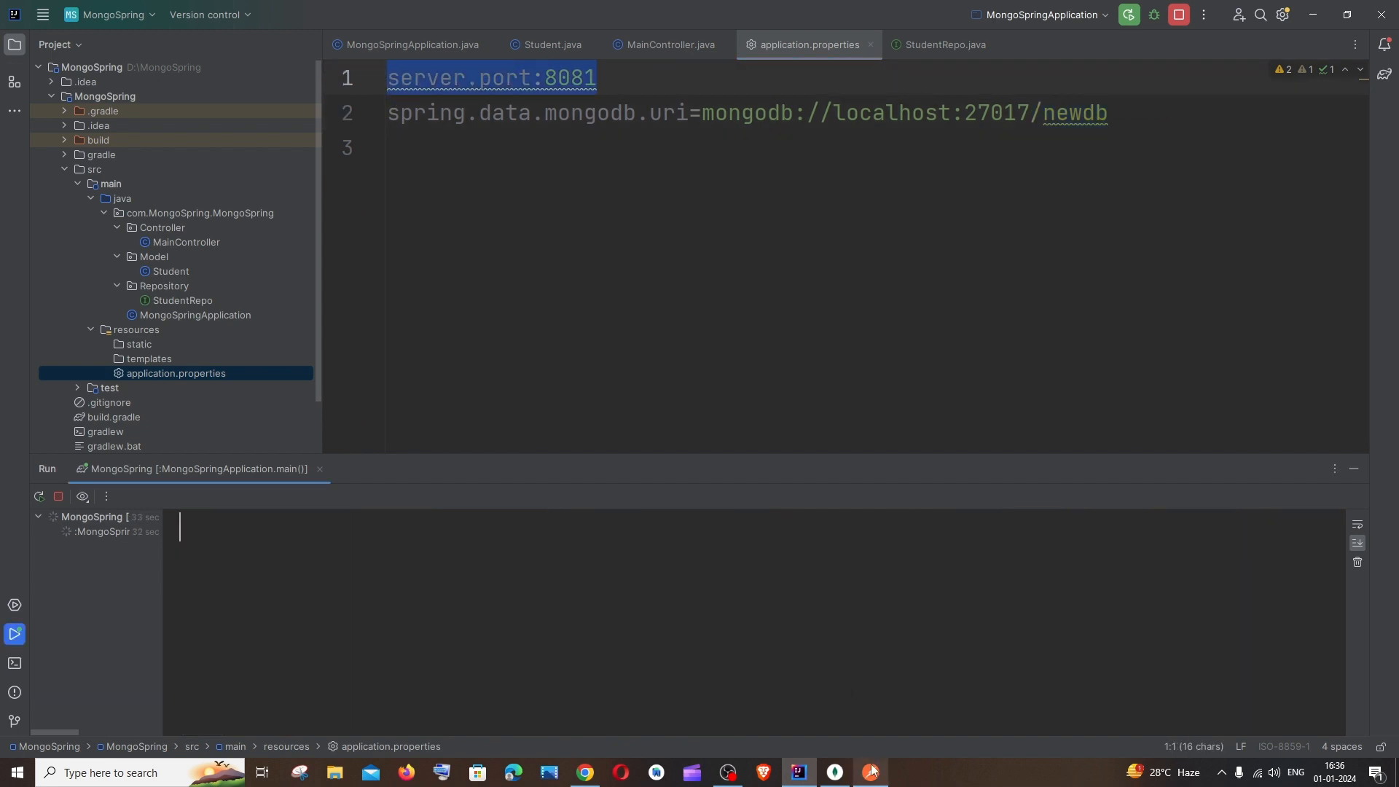
pyautogui.click(869, 772)
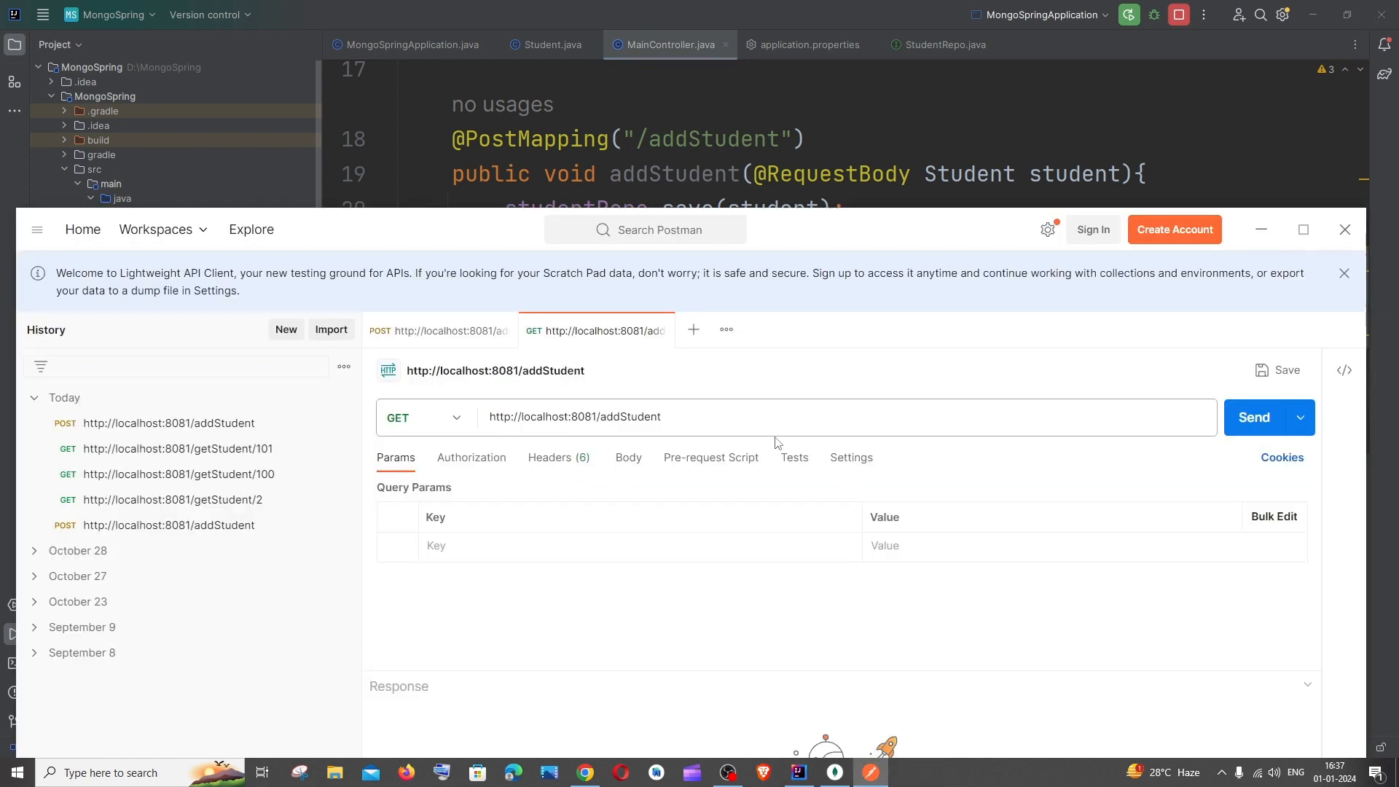
# Step: Change the URL path to getStudent/103 and confirm the request carries no body
pyautogui.doubleClick(634, 417)
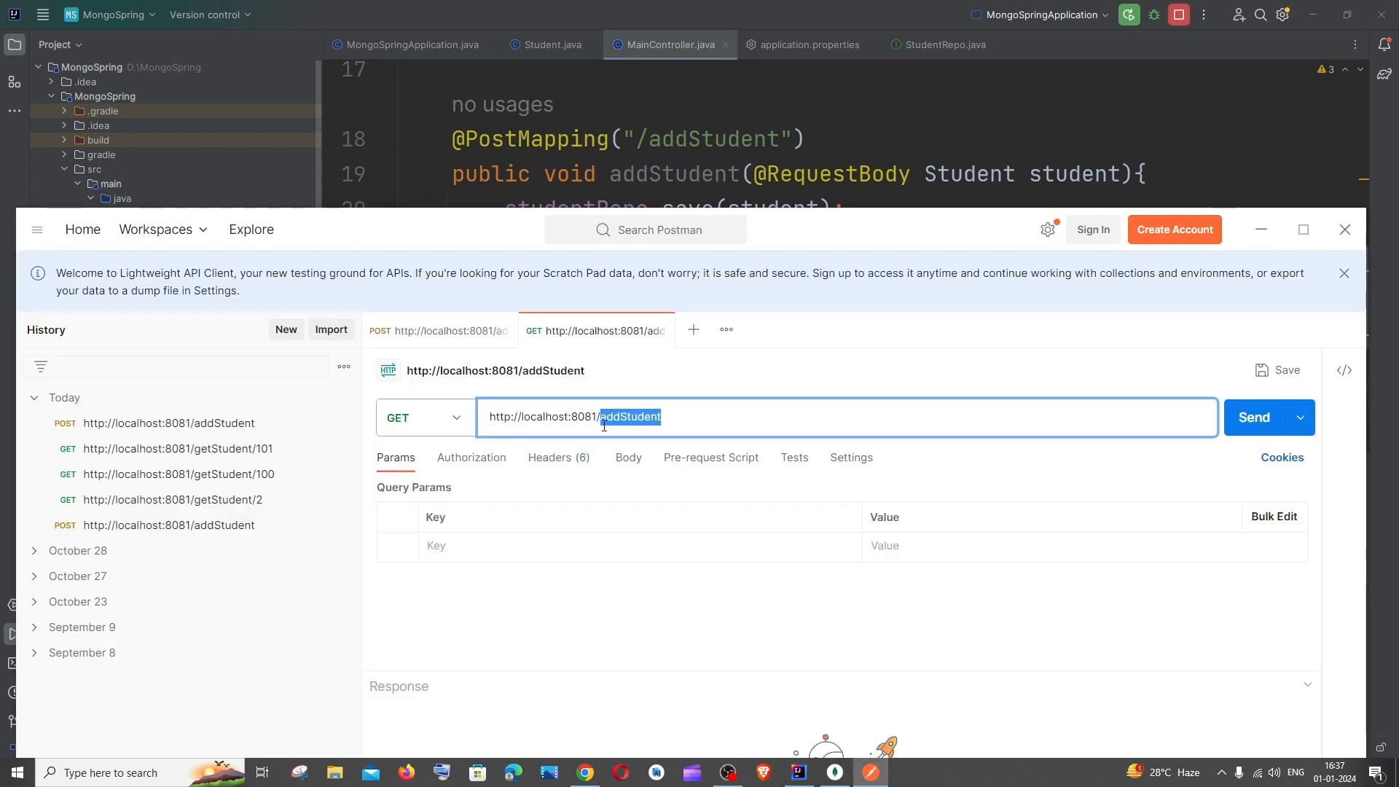
pyautogui.write('getStudent/{id}')
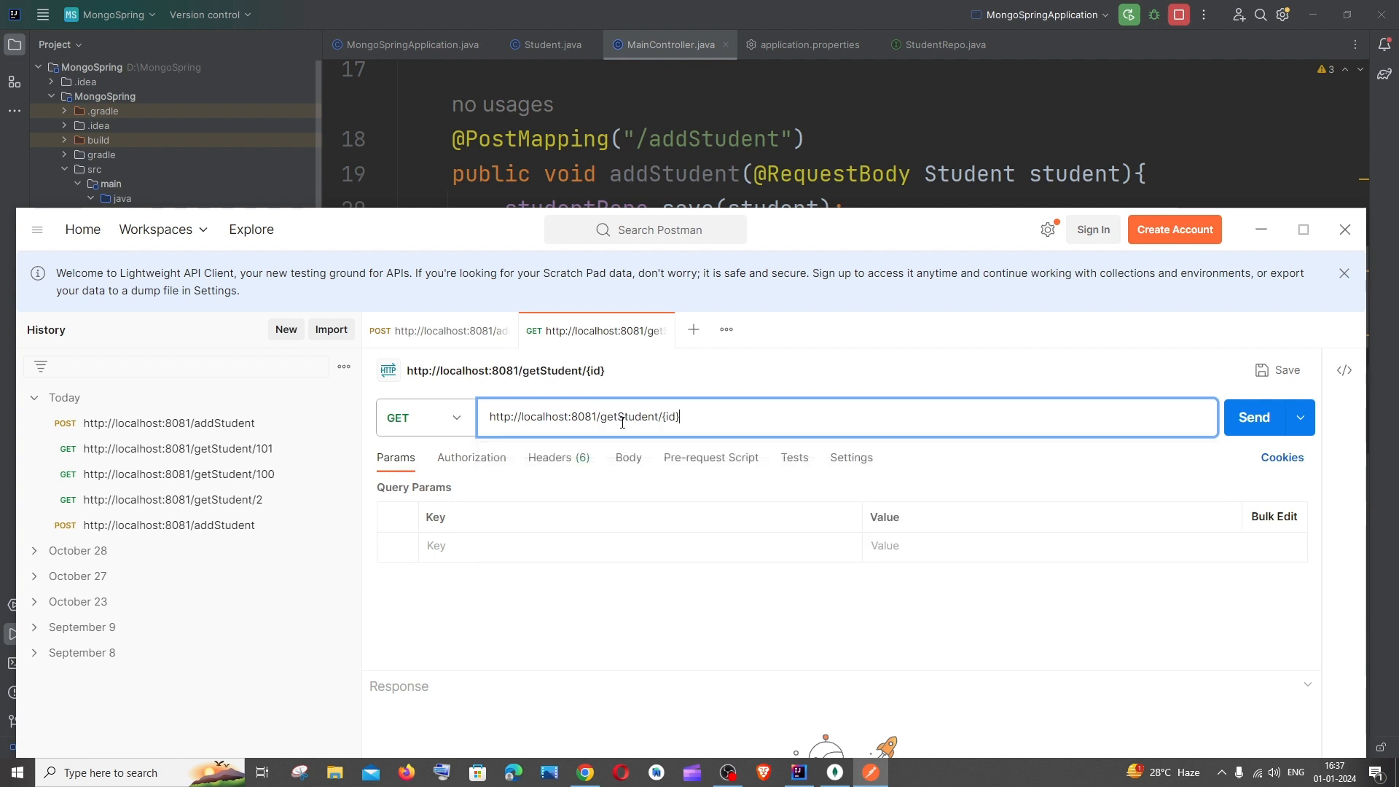
pyautogui.press('Backspace')
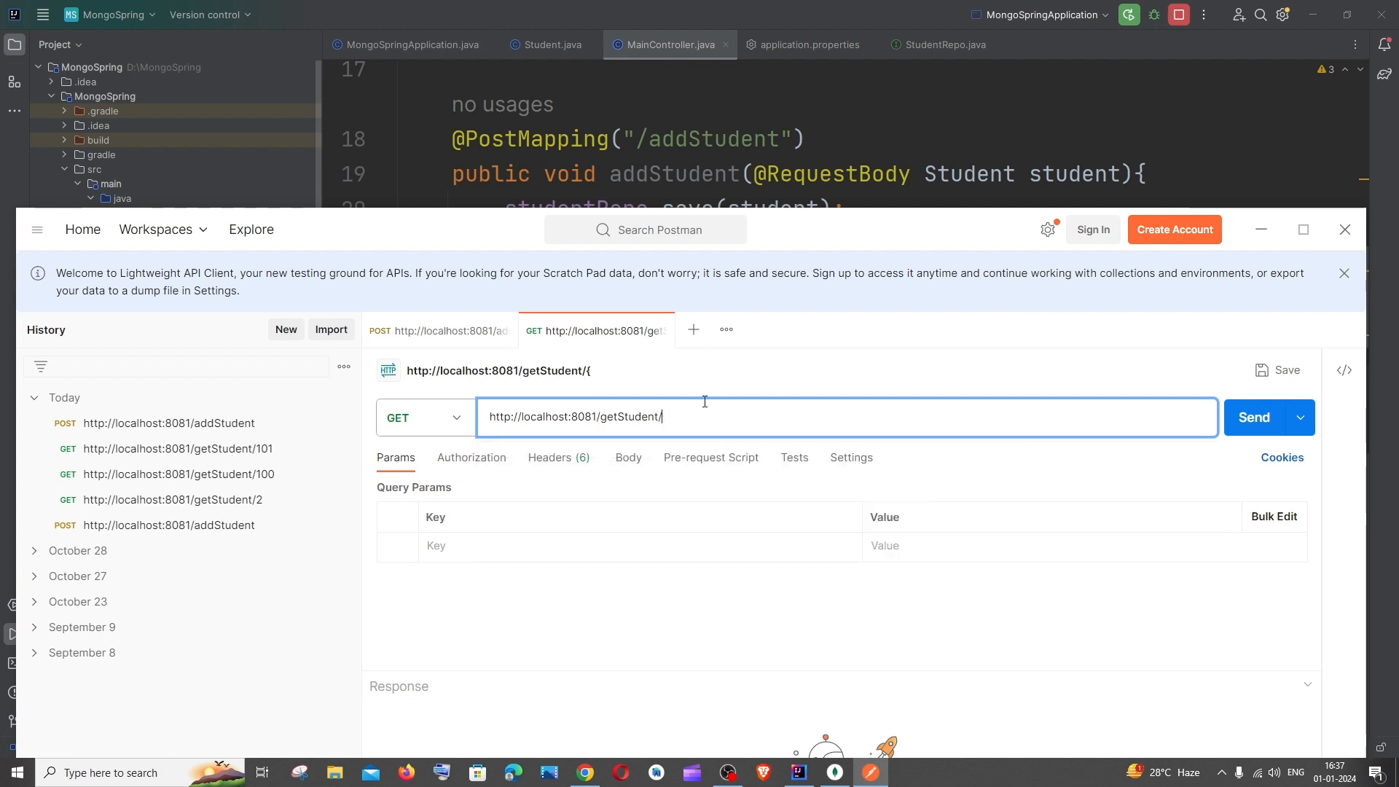
pyautogui.write('103')
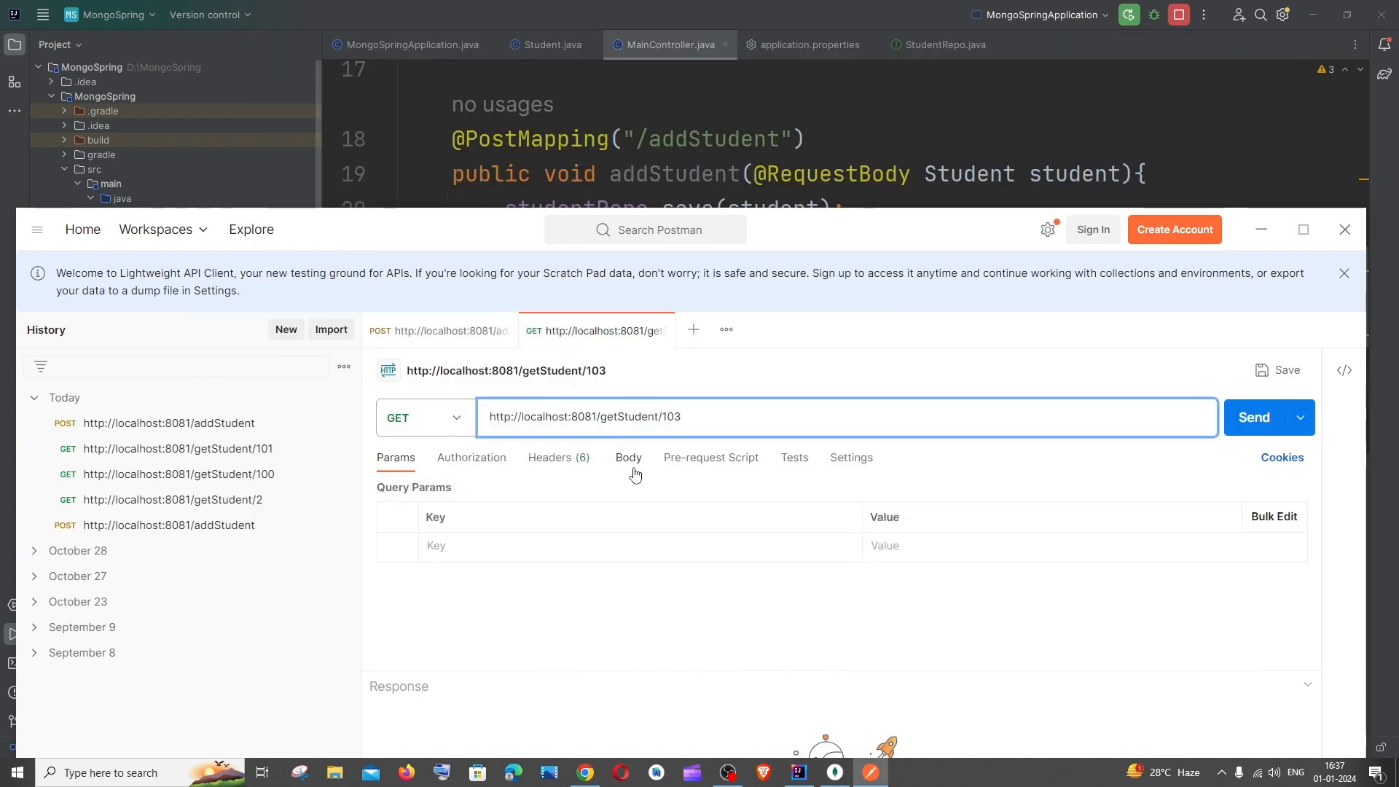
pyautogui.click(627, 456)
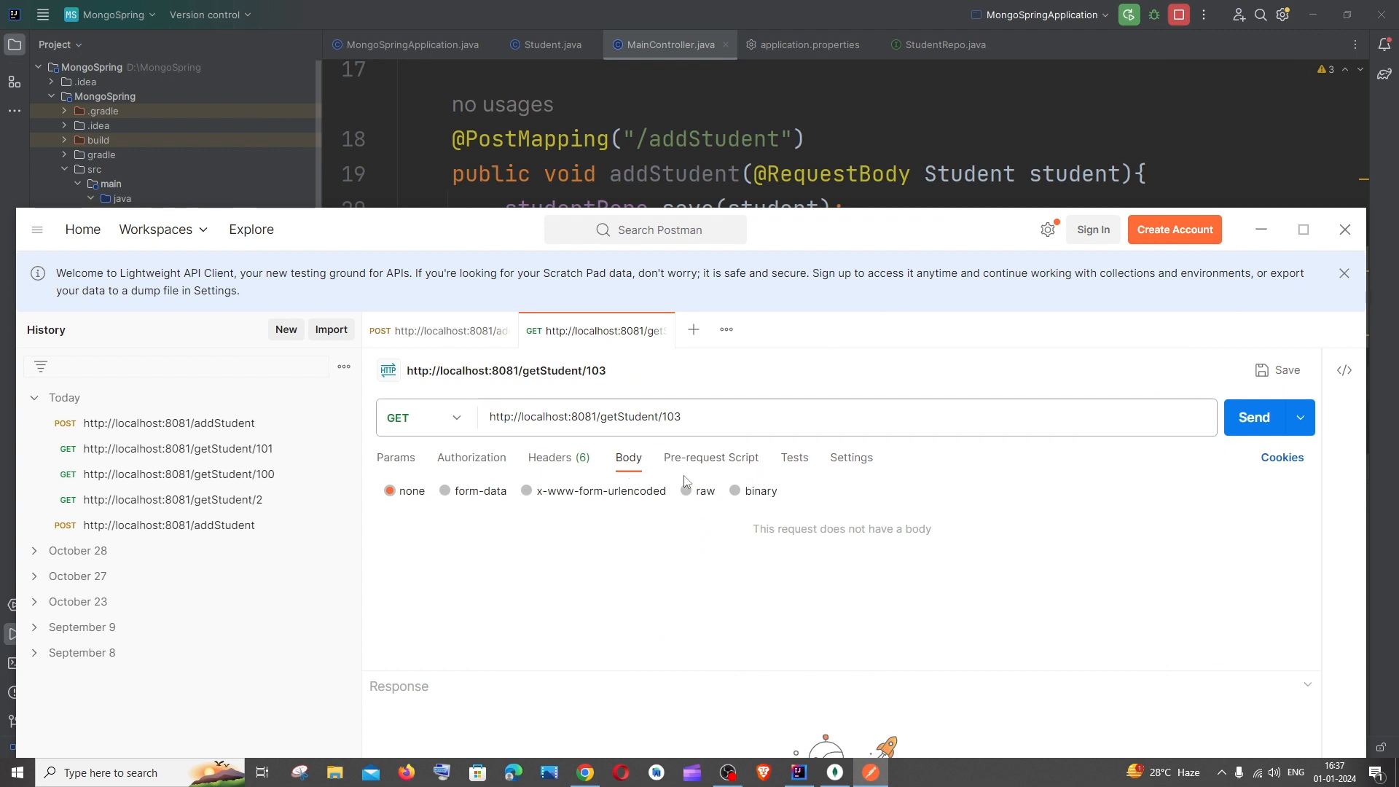
pyautogui.moveTo(647, 435)
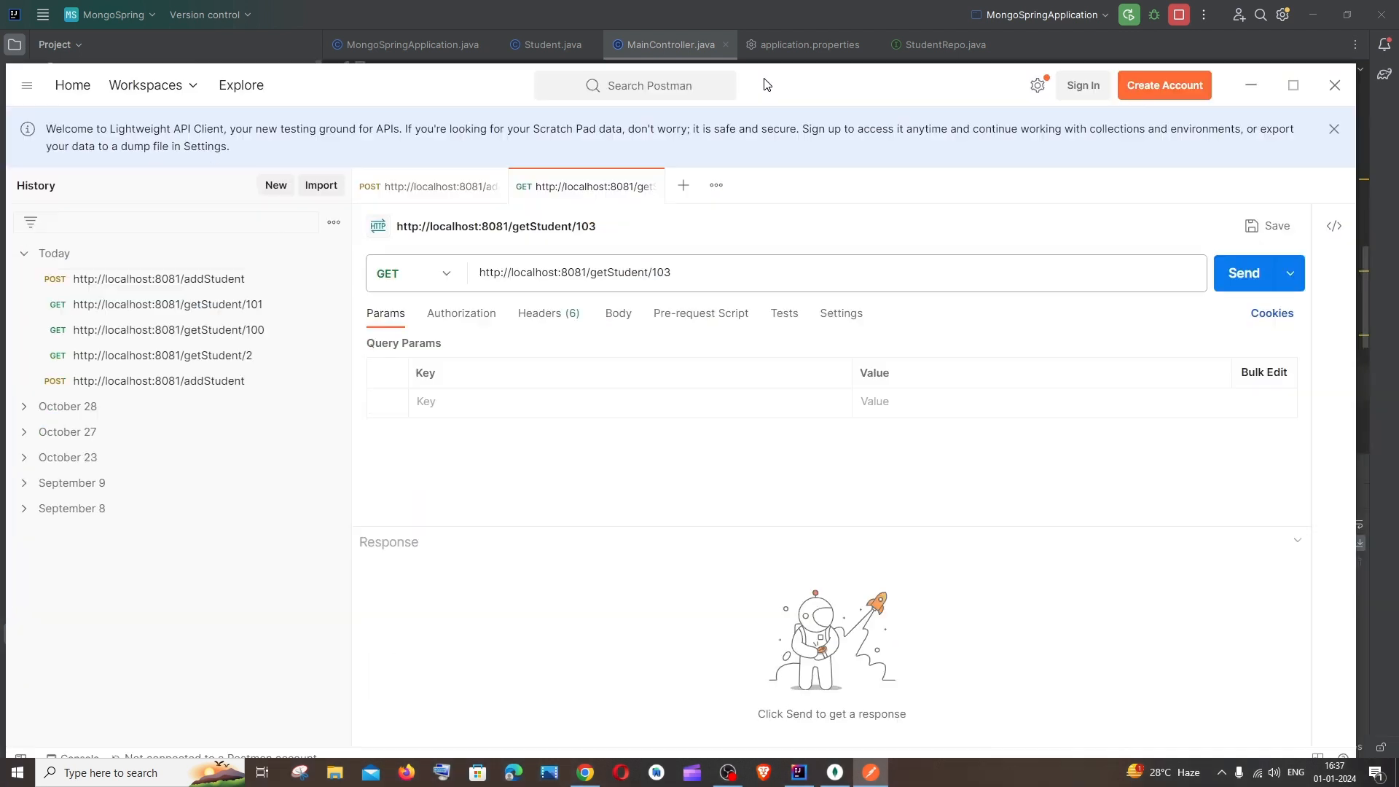
# Step: Send GET getStudent/103, which returns 200 OK with an empty body
pyautogui.click(1244, 272)
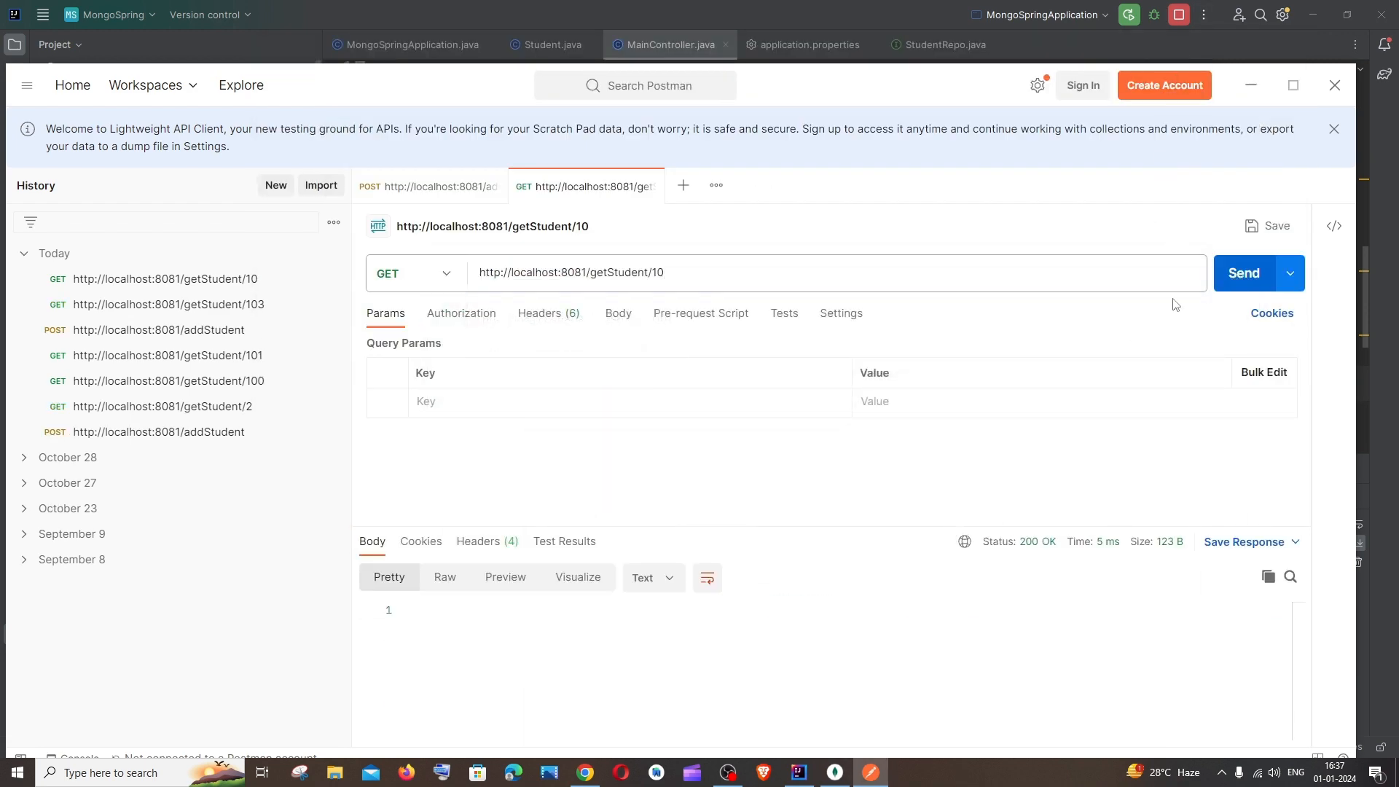
pyautogui.moveTo(1078, 579)
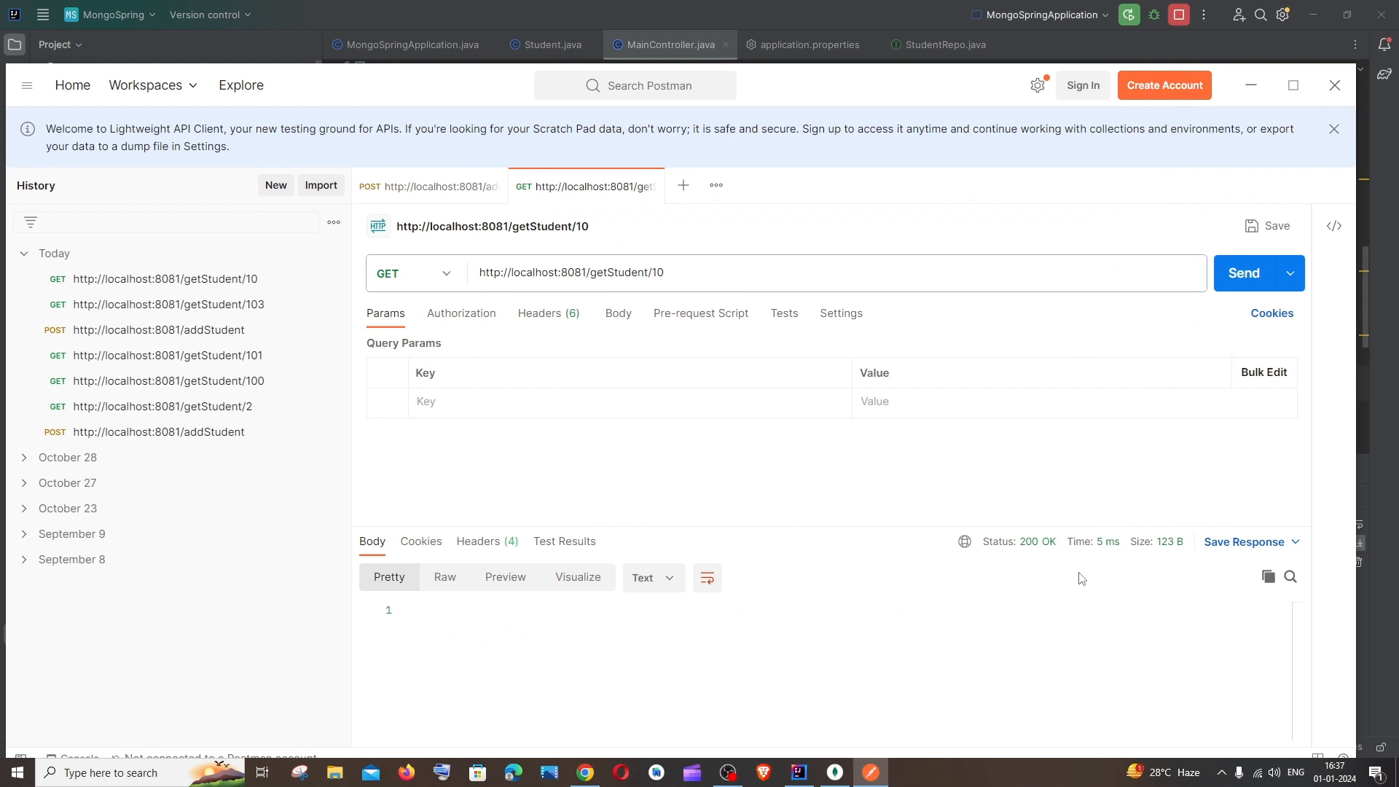
pyautogui.moveTo(1027, 541)
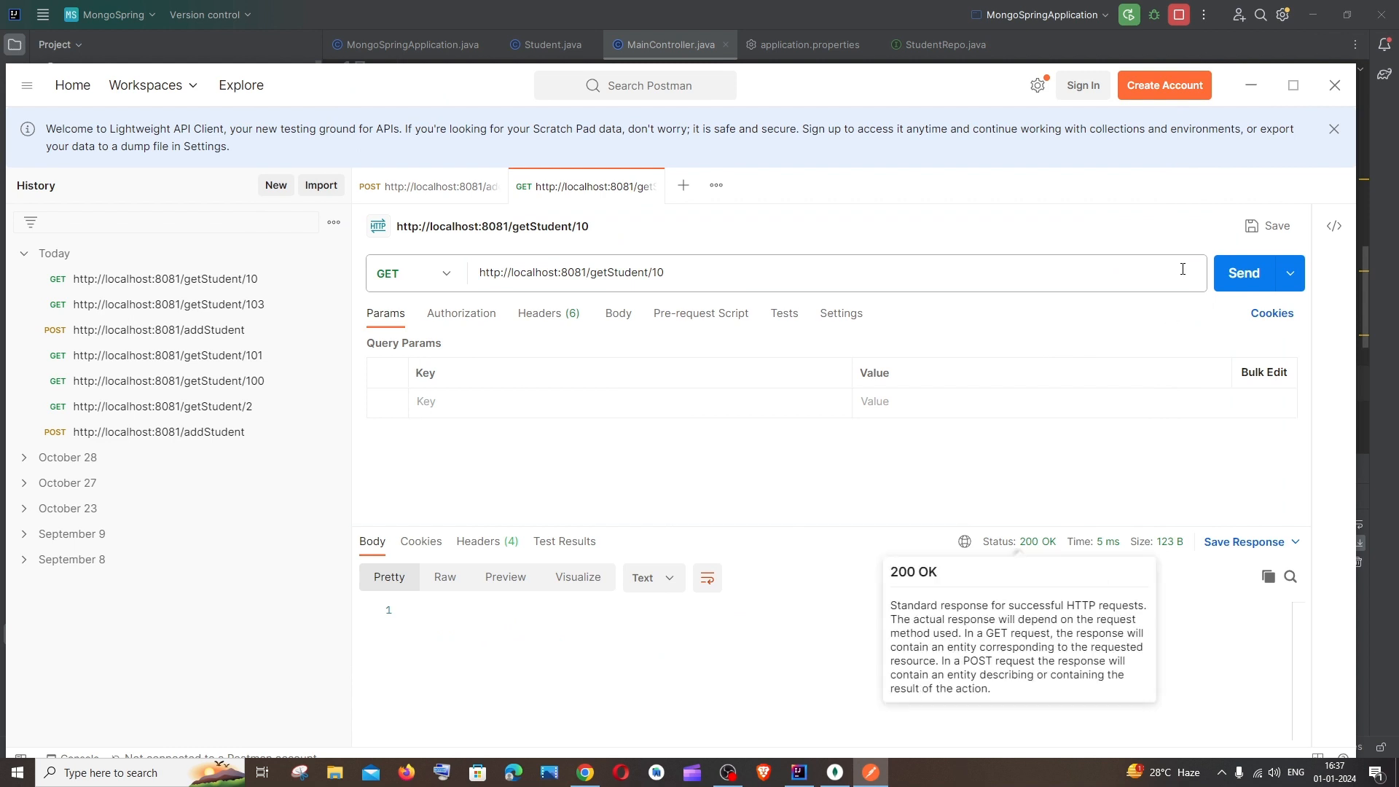